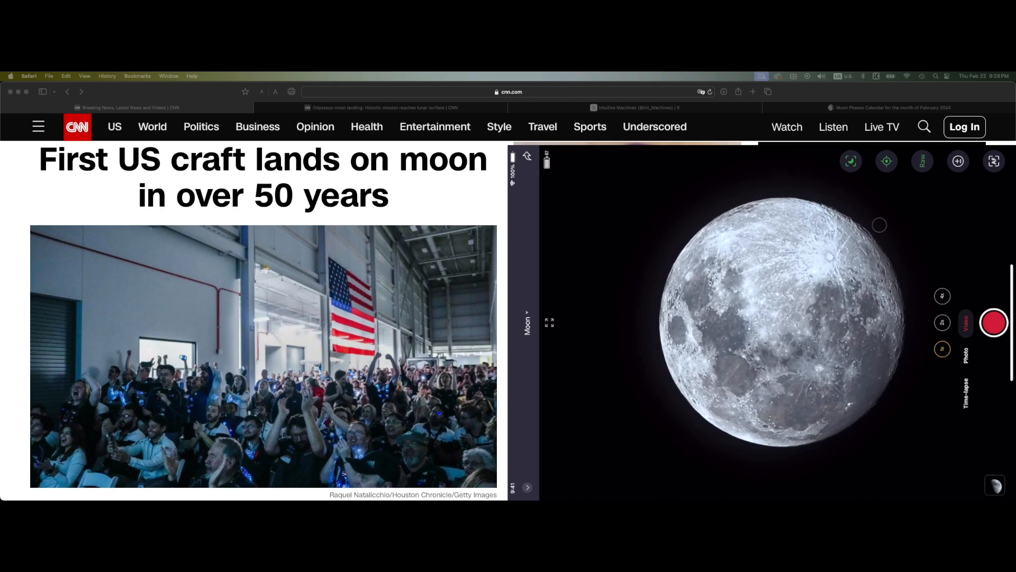
Step: Scroll down the CNN Odysseus article to the NASA TV landing video
{"action": "scroll", "scroll_direction": "down", "scroll_amount": 3}
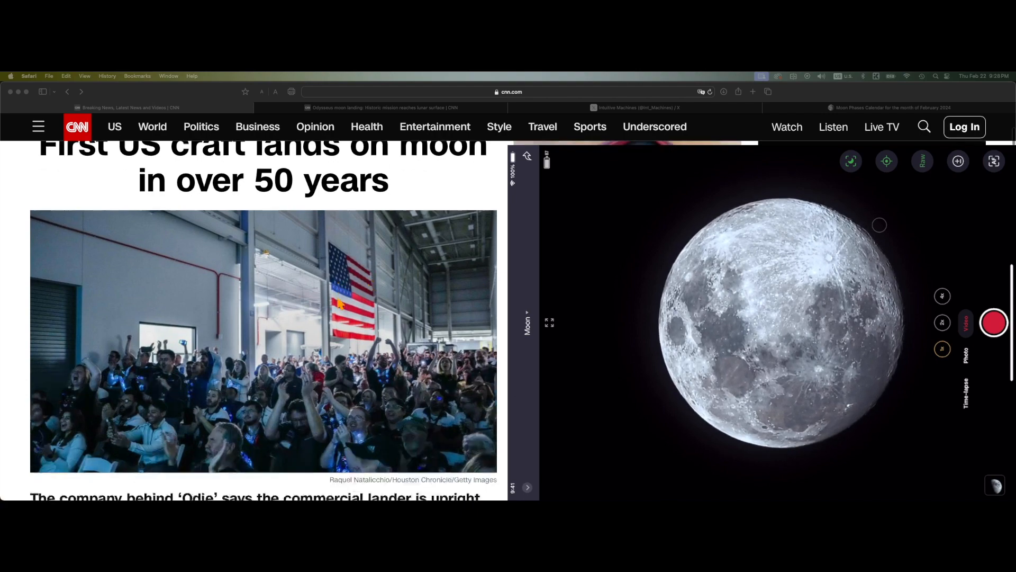
{"action": "scroll", "scroll_direction": "down", "scroll_amount": 3}
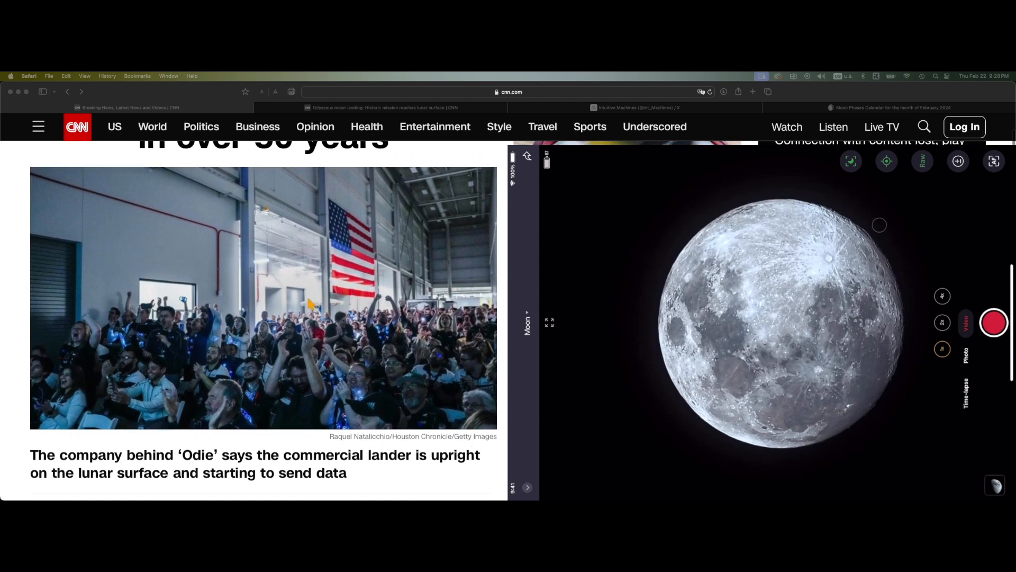
{"action": "scroll", "scroll_direction": "down", "scroll_amount": 3}
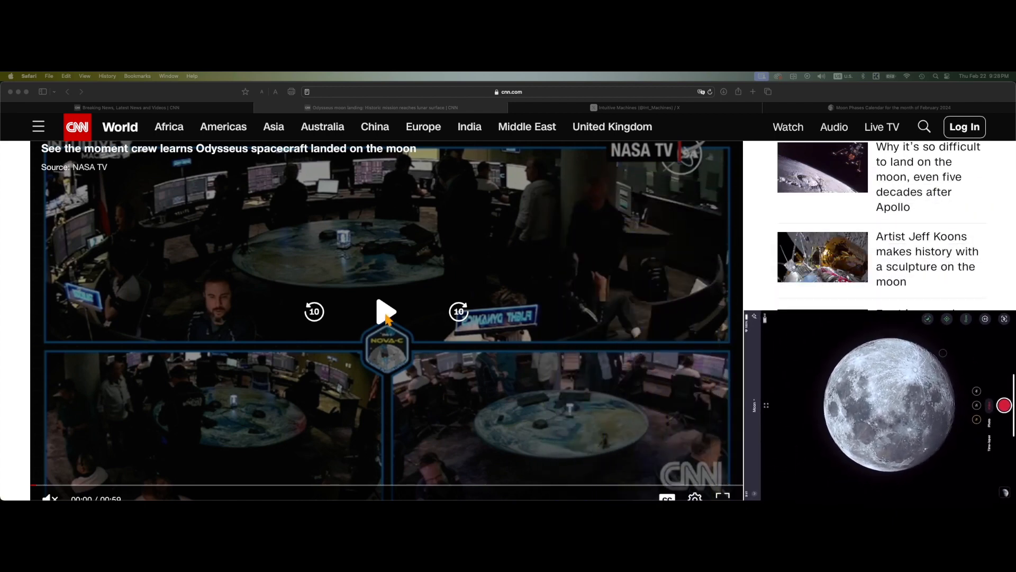
Step: Play the NASA TV crew-reaction video of the Odysseus landing
{"action": "left_click", "coordinate": [385, 312]}
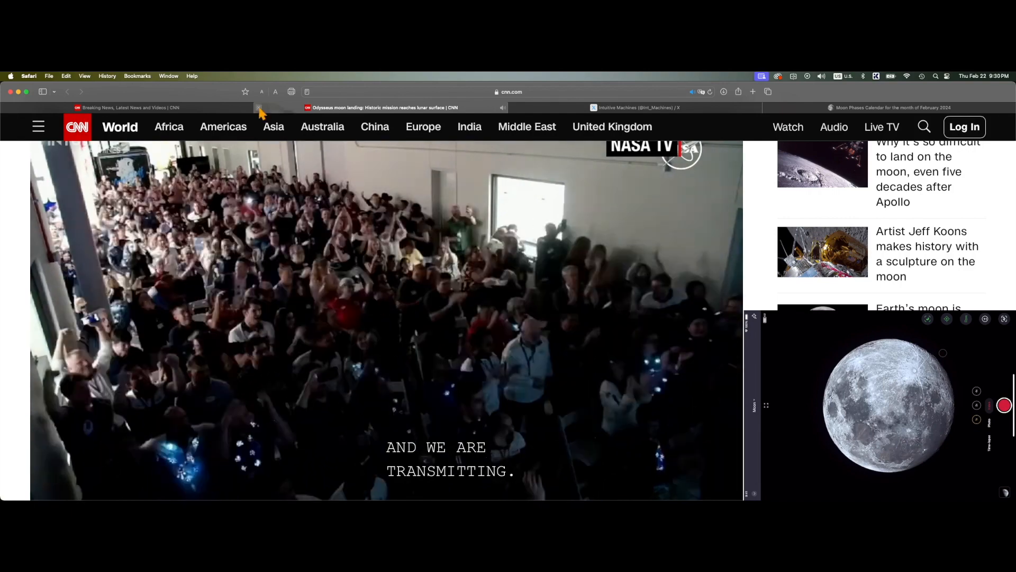
{"action": "mouse_move", "coordinate": [382, 108]}
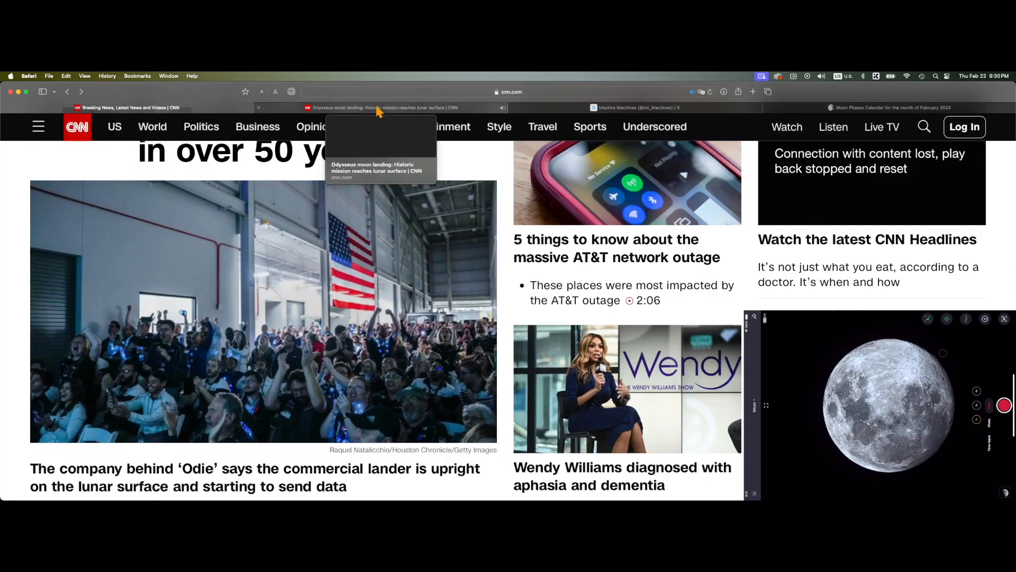
Step: Scroll through the CNN headlines and on down the Odysseus article
{"action": "scroll", "scroll_direction": "down", "scroll_amount": 3}
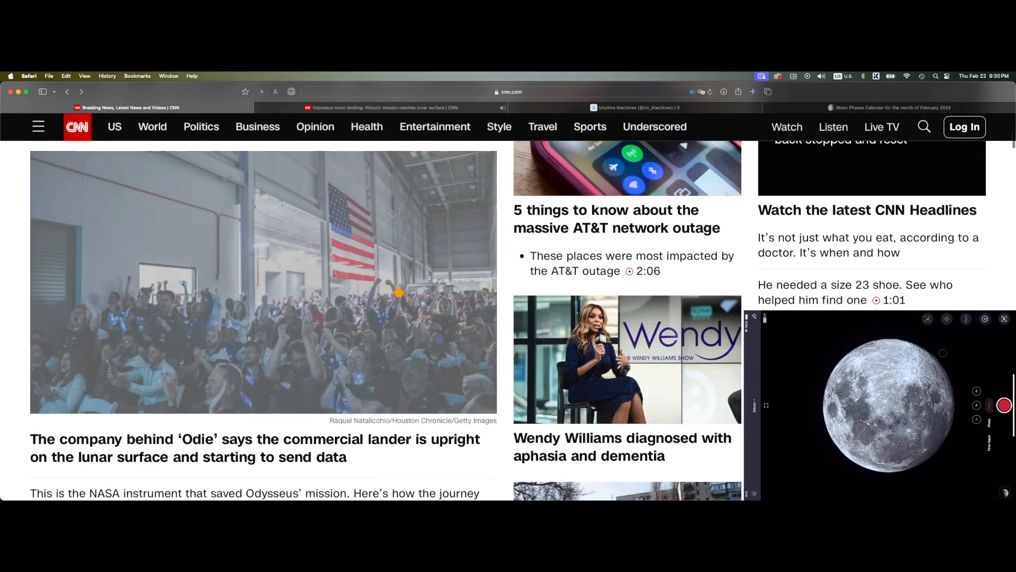
{"action": "scroll", "scroll_direction": "down", "scroll_amount": 3}
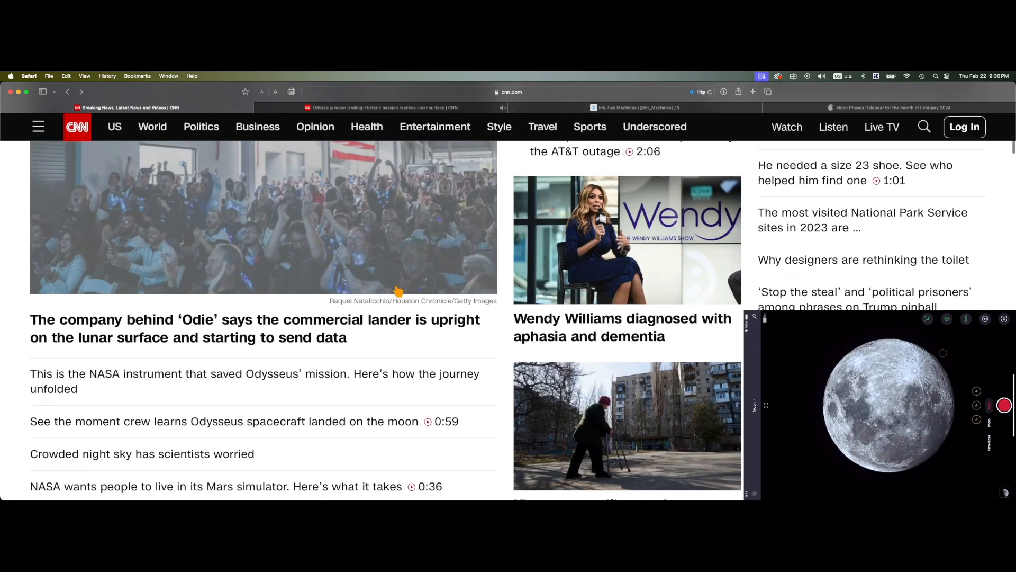
{"action": "scroll", "scroll_direction": "up", "scroll_amount": 3}
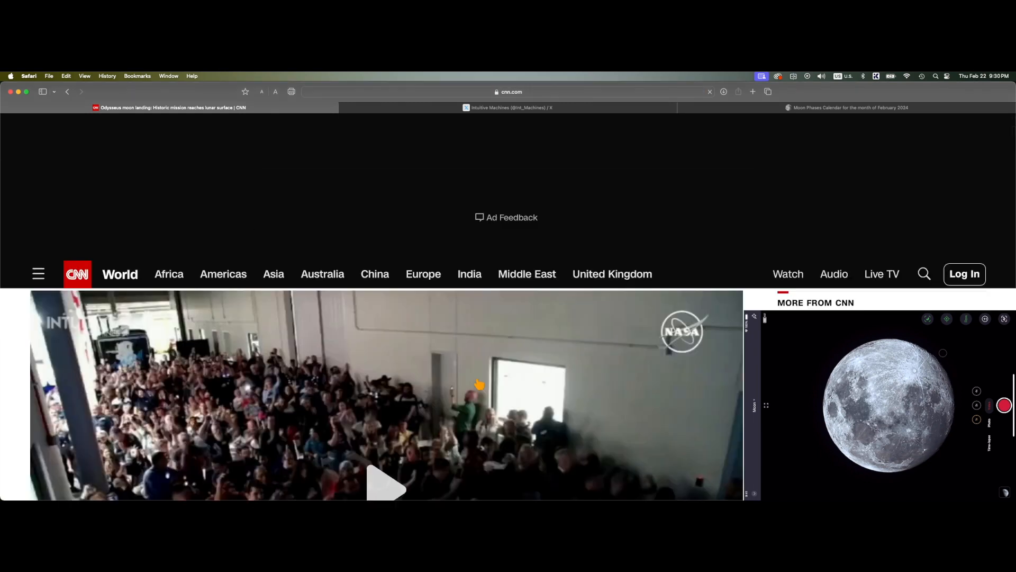
{"action": "scroll", "scroll_direction": "down", "scroll_amount": 3}
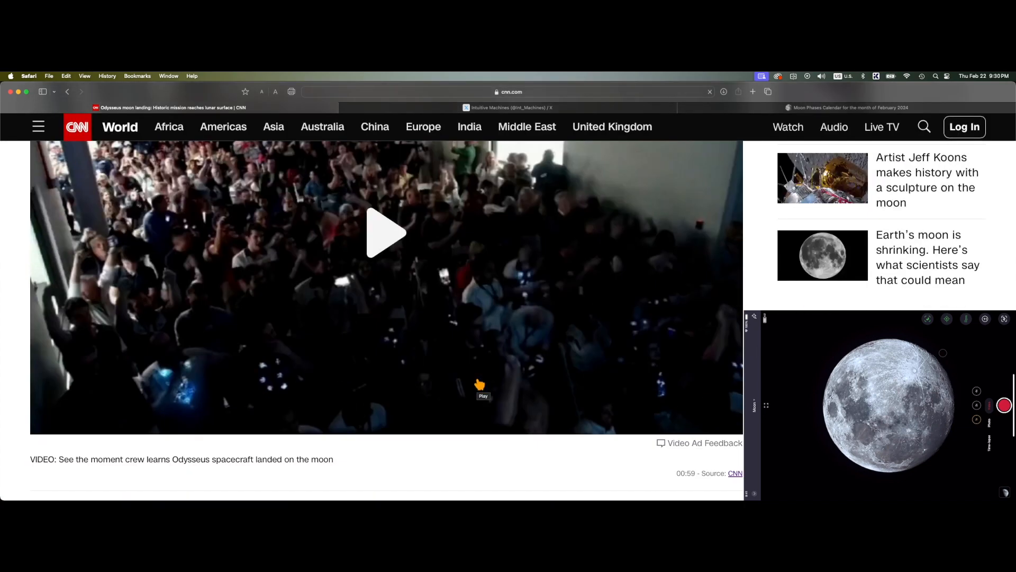
{"action": "scroll", "scroll_direction": "down", "scroll_amount": 3}
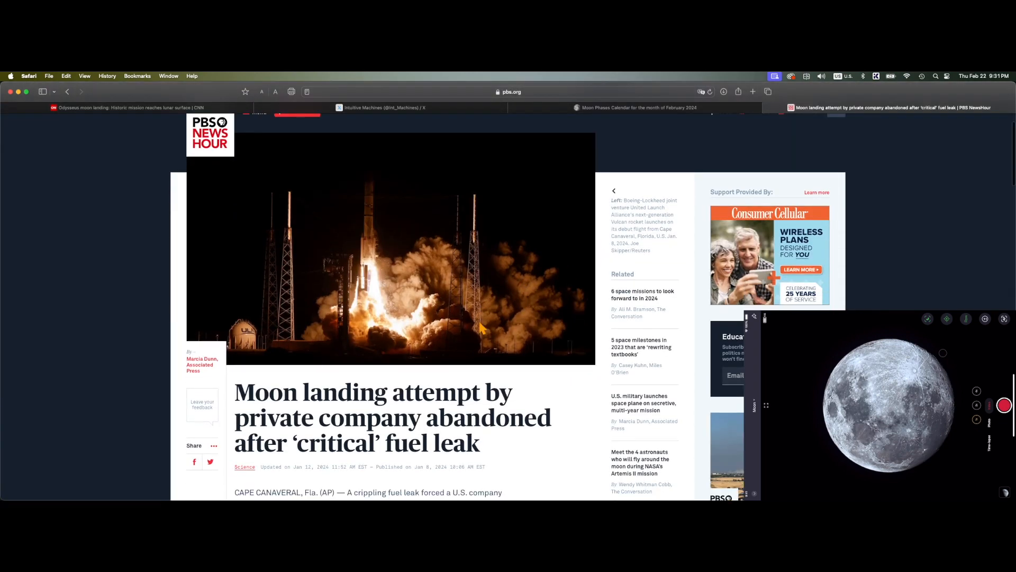
Step: Read through the opening paragraphs of the PBS NewsHour fuel-leak moon landing article
{"action": "scroll", "scroll_direction": "down", "scroll_amount": 3}
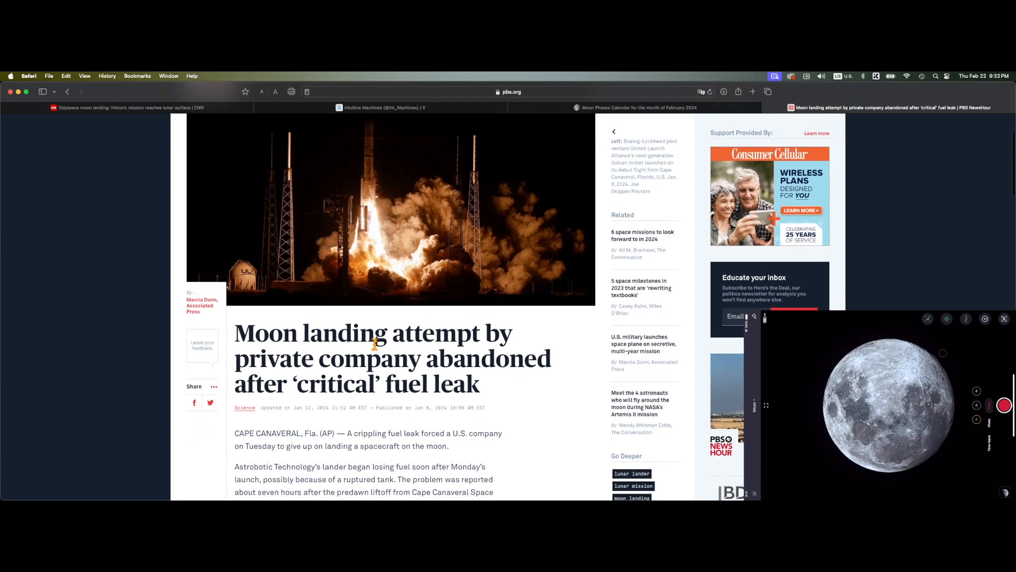
{"action": "mouse_move", "coordinate": [348, 404]}
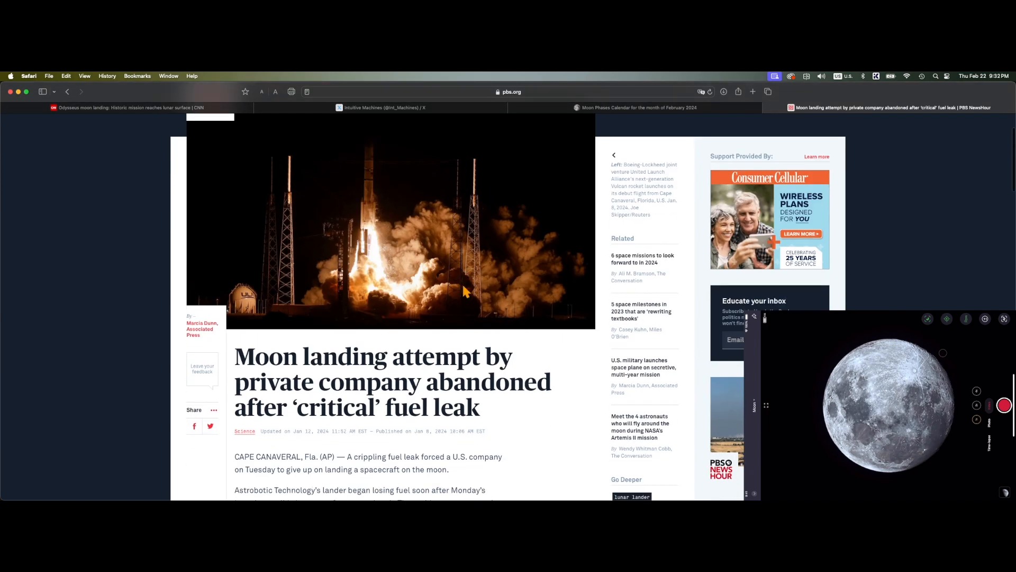
{"action": "scroll", "scroll_direction": "down", "scroll_amount": 3}
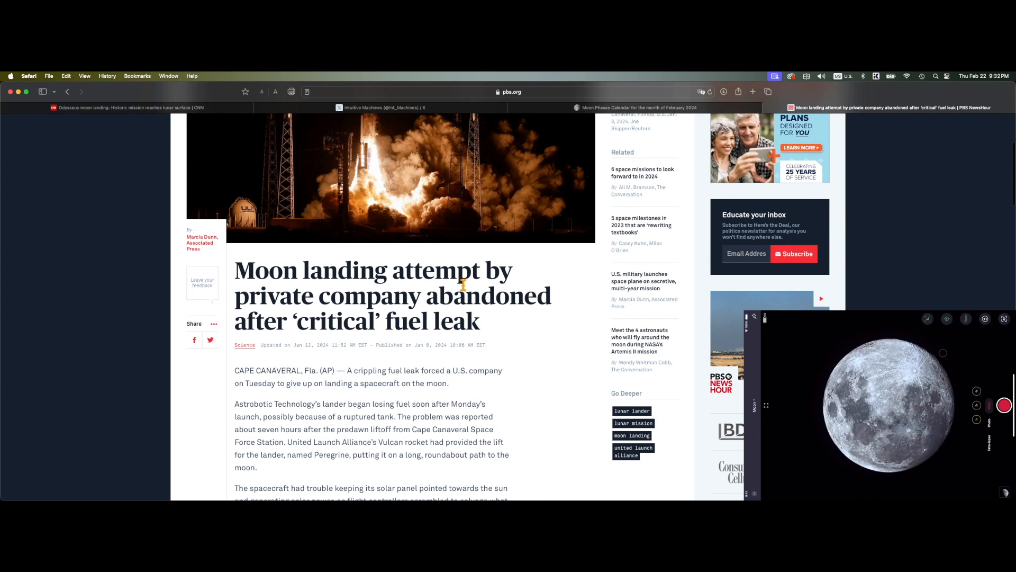
{"action": "scroll", "scroll_direction": "down", "scroll_amount": 3}
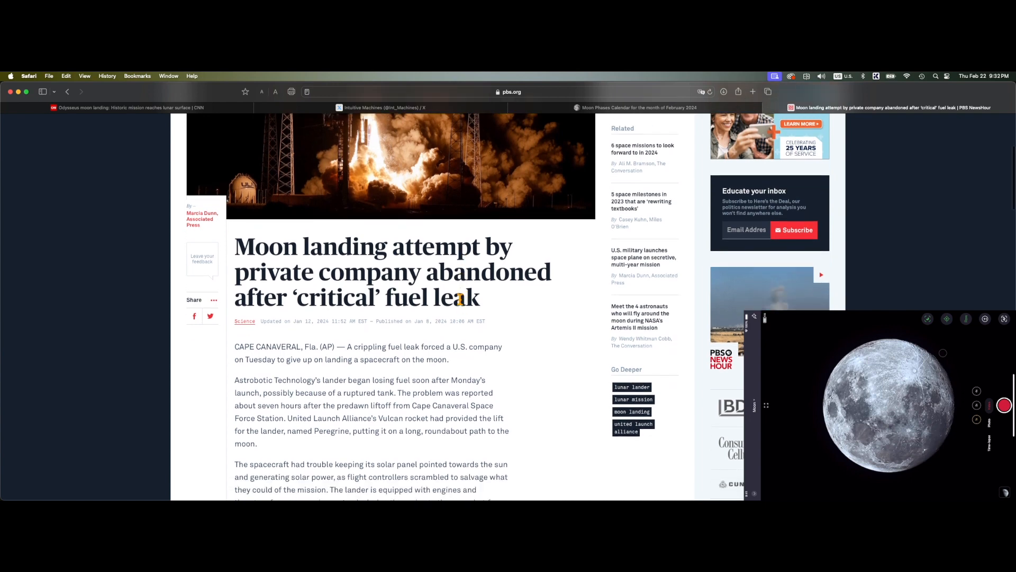
{"action": "scroll", "scroll_direction": "down", "scroll_amount": 3}
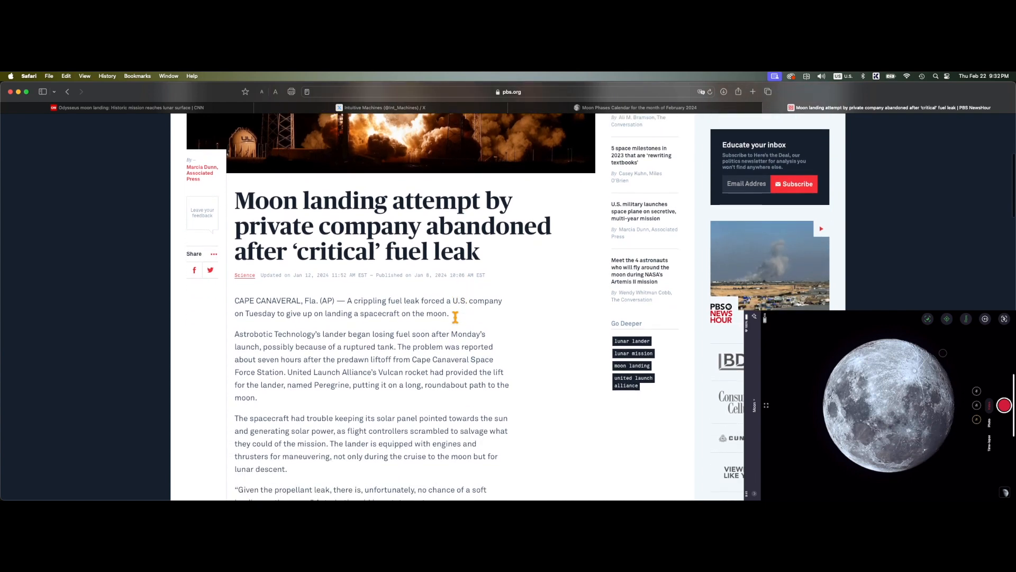
{"action": "scroll", "scroll_direction": "down", "scroll_amount": 3}
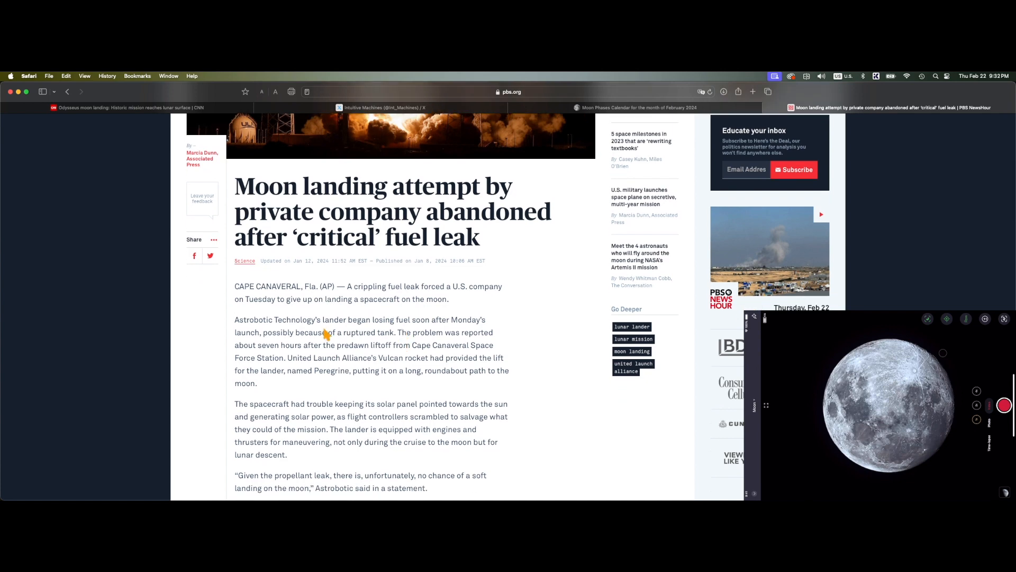
{"action": "scroll", "scroll_direction": "down", "scroll_amount": 3}
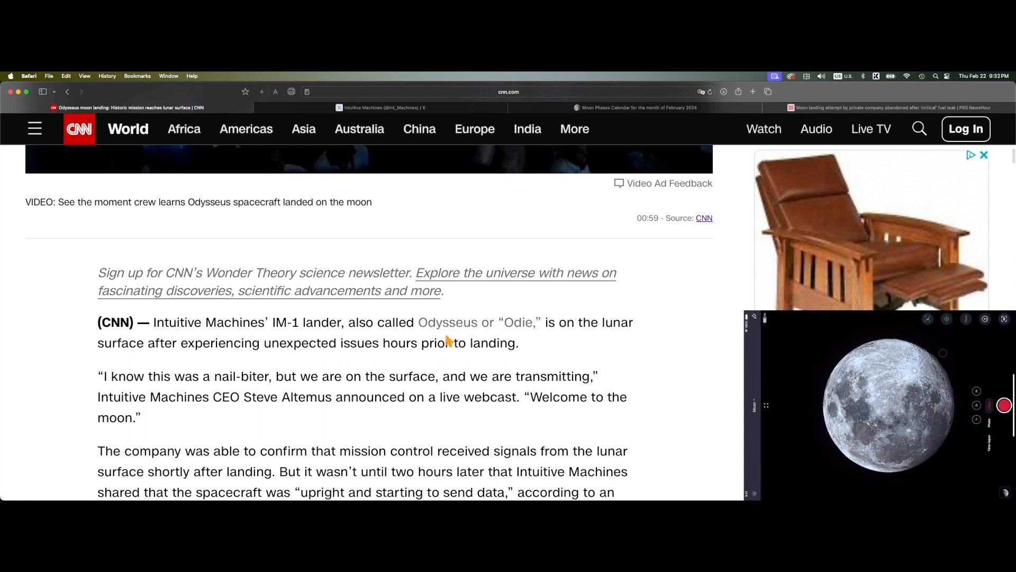
Step: Highlight the line naming the lander Odysseus and continue down the article
{"action": "scroll", "scroll_direction": "down", "scroll_amount": 3}
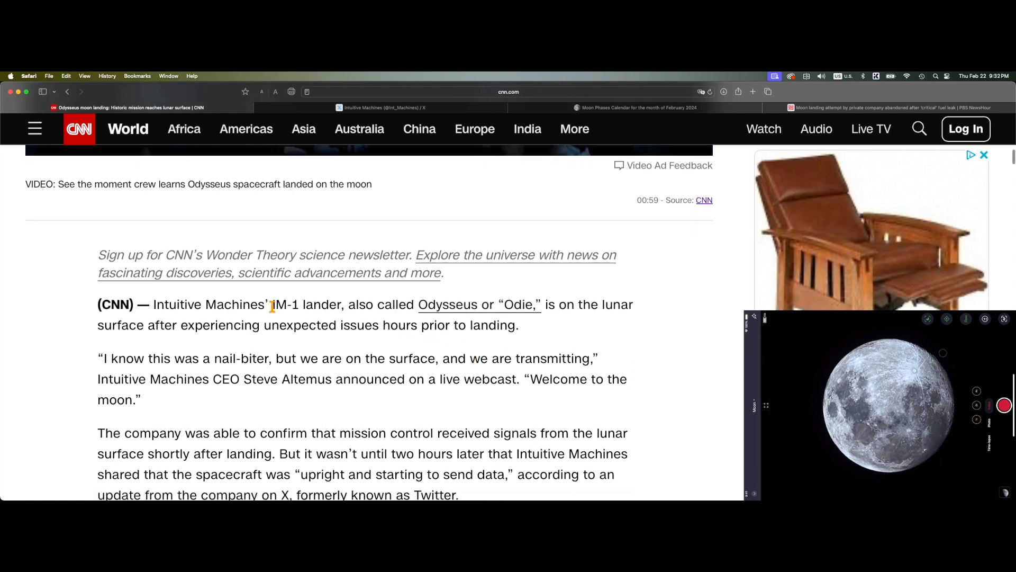
{"action": "left_click_drag", "start_coordinate": [284, 305], "coordinate": [546, 305]}
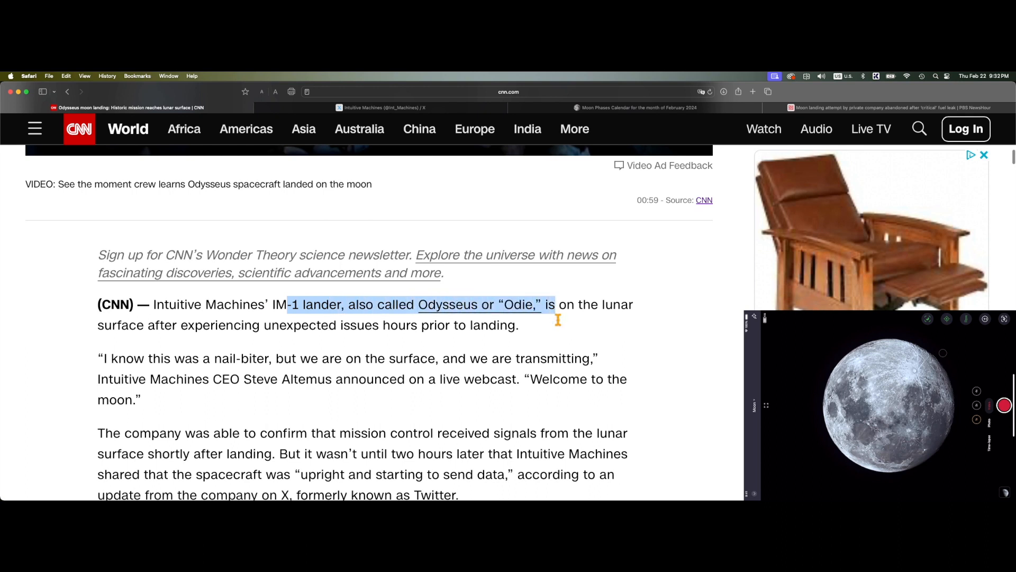
{"action": "scroll", "scroll_direction": "down", "scroll_amount": 3}
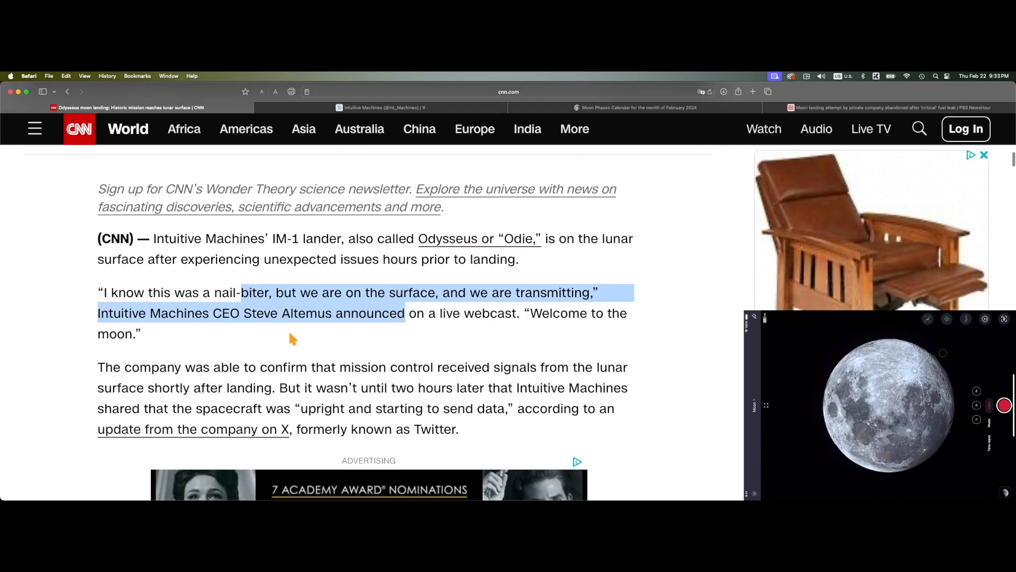
{"action": "scroll", "scroll_direction": "down", "scroll_amount": 3}
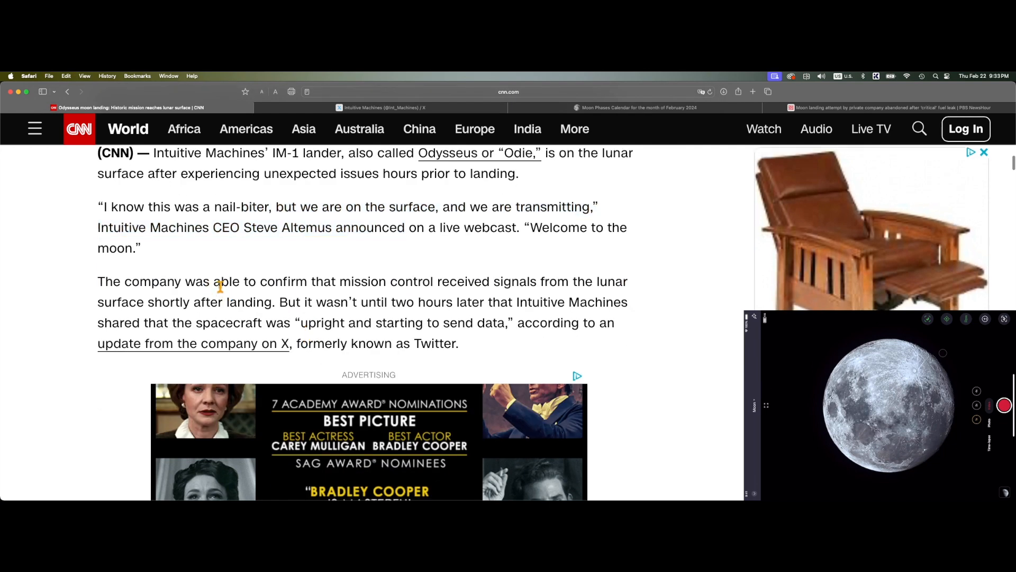
Step: Highlight the passage on signals received, two hours later the spacecraft upright and sending data
{"action": "left_click_drag", "start_coordinate": [214, 282], "coordinate": [272, 301]}
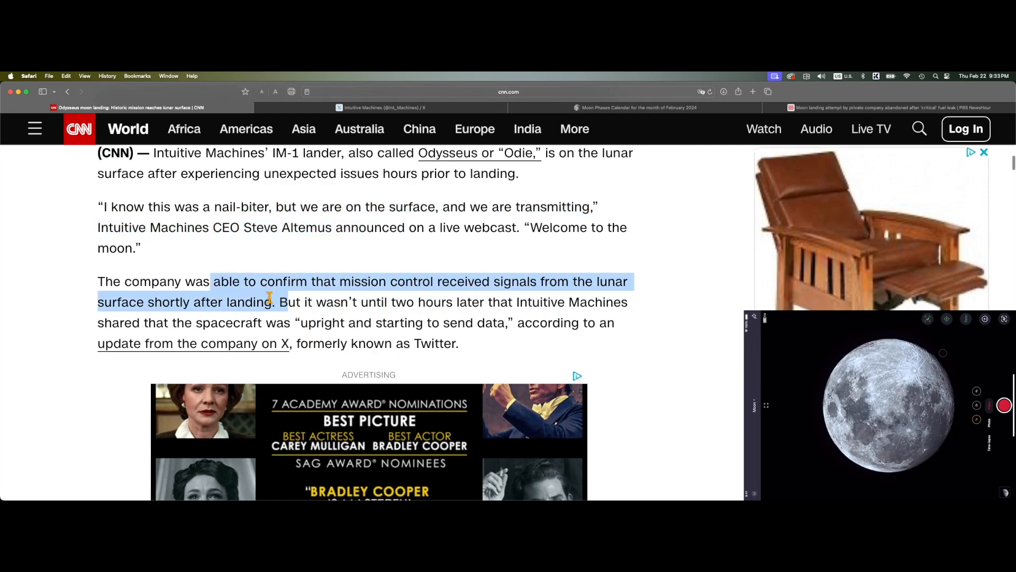
{"action": "mouse_move", "coordinate": [332, 322]}
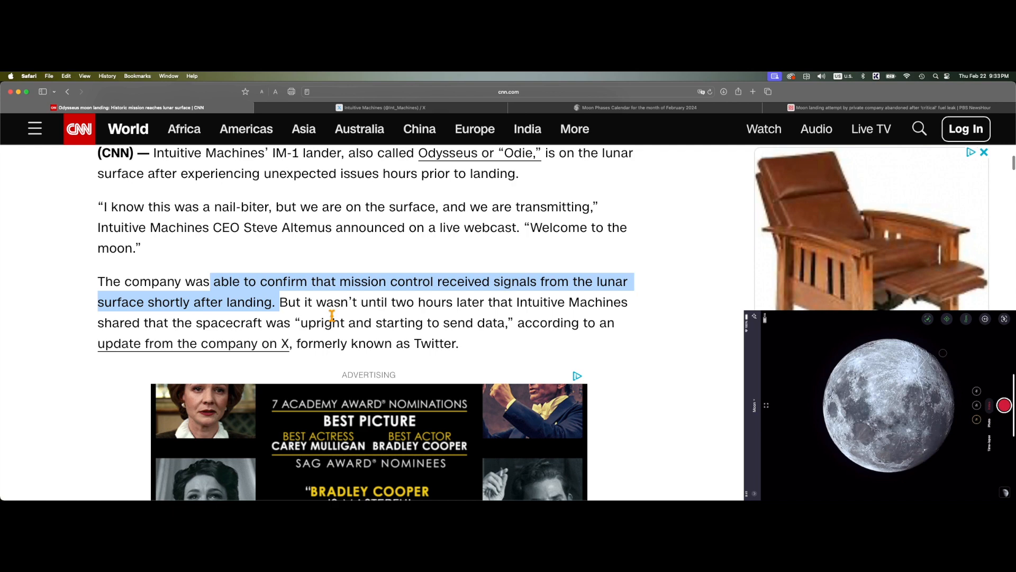
{"action": "left_click_drag", "start_coordinate": [315, 302], "coordinate": [480, 302]}
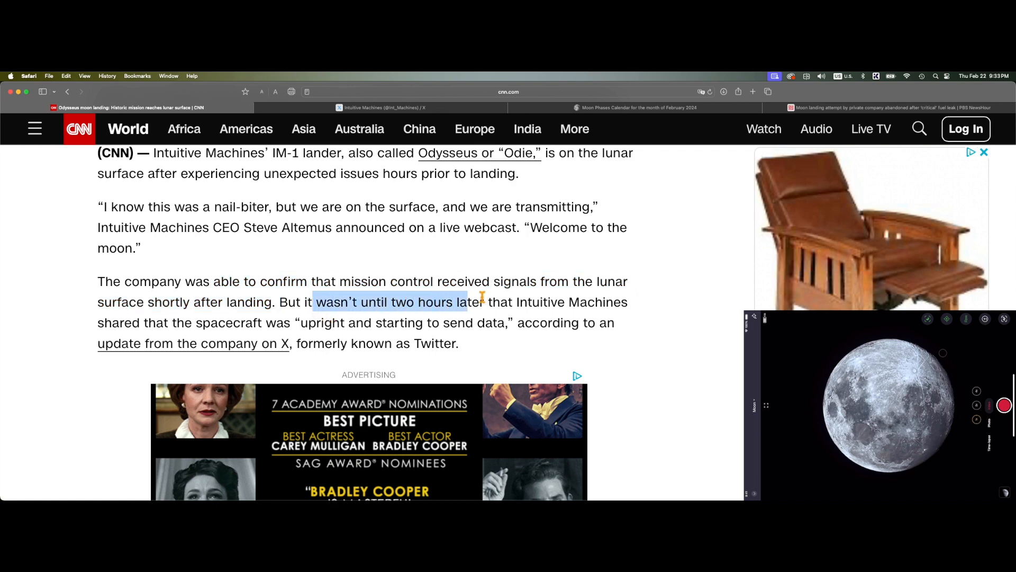
{"action": "left_click_drag", "start_coordinate": [481, 298], "coordinate": [593, 302]}
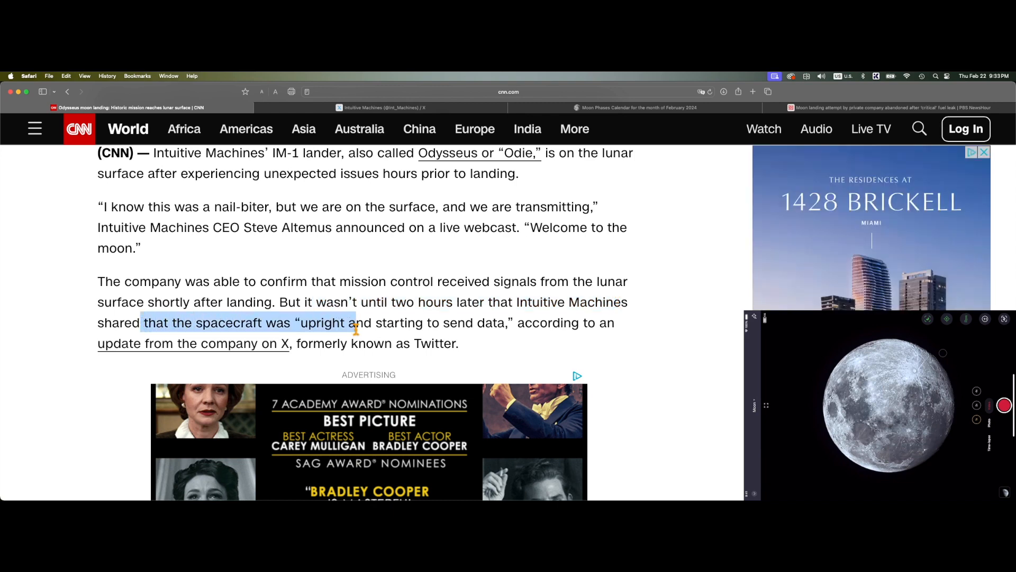
{"action": "left_click_drag", "start_coordinate": [356, 322], "coordinate": [502, 322]}
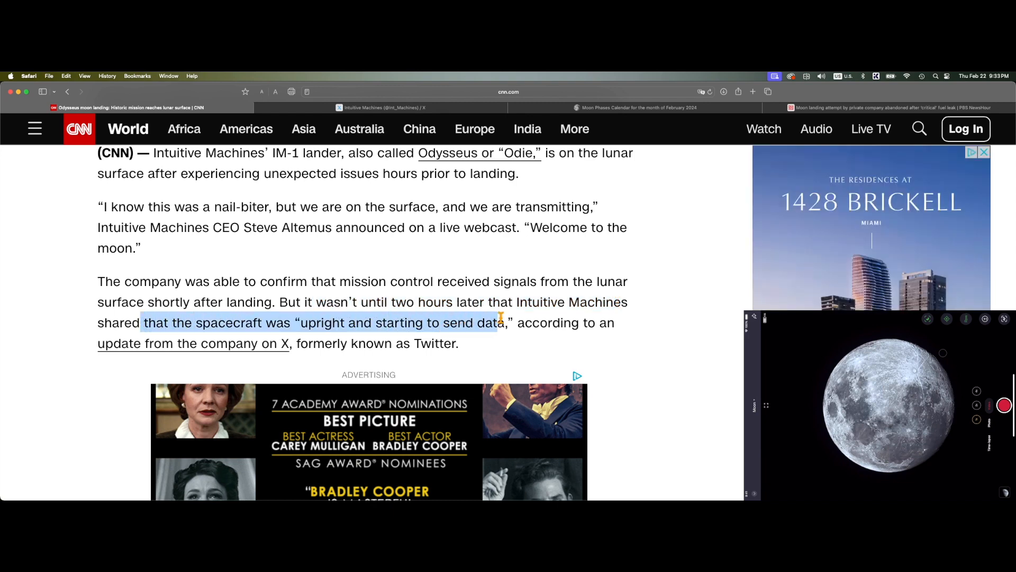
Step: Scroll down the CNN article to the lander model video
{"action": "scroll", "scroll_direction": "down", "scroll_amount": 3}
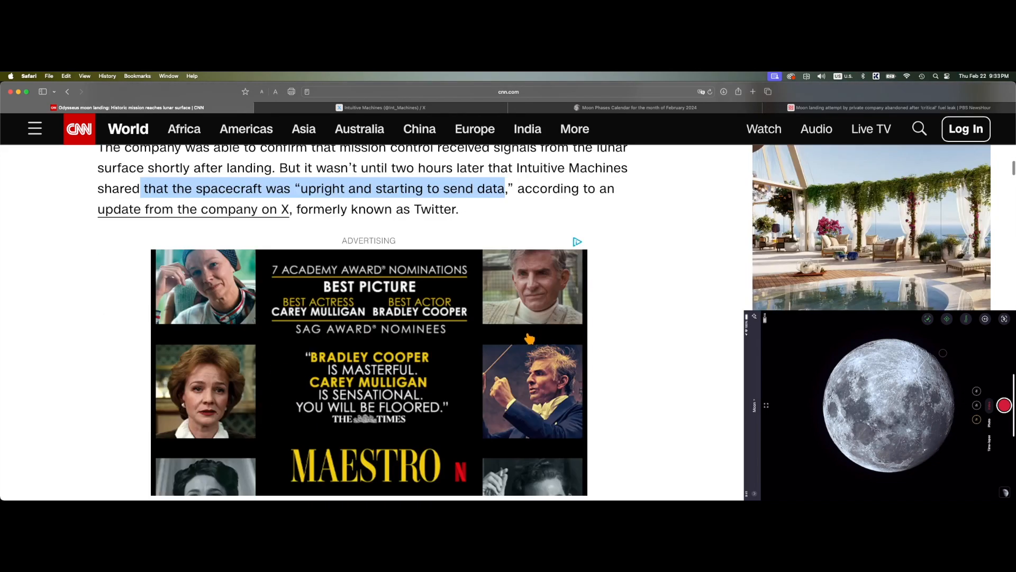
{"action": "scroll", "scroll_direction": "down", "scroll_amount": 3}
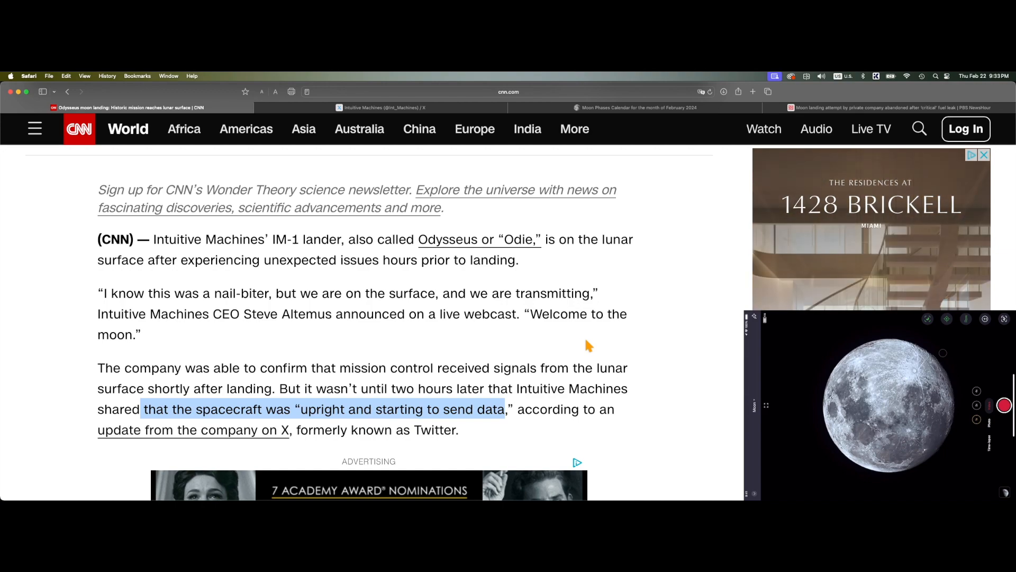
{"action": "scroll", "scroll_direction": "down", "scroll_amount": 3}
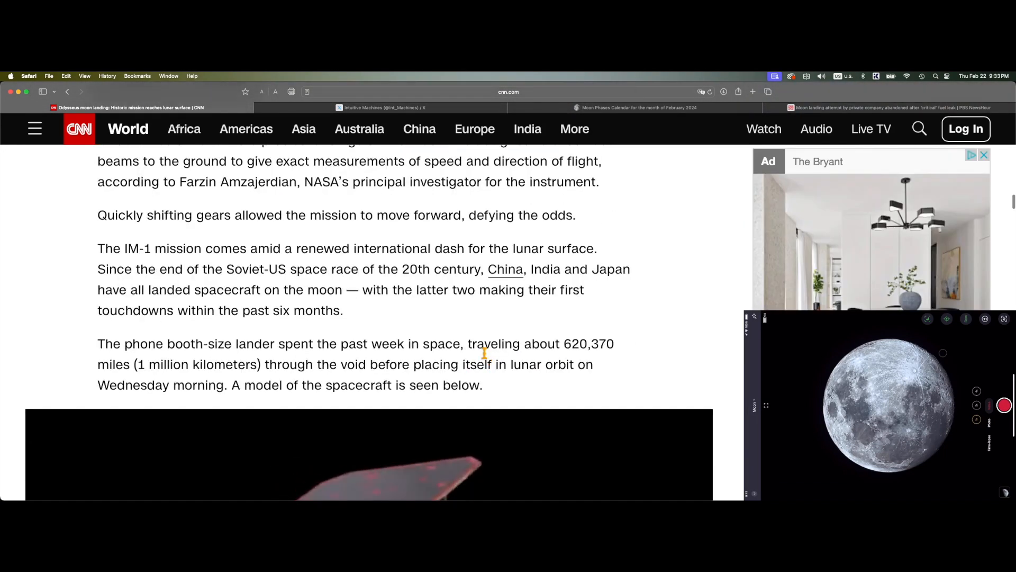
{"action": "scroll", "scroll_direction": "down", "scroll_amount": 3}
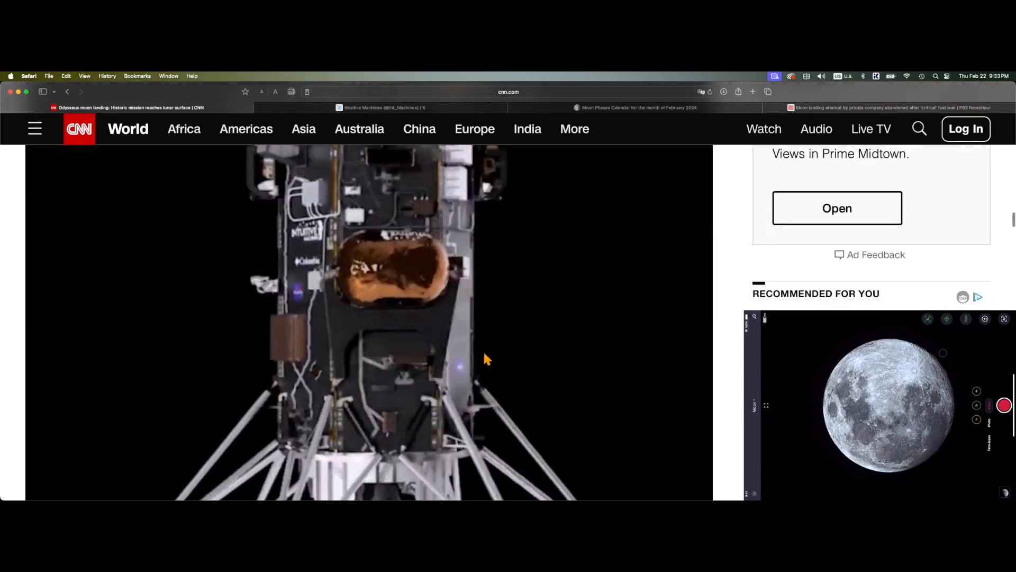
{"action": "scroll", "scroll_direction": "down", "scroll_amount": 3}
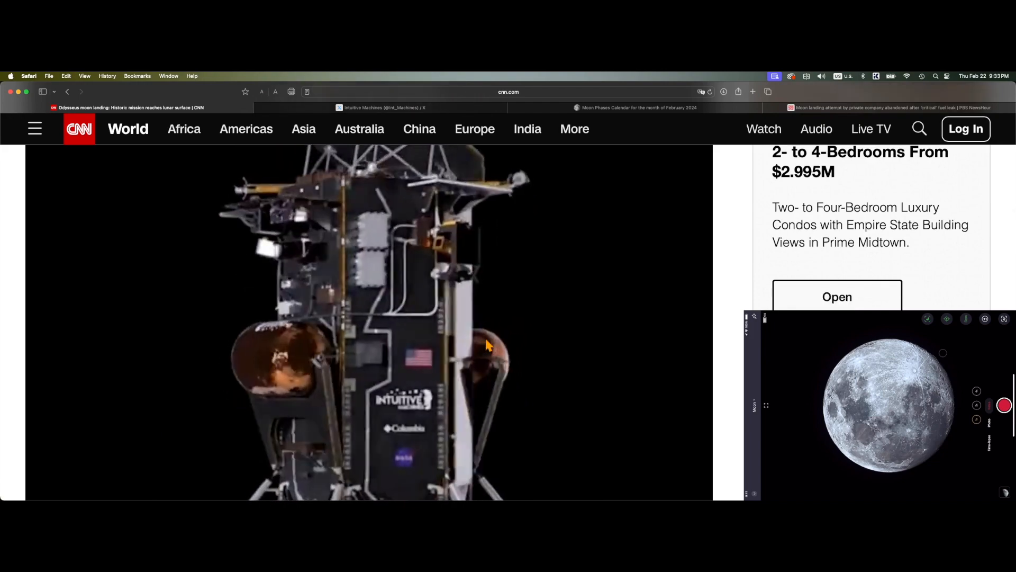
{"action": "scroll", "scroll_direction": "down", "scroll_amount": 3}
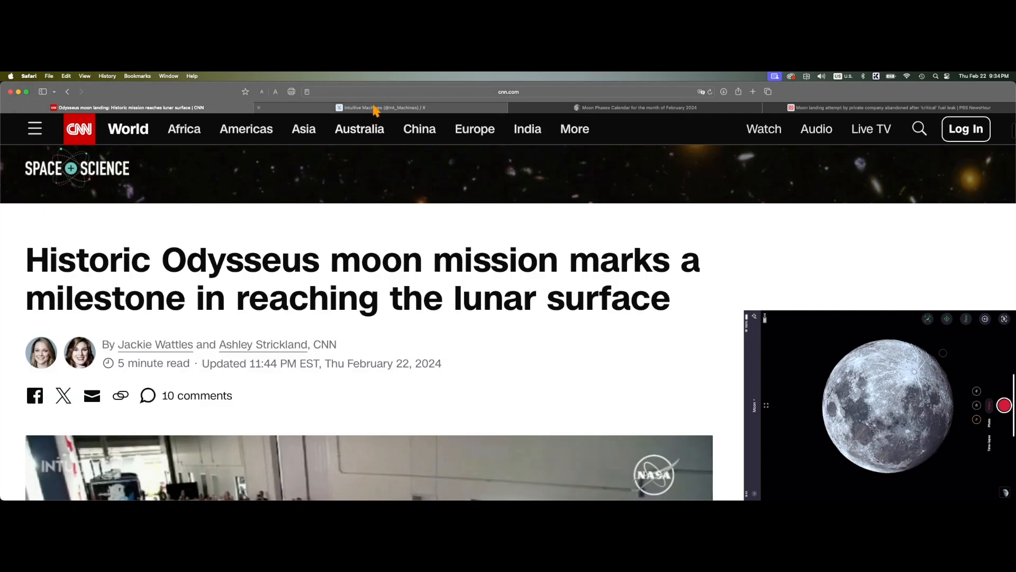
Step: Switch between the Intuitive Machines X profile and the CNN article, scrolling each
{"action": "left_click", "coordinate": [382, 108]}
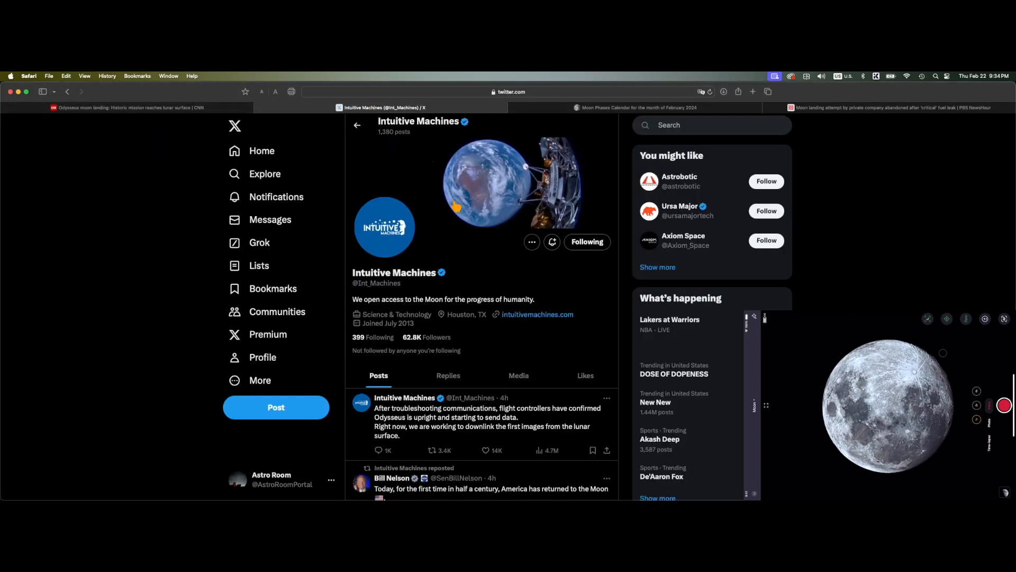
{"action": "mouse_move", "coordinate": [690, 349]}
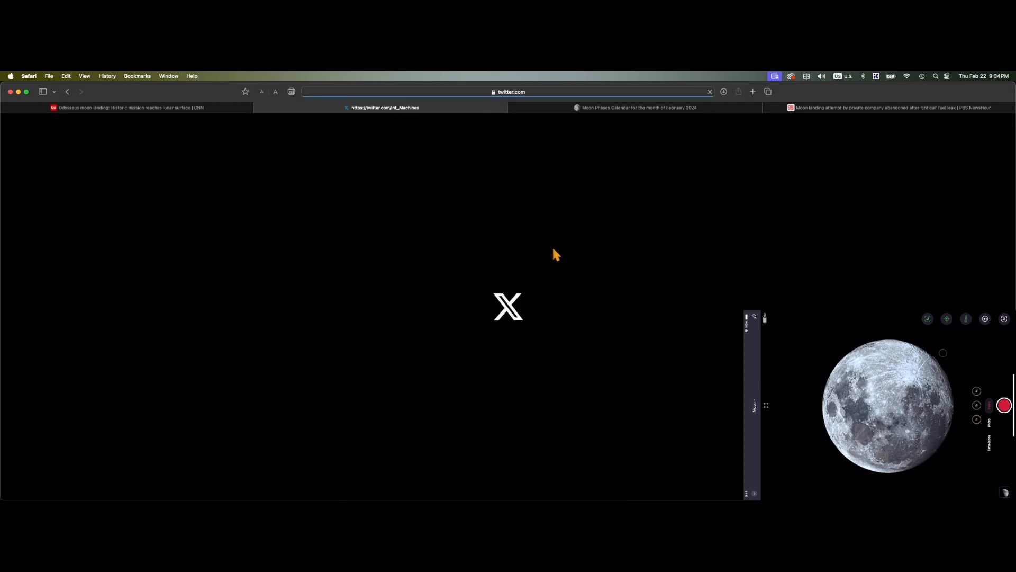
{"action": "left_click", "coordinate": [129, 107]}
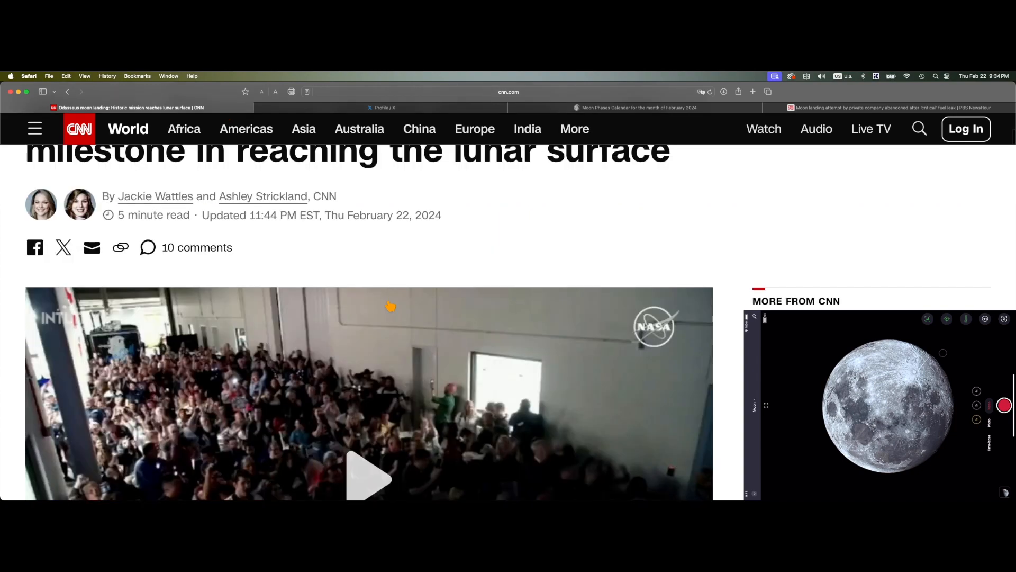
{"action": "scroll", "scroll_direction": "down", "scroll_amount": 3}
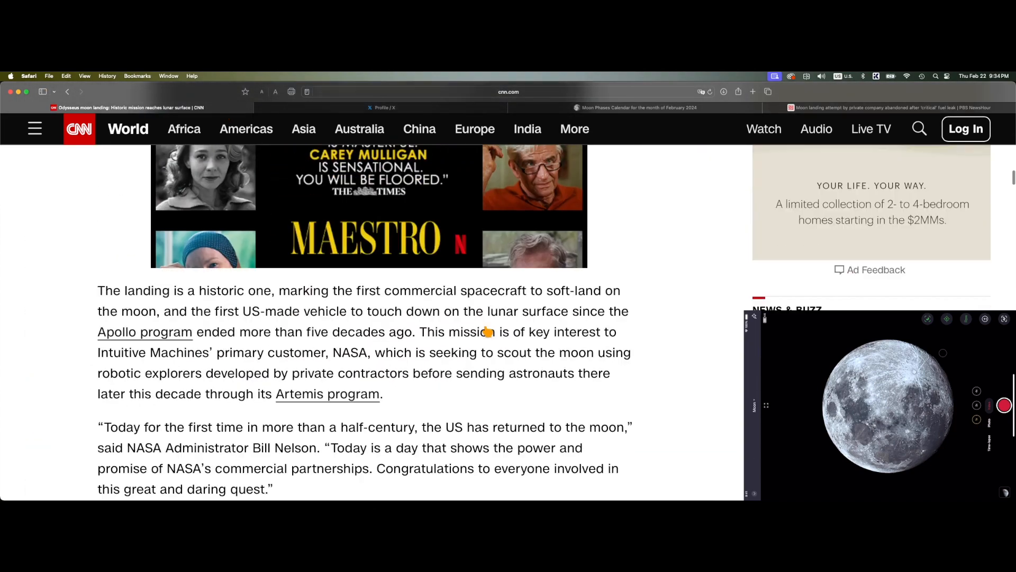
{"action": "scroll", "scroll_direction": "down", "scroll_amount": 3}
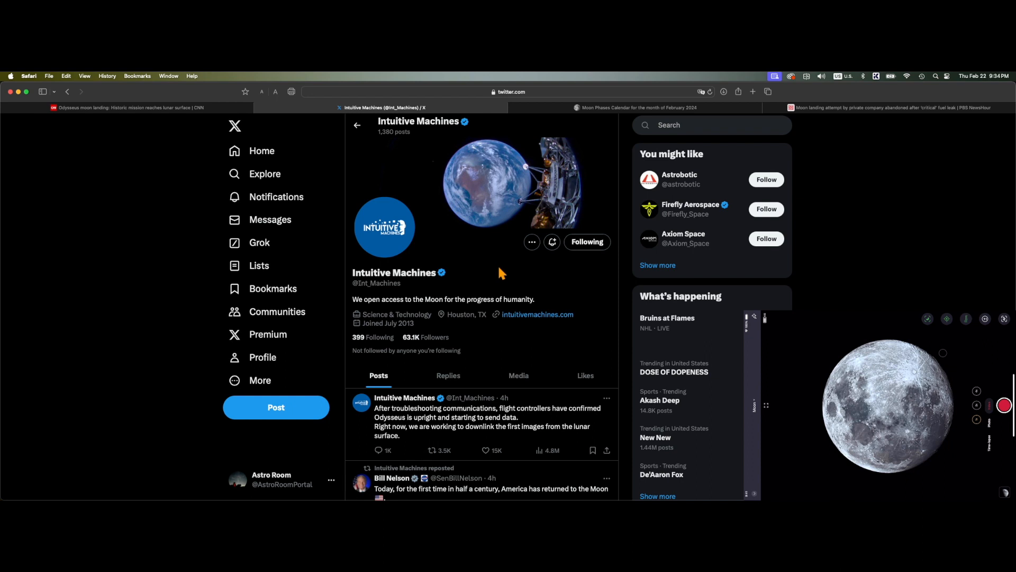
{"action": "mouse_move", "coordinate": [554, 372]}
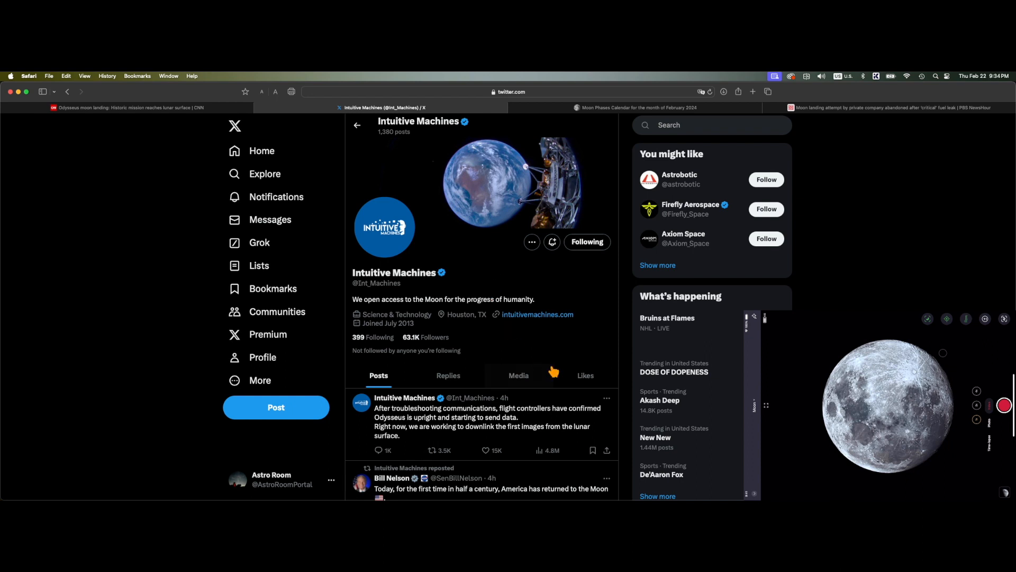
{"action": "mouse_move", "coordinate": [546, 406]}
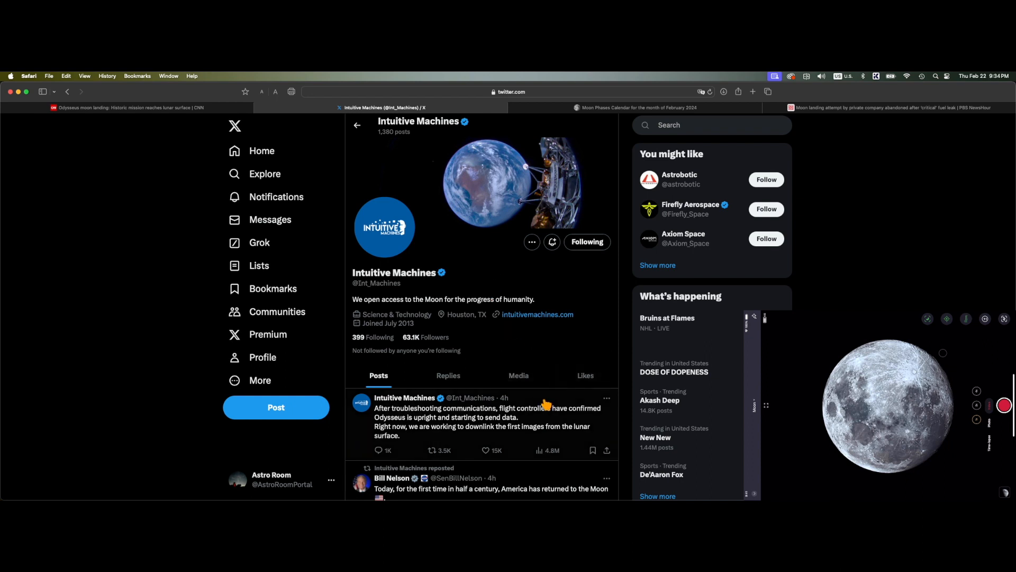
{"action": "mouse_move", "coordinate": [666, 357]}
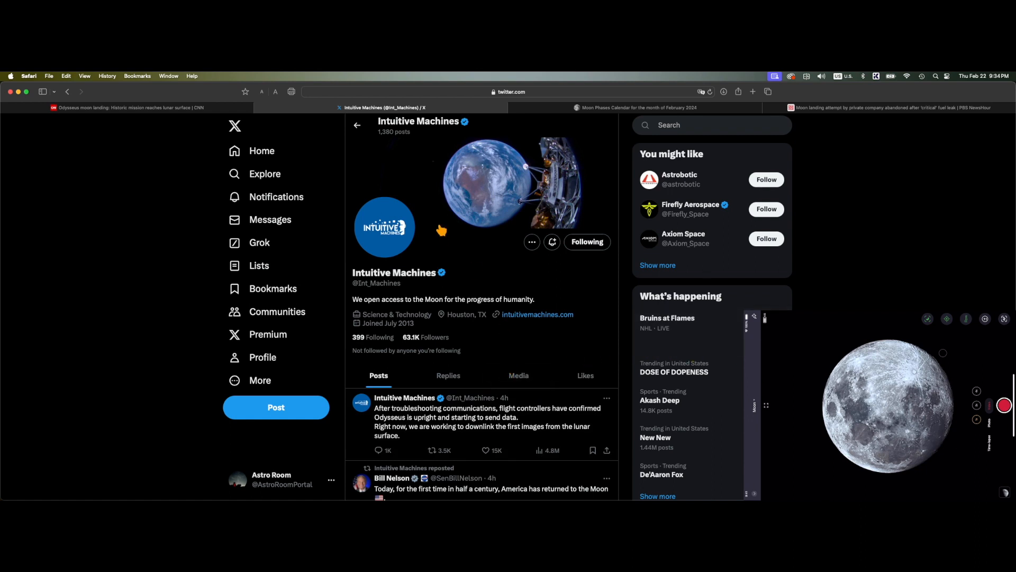
{"action": "mouse_move", "coordinate": [409, 269]}
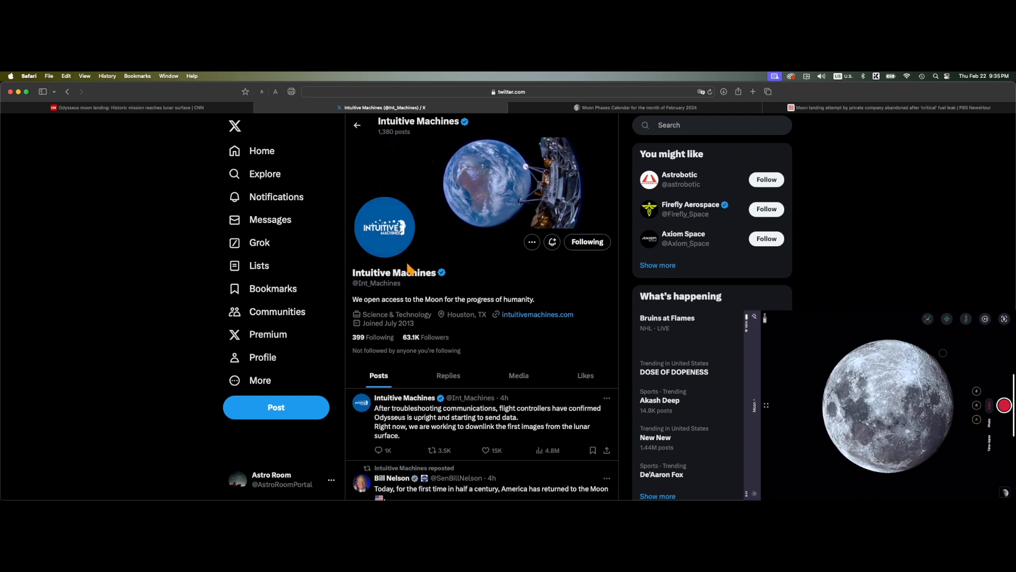
{"action": "scroll", "scroll_direction": "down", "scroll_amount": 3}
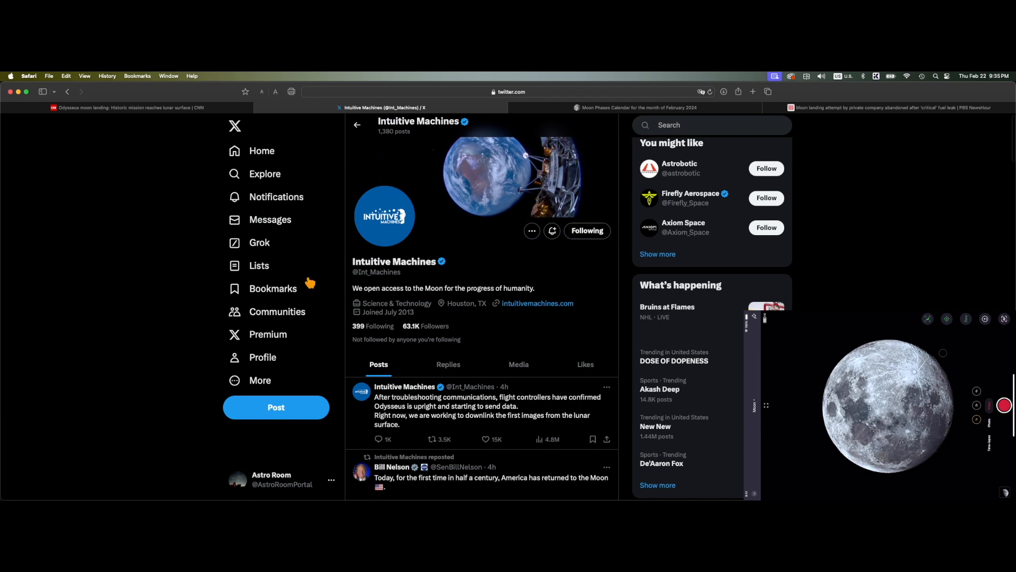
{"action": "scroll", "scroll_direction": "down", "scroll_amount": 3}
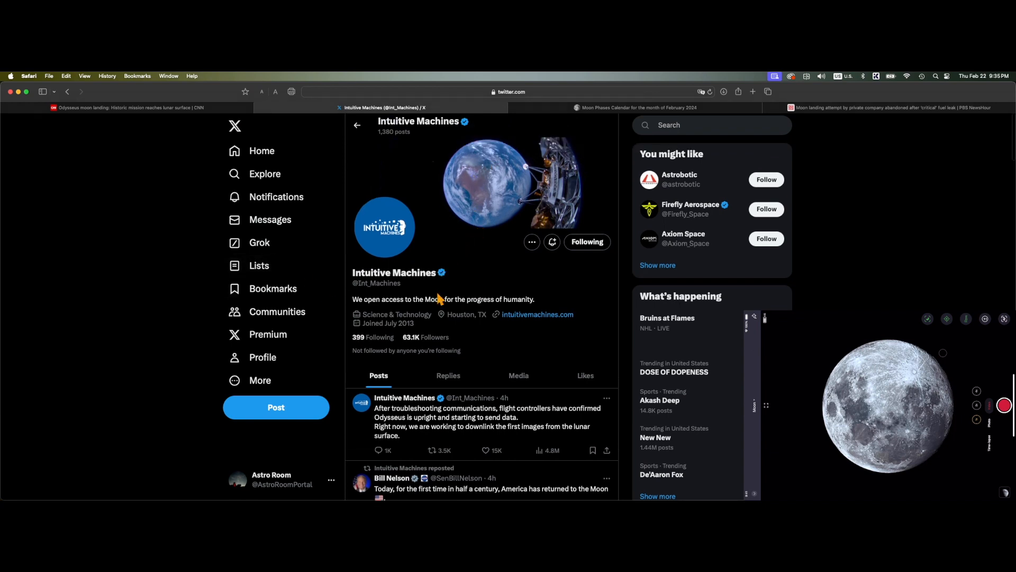
{"action": "mouse_move", "coordinate": [415, 223]}
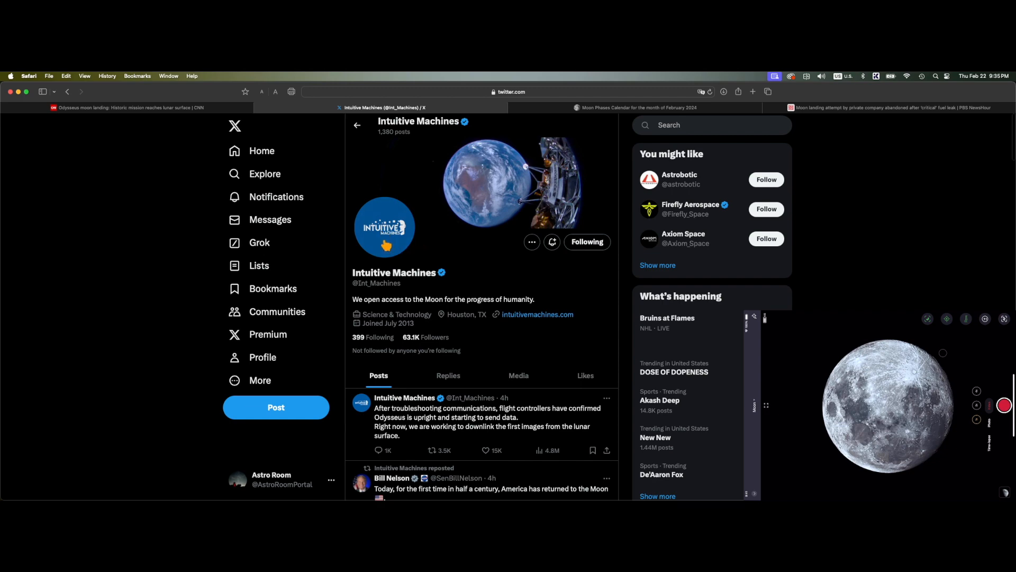
{"action": "mouse_move", "coordinate": [276, 100]}
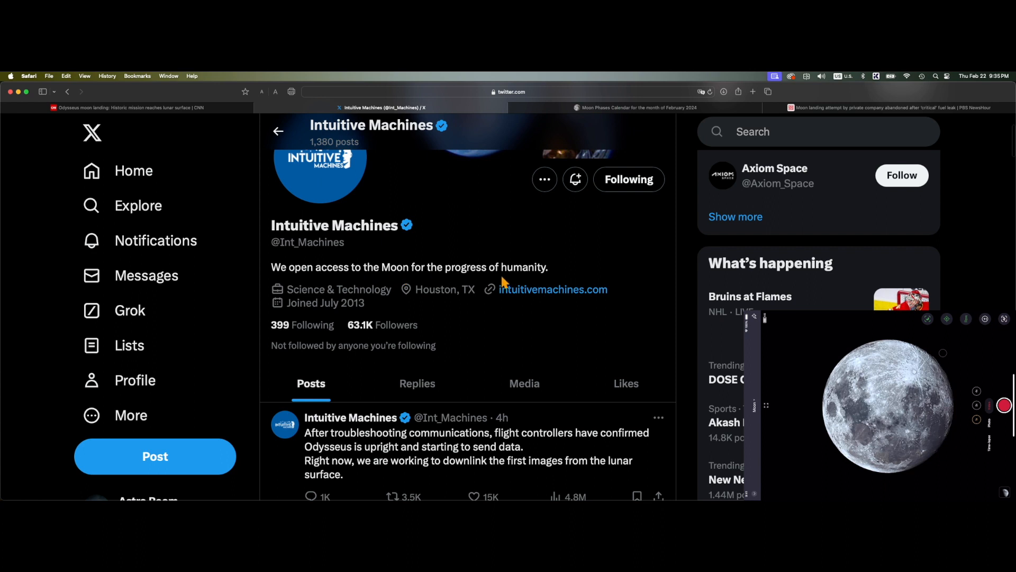
{"action": "mouse_move", "coordinate": [321, 298]}
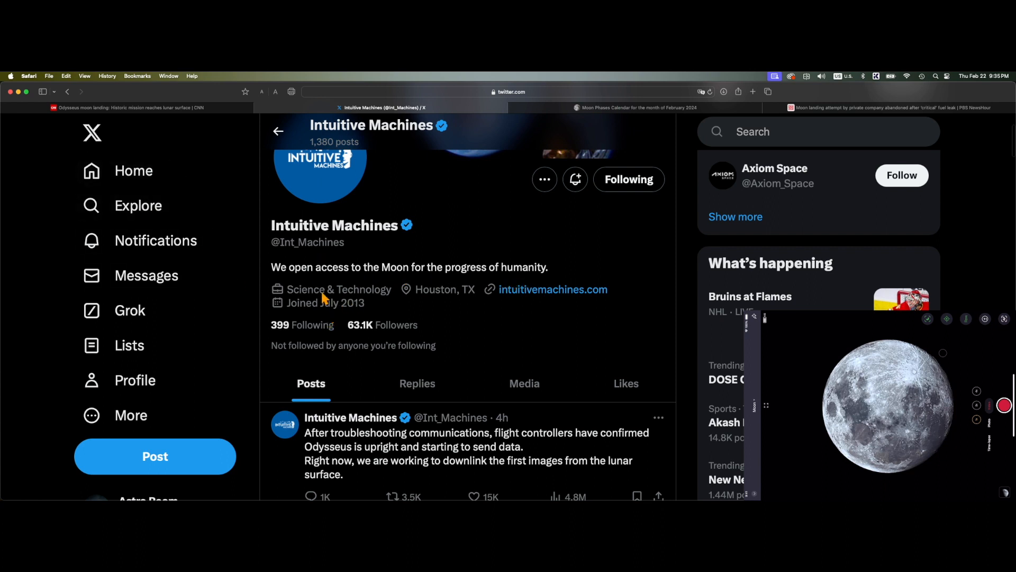
{"action": "mouse_move", "coordinate": [452, 297]}
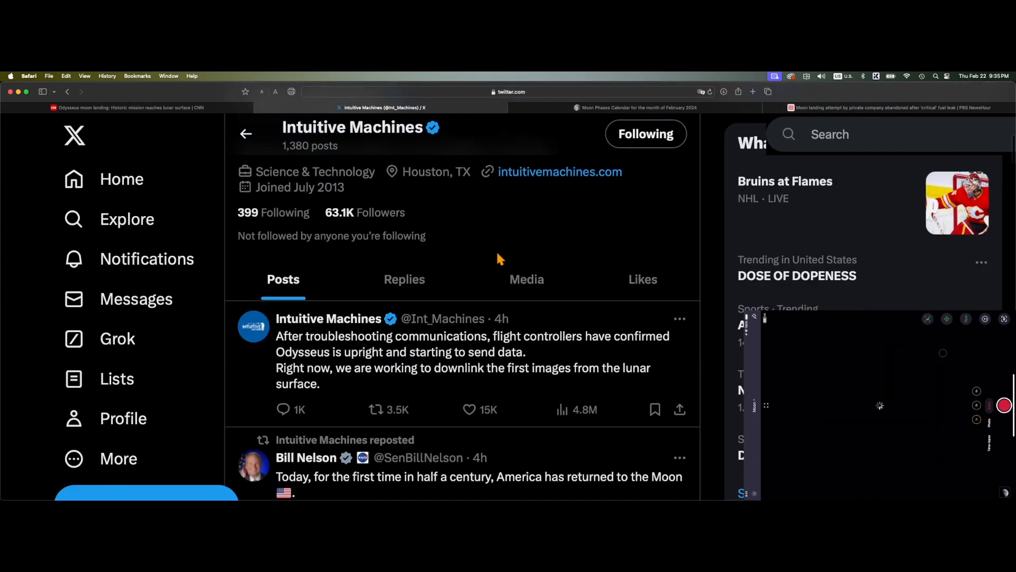
Step: Scroll the Intuitive Machines feed past the landing video, NASA delivery post and landing-time updates, then back up
{"action": "scroll", "scroll_direction": "down", "scroll_amount": 3}
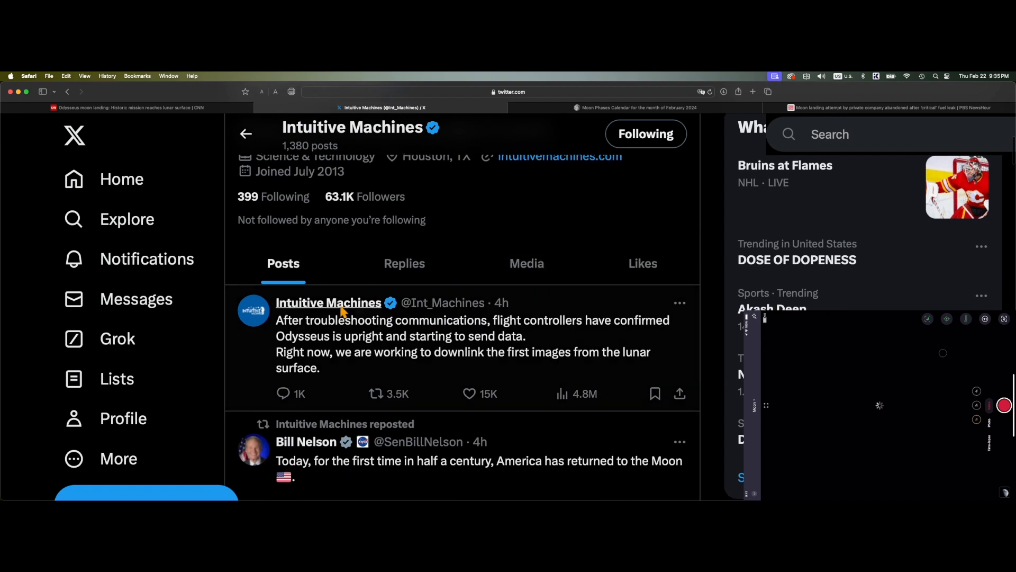
{"action": "scroll", "scroll_direction": "down", "scroll_amount": 3}
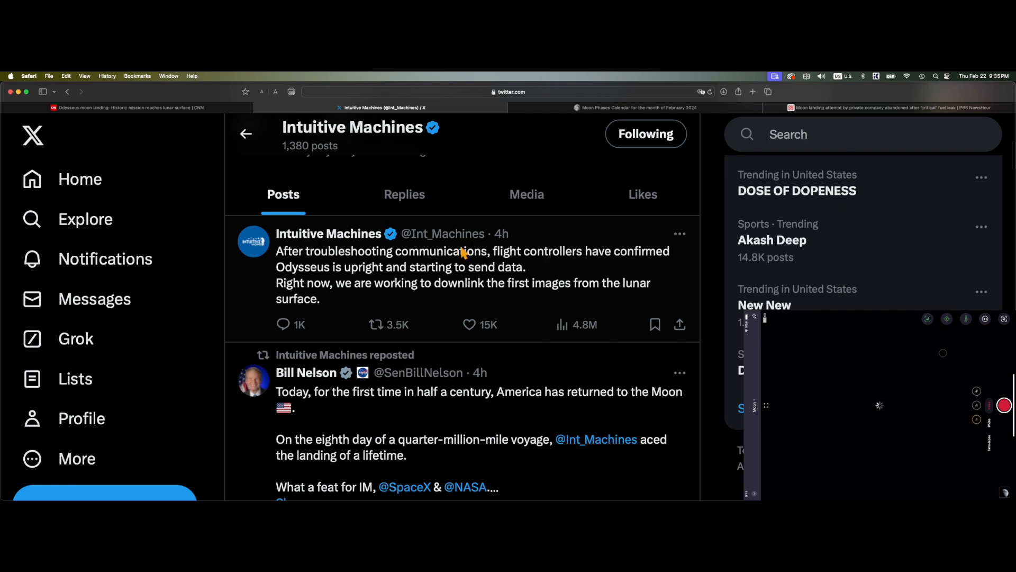
{"action": "mouse_move", "coordinate": [479, 262]}
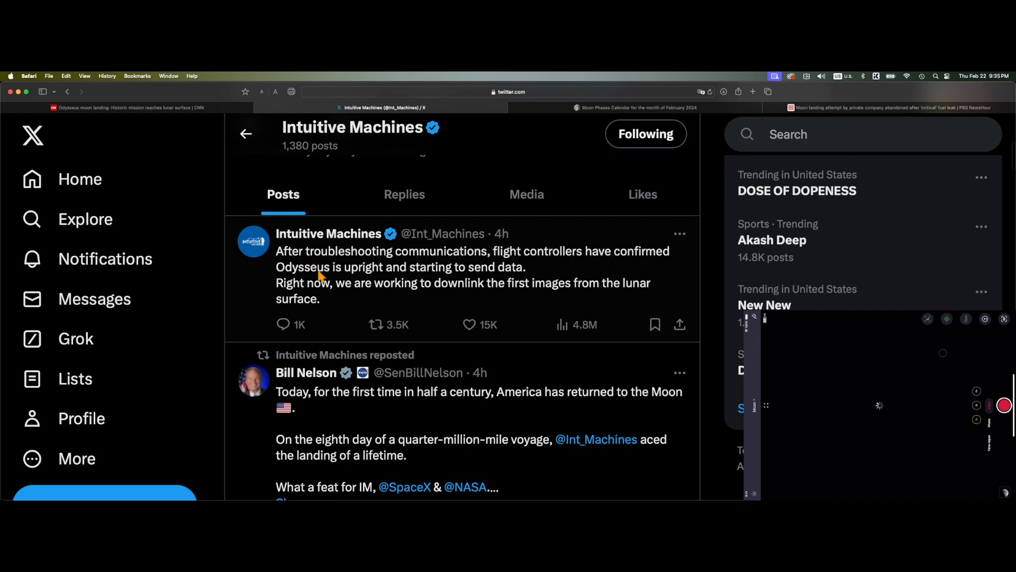
{"action": "mouse_move", "coordinate": [509, 279]}
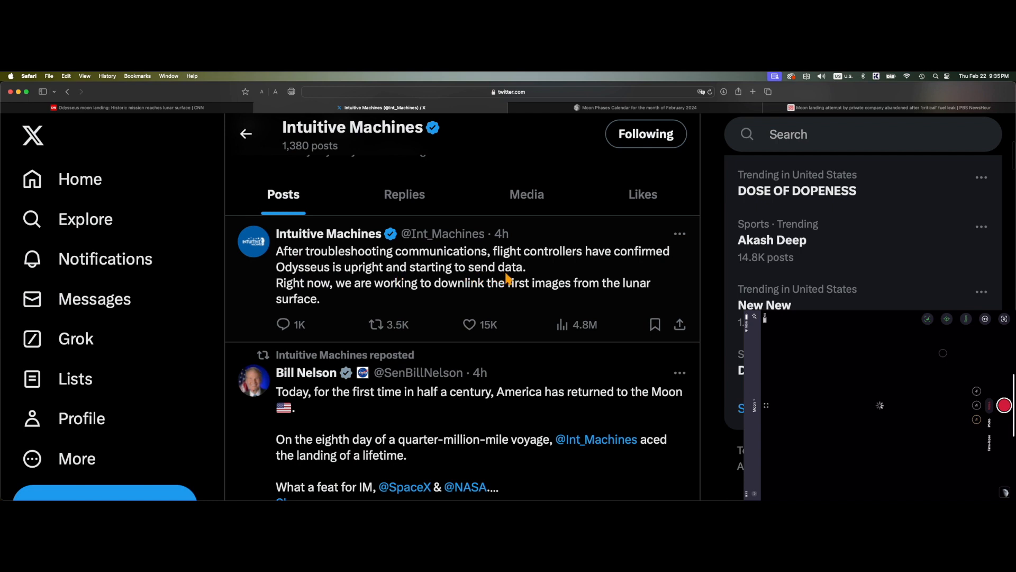
{"action": "mouse_move", "coordinate": [370, 292]}
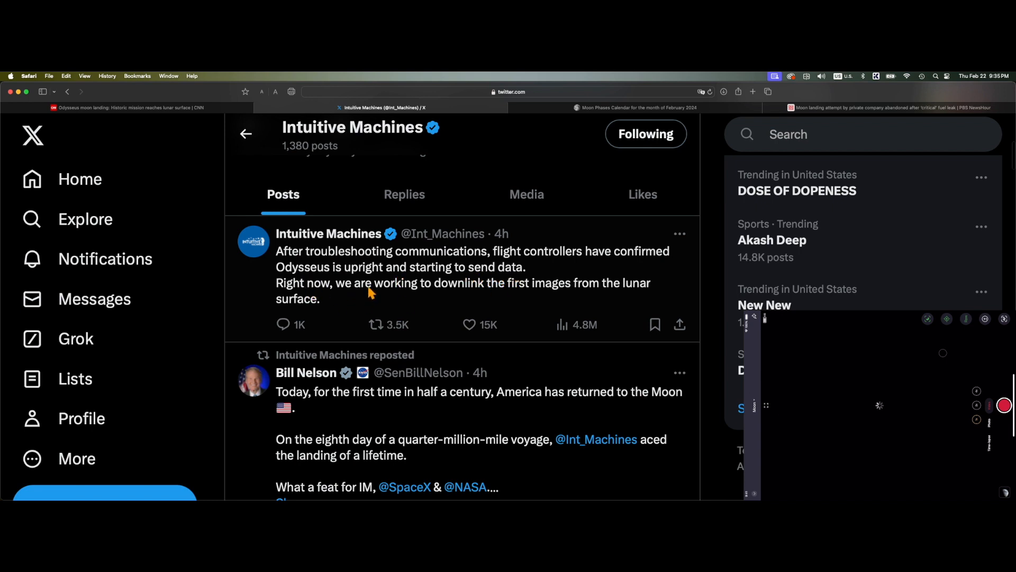
{"action": "mouse_move", "coordinate": [539, 299]}
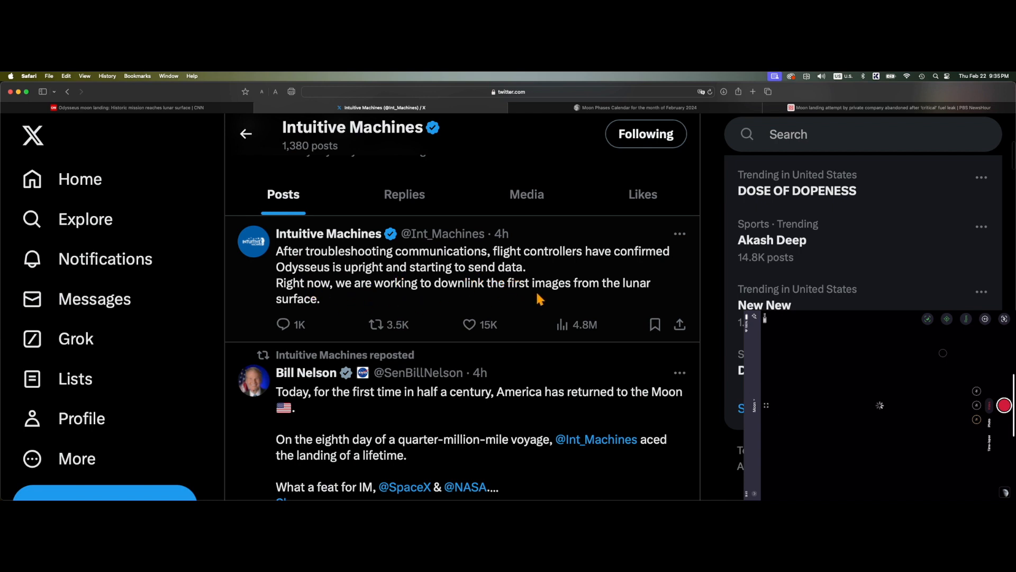
{"action": "mouse_move", "coordinate": [548, 296]}
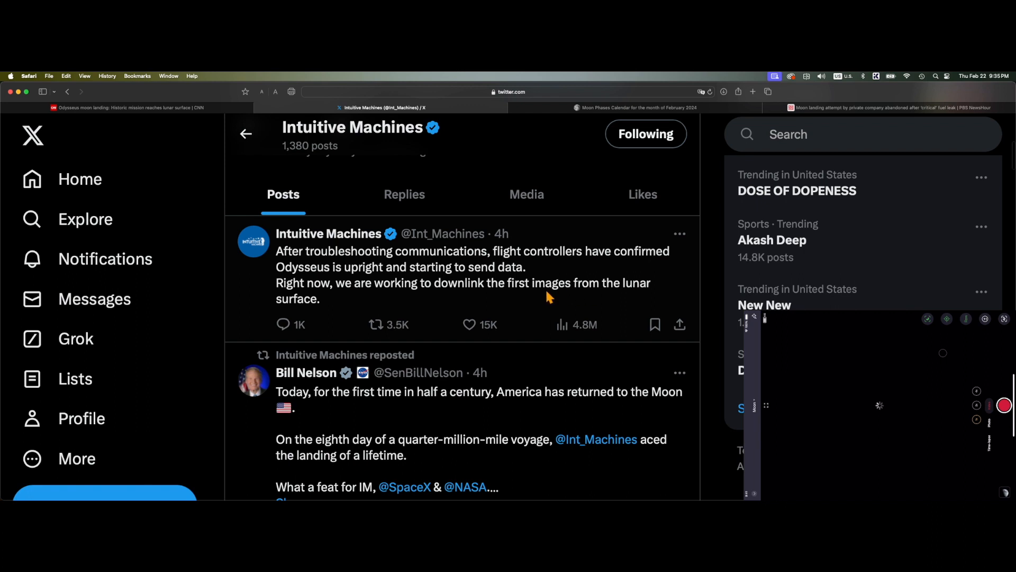
{"action": "scroll", "scroll_direction": "down", "scroll_amount": 3}
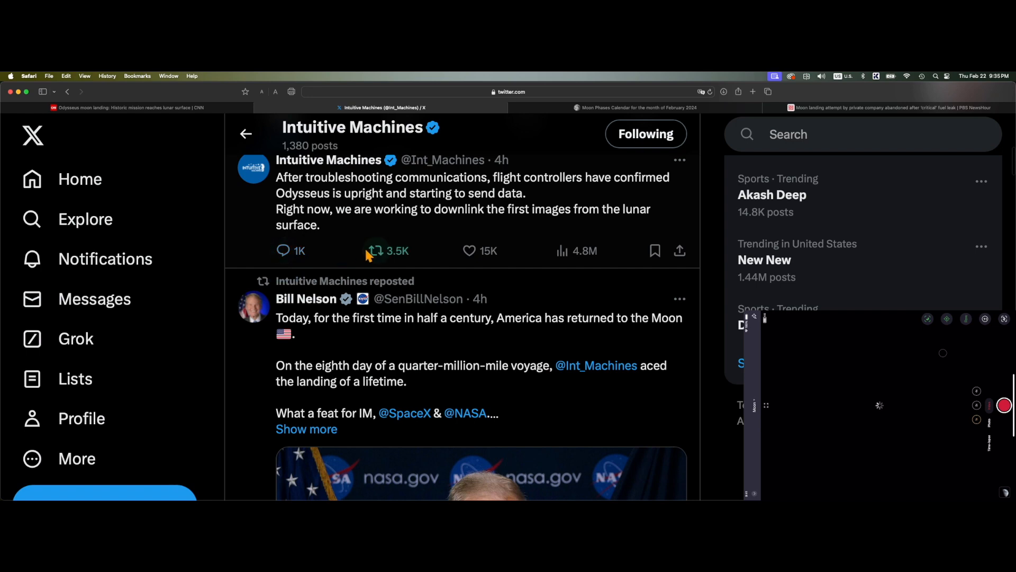
{"action": "mouse_move", "coordinate": [284, 251]}
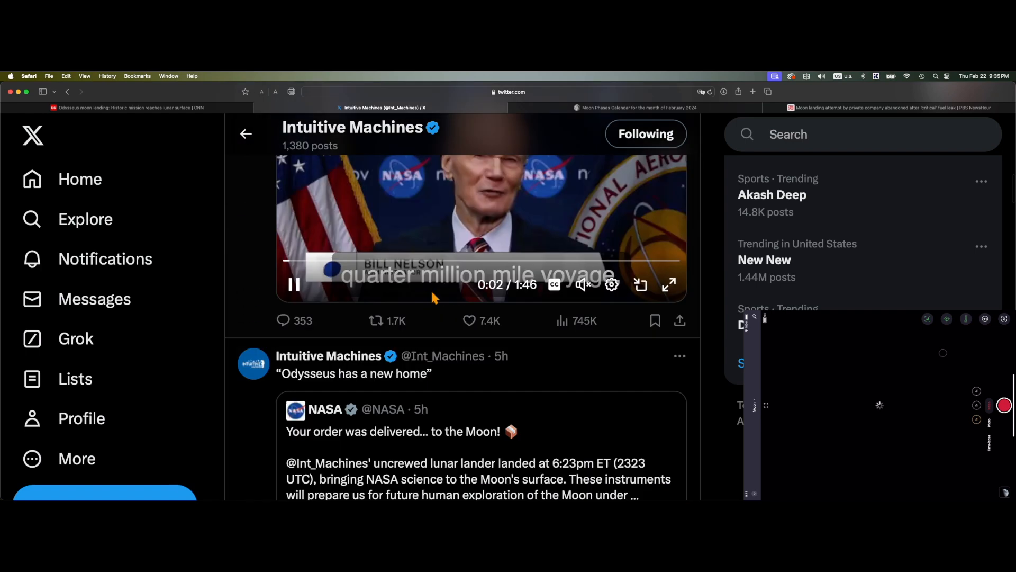
{"action": "scroll", "scroll_direction": "down", "scroll_amount": 3}
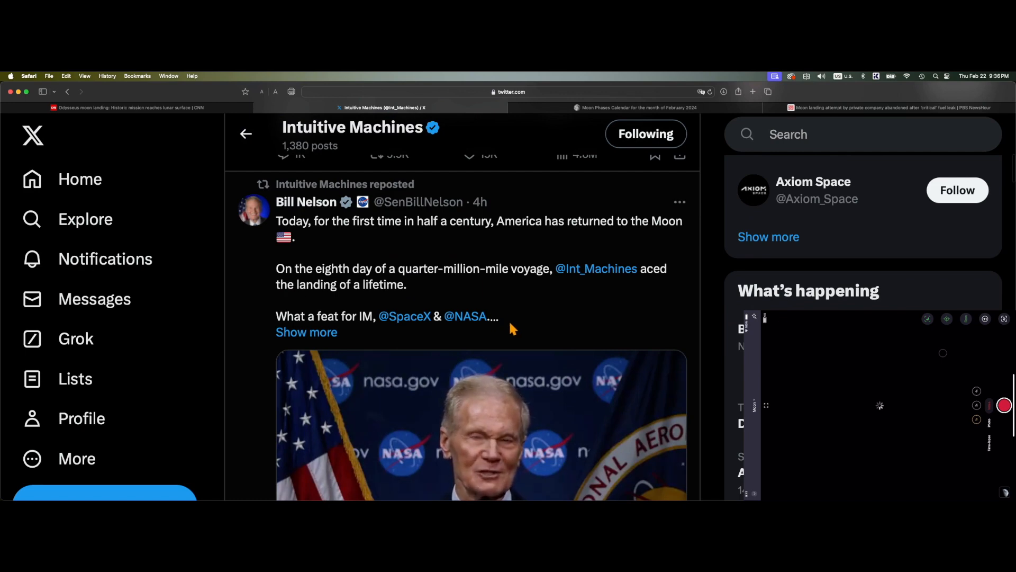
{"action": "scroll", "scroll_direction": "down", "scroll_amount": 3}
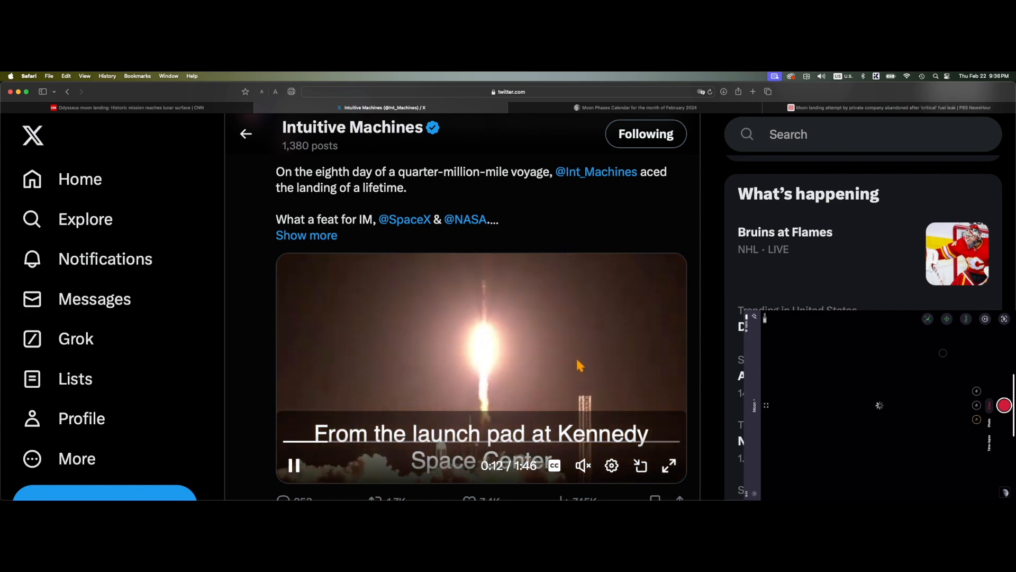
{"action": "scroll", "scroll_direction": "down", "scroll_amount": 3}
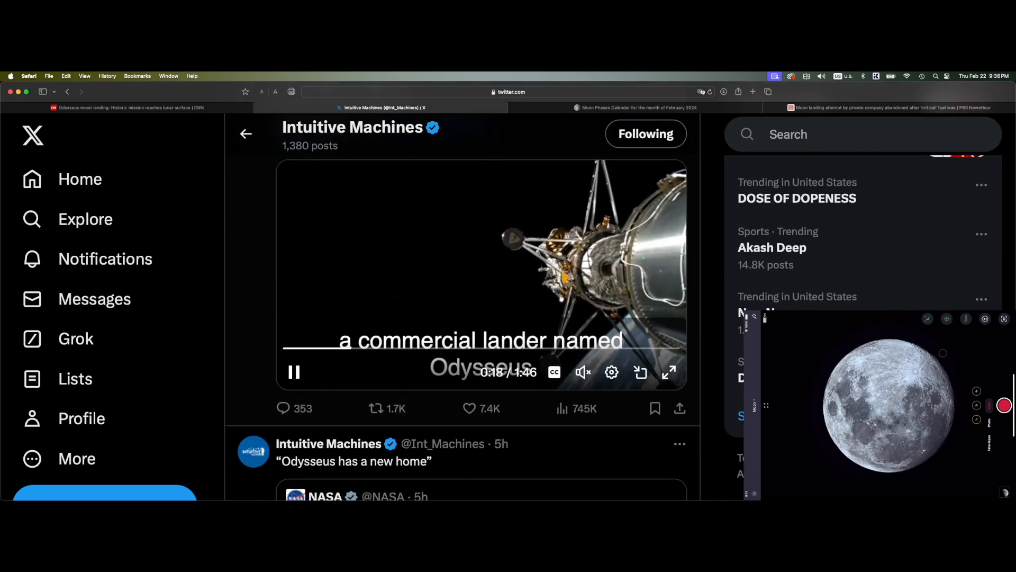
{"action": "scroll", "scroll_direction": "down", "scroll_amount": 3}
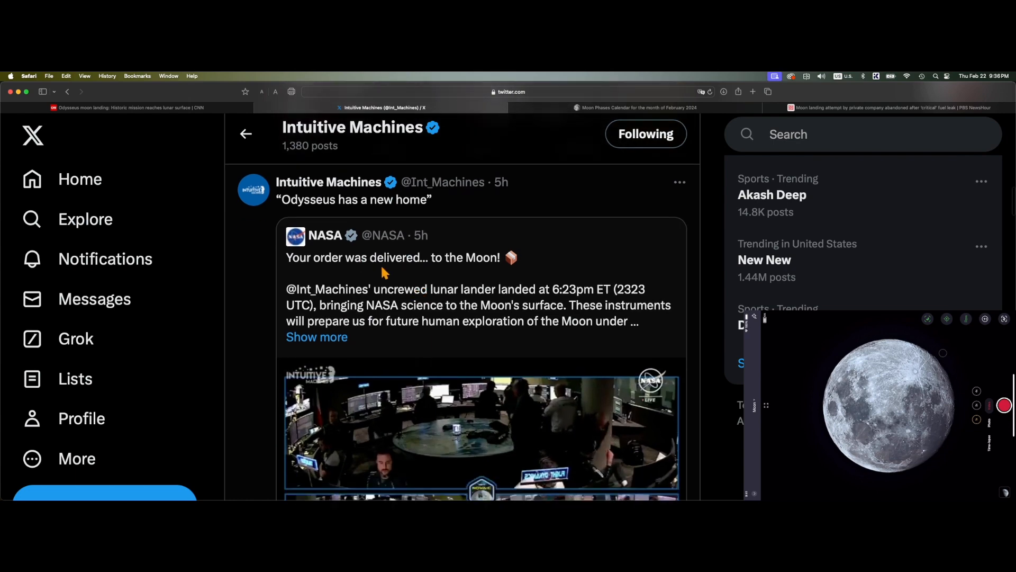
{"action": "scroll", "scroll_direction": "down", "scroll_amount": 3}
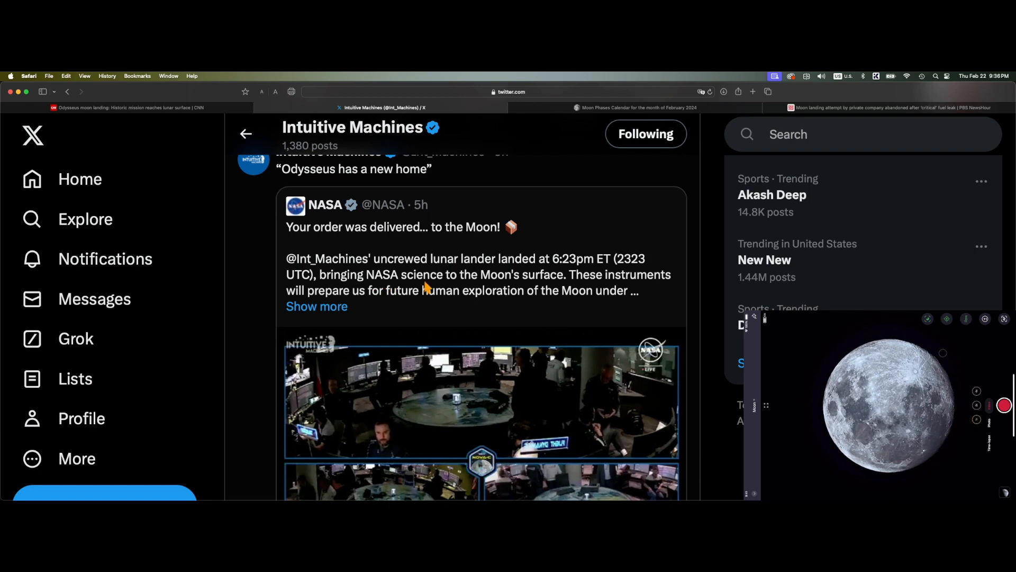
{"action": "scroll", "scroll_direction": "down", "scroll_amount": 3}
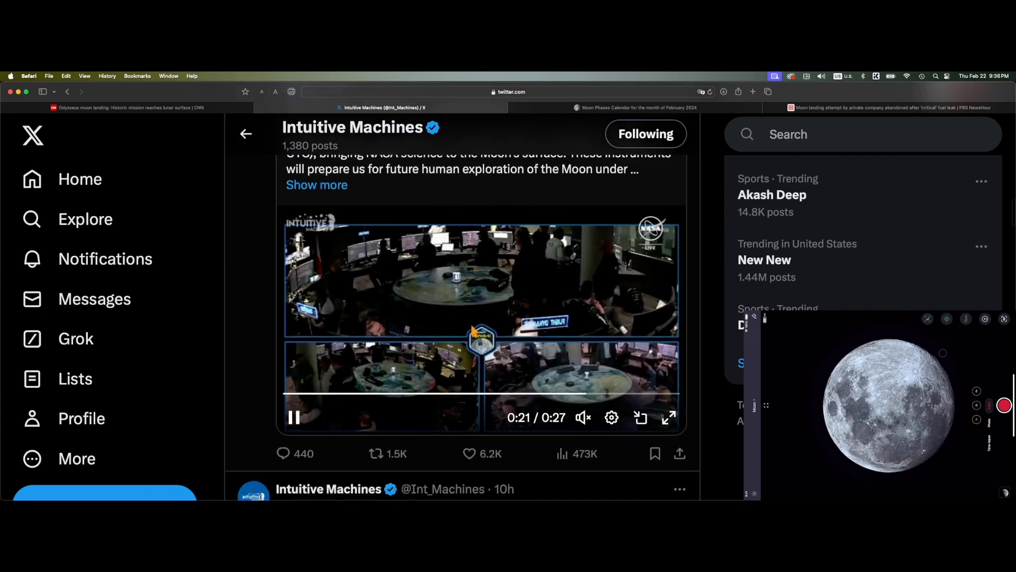
{"action": "scroll", "scroll_direction": "down", "scroll_amount": 3}
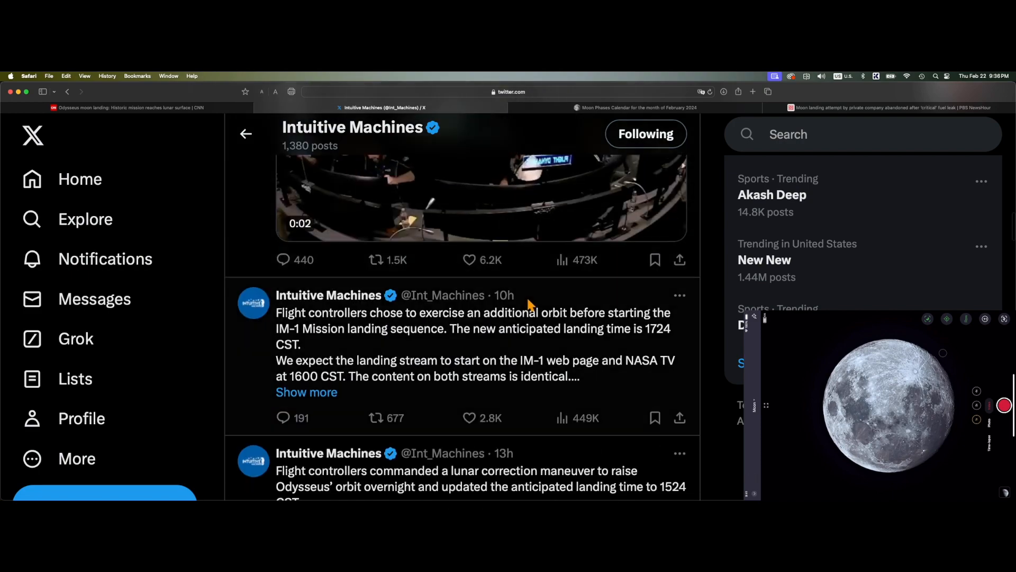
{"action": "scroll", "scroll_direction": "down", "scroll_amount": 3}
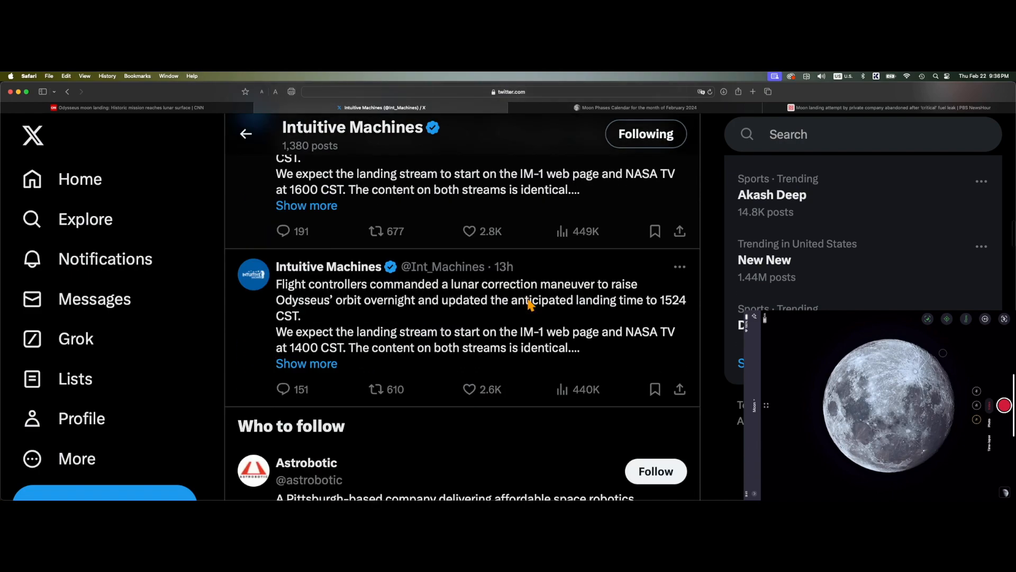
{"action": "scroll", "scroll_direction": "up", "scroll_amount": 3}
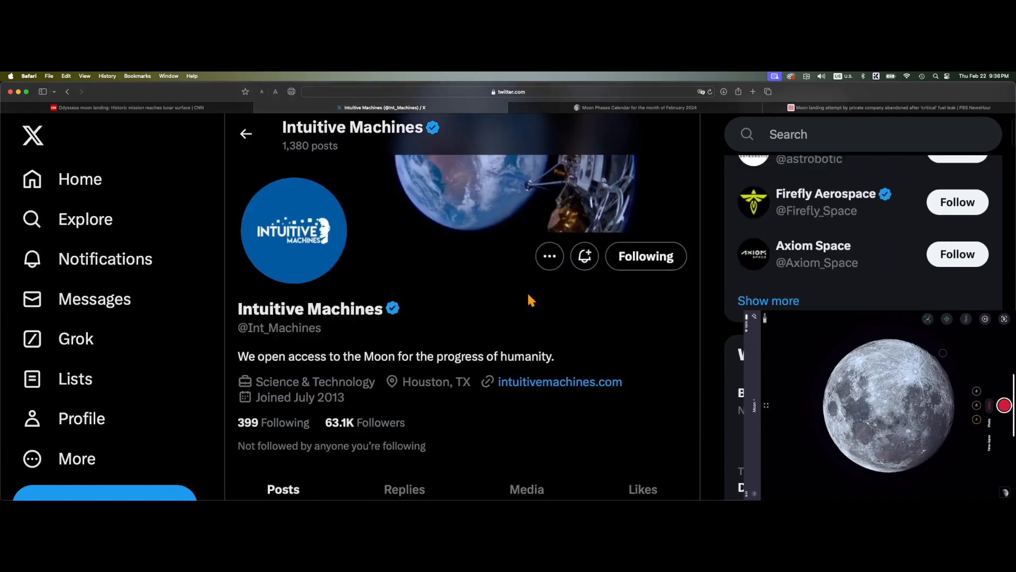
Step: Go to intuitivemachines.com from the profile and look over its home page
{"action": "left_click", "coordinate": [559, 381]}
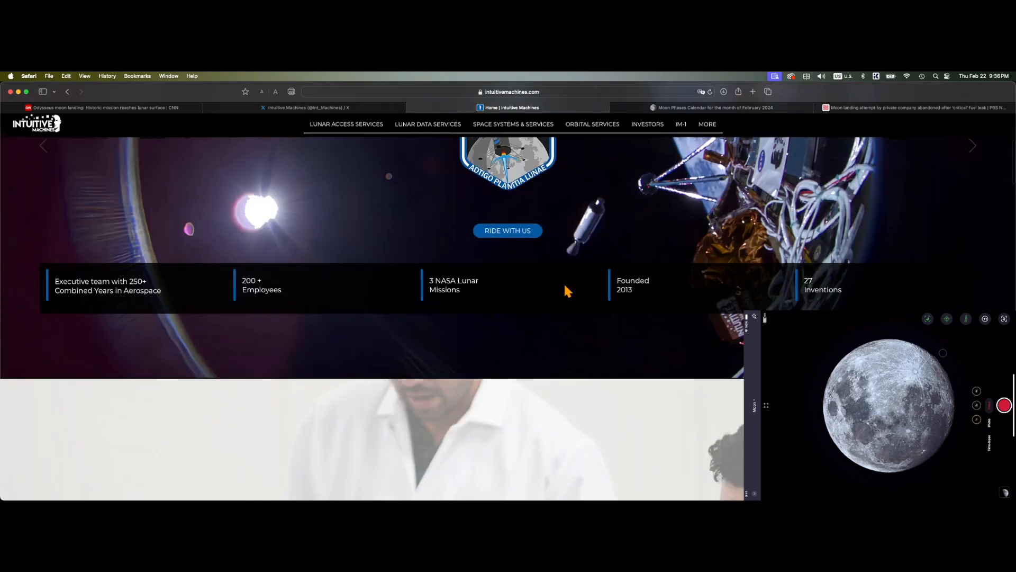
{"action": "scroll", "scroll_direction": "down", "scroll_amount": 3}
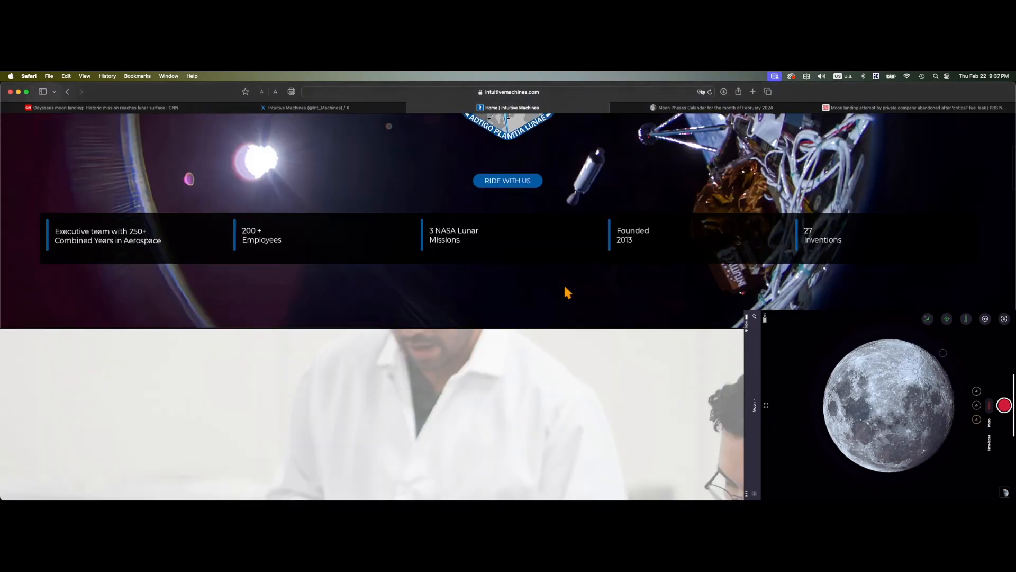
{"action": "scroll", "scroll_direction": "up", "scroll_amount": 3}
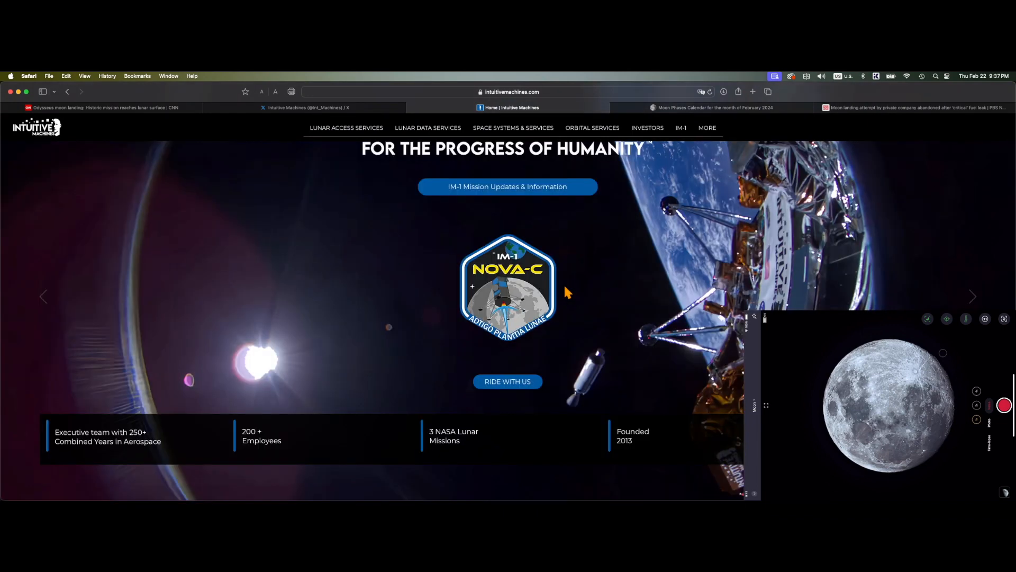
{"action": "mouse_move", "coordinate": [558, 265]}
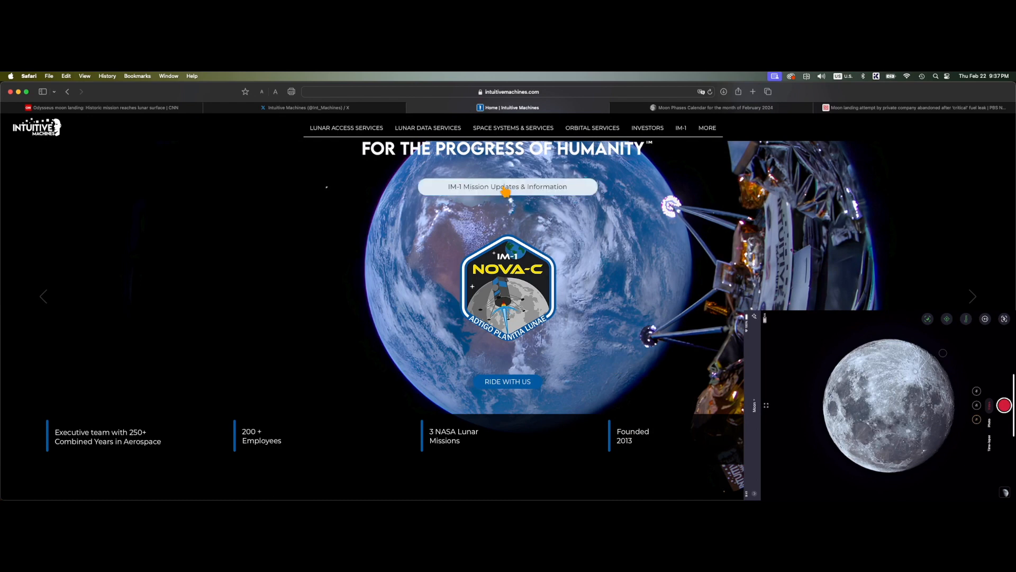
Step: Open the IM-1 Mission Updates & Information page with the landing live stream
{"action": "left_click", "coordinate": [680, 128]}
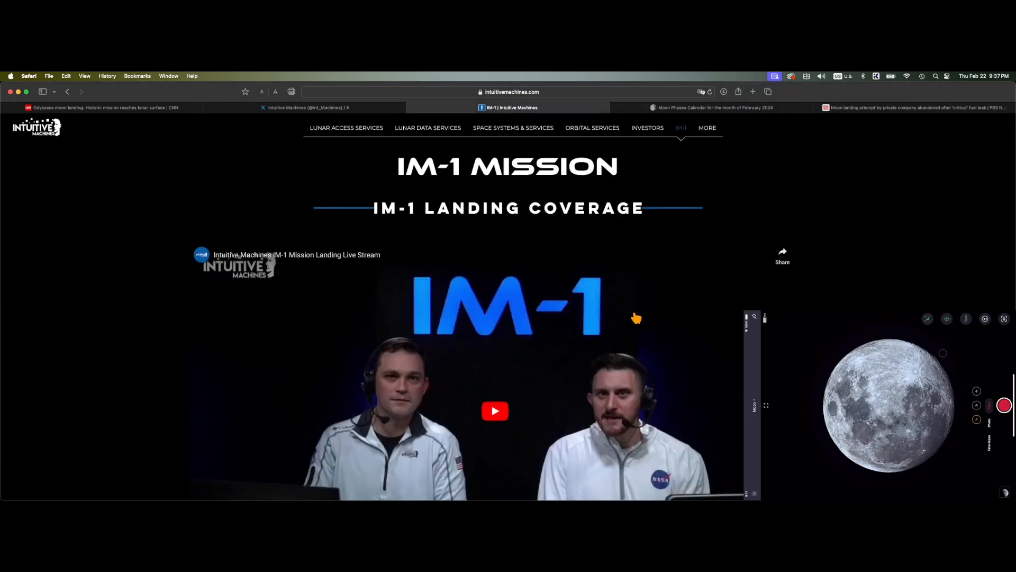
{"action": "scroll", "scroll_direction": "down", "scroll_amount": 3}
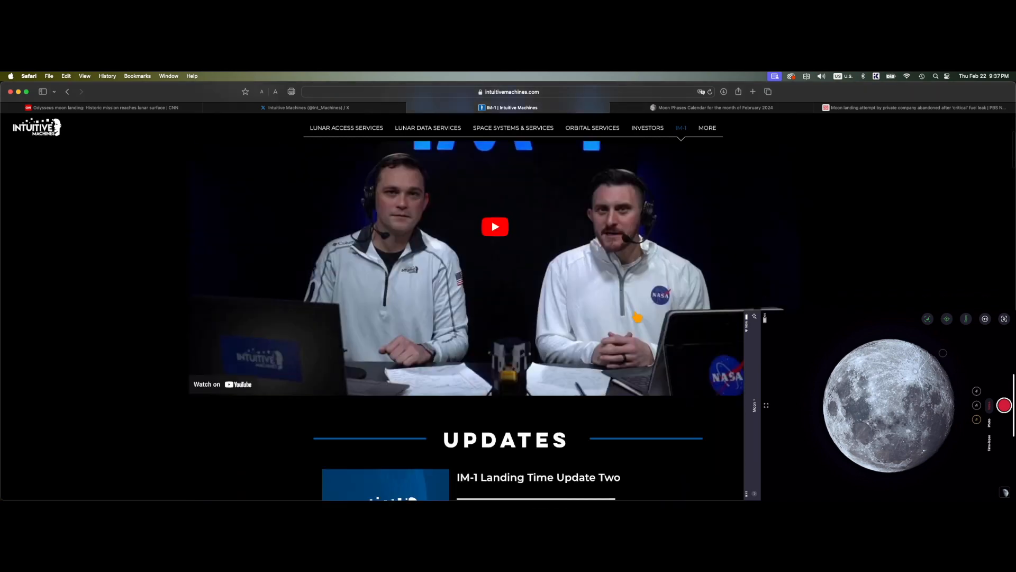
{"action": "scroll", "scroll_direction": "down", "scroll_amount": 3}
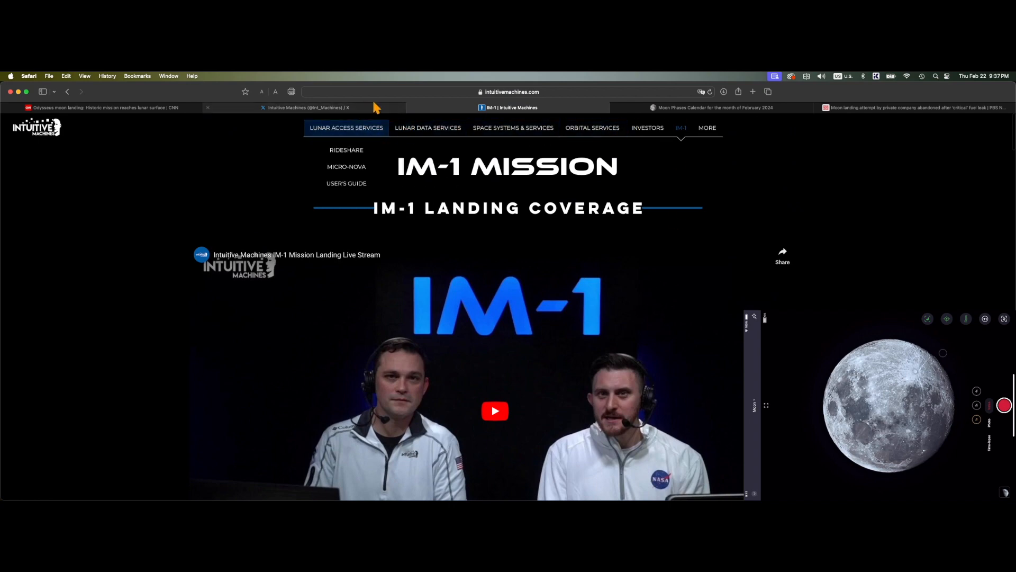
Step: Check the latest Intuitive Machines post on X, then switch to the Moon Phases Calendar tab
{"action": "left_click", "coordinate": [305, 107]}
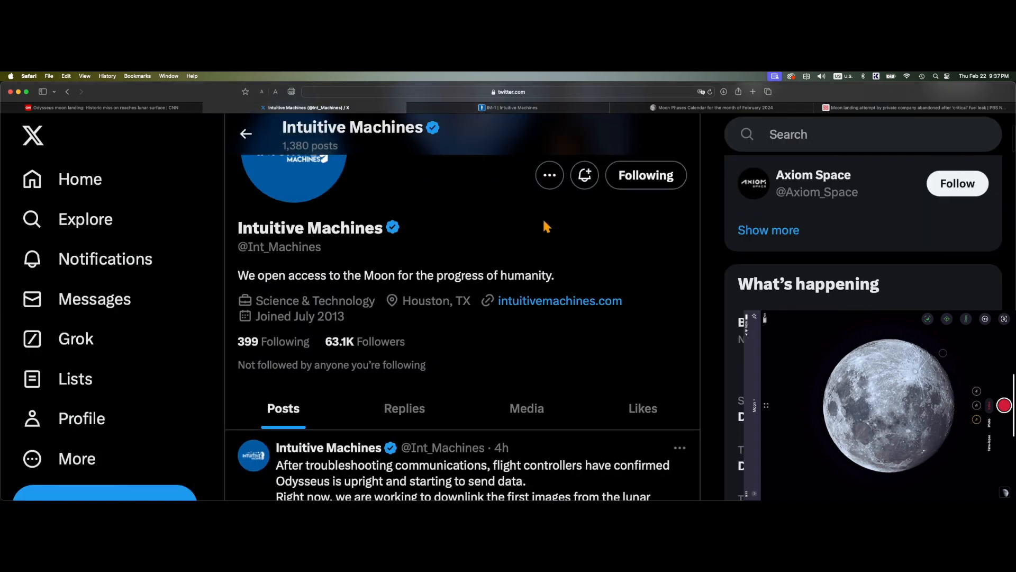
{"action": "scroll", "scroll_direction": "down", "scroll_amount": 3}
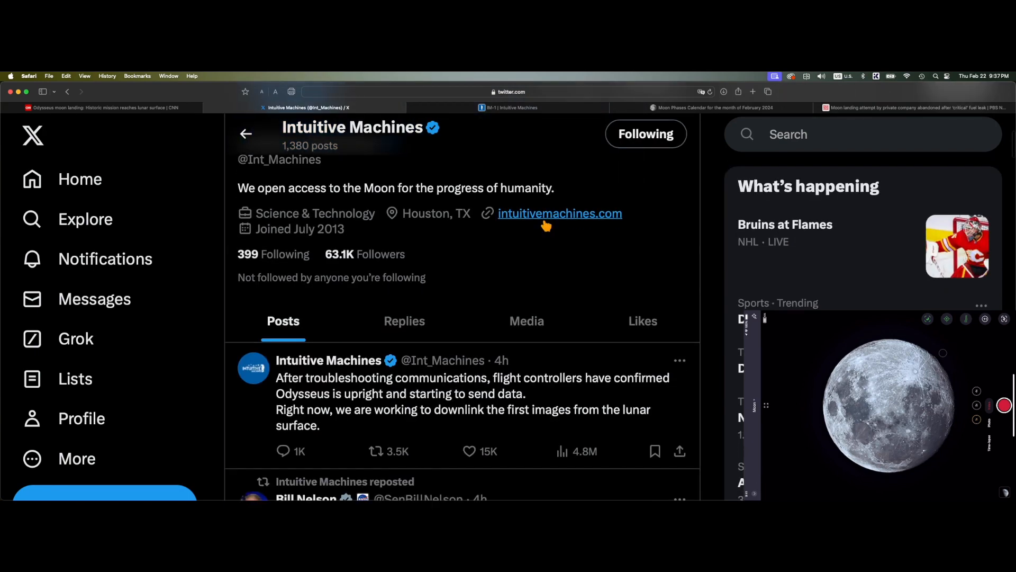
{"action": "scroll", "scroll_direction": "down", "scroll_amount": 3}
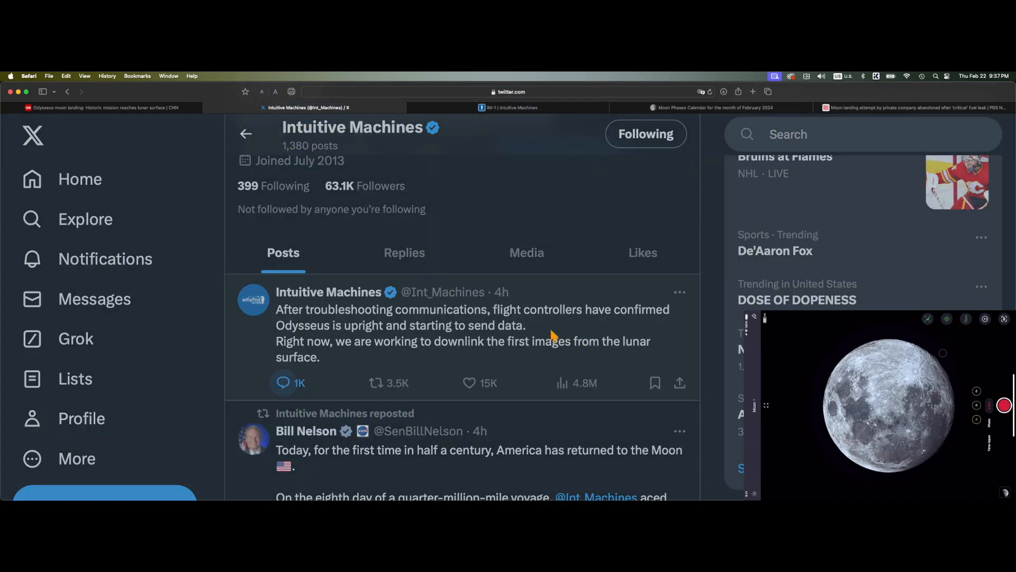
{"action": "left_click", "coordinate": [283, 382]}
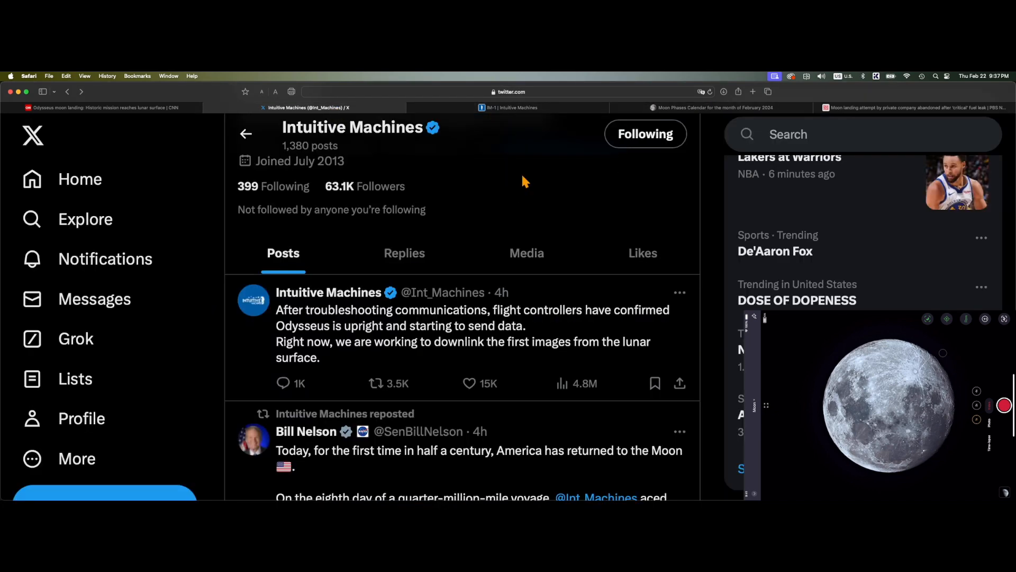
{"action": "left_click", "coordinate": [596, 107]}
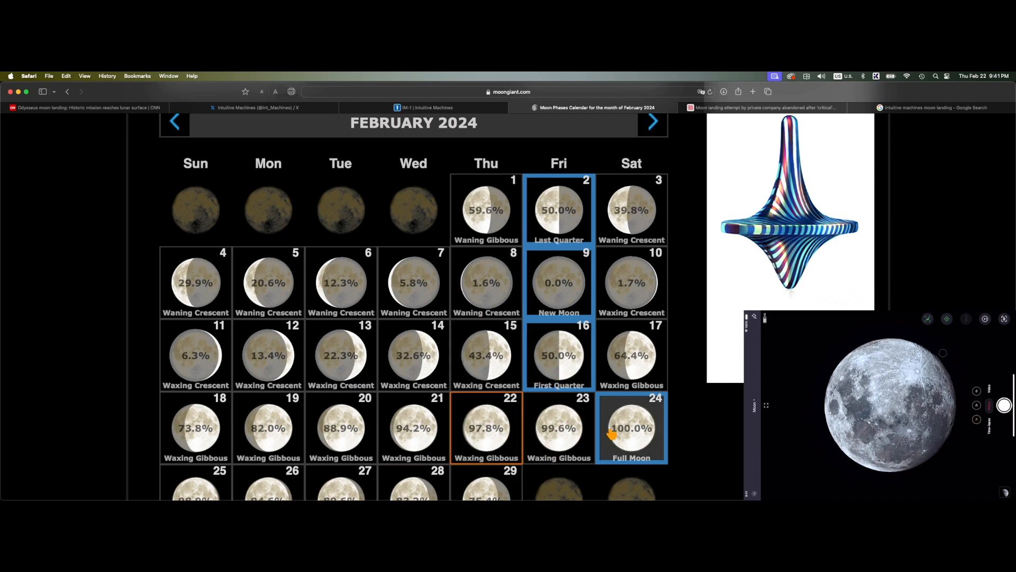
{"action": "mouse_move", "coordinate": [750, 170]}
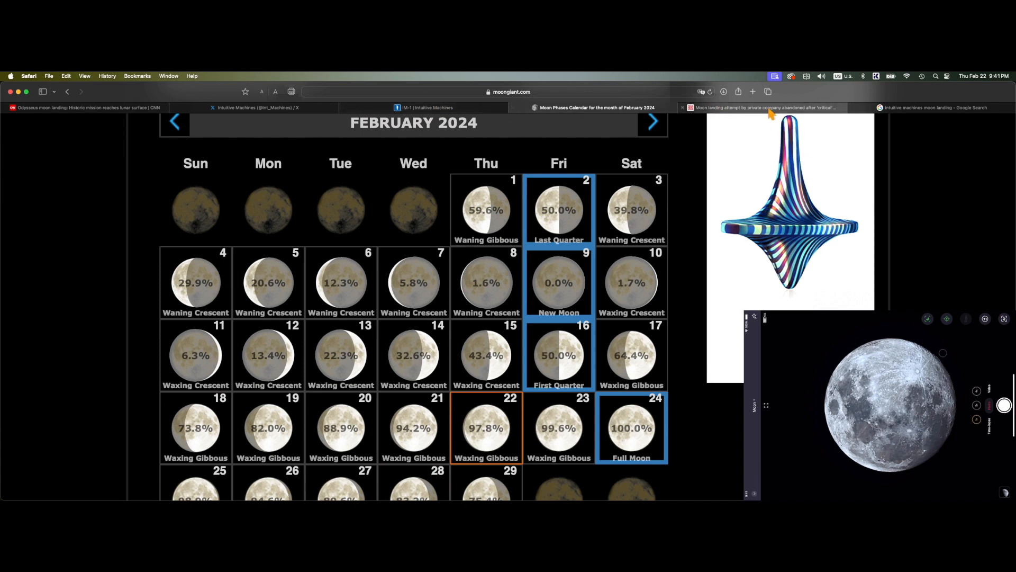
Step: Scroll the Google top stories for 'intuitive machines moon landing' from CNN, AP, Yahoo and CNBC
{"action": "left_click", "coordinate": [938, 106]}
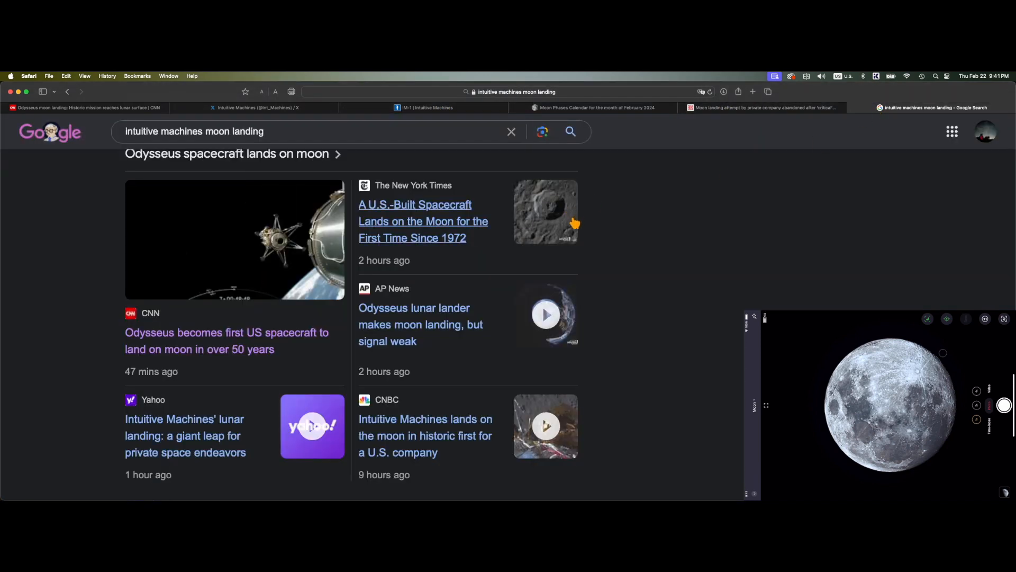
{"action": "mouse_move", "coordinate": [541, 159]}
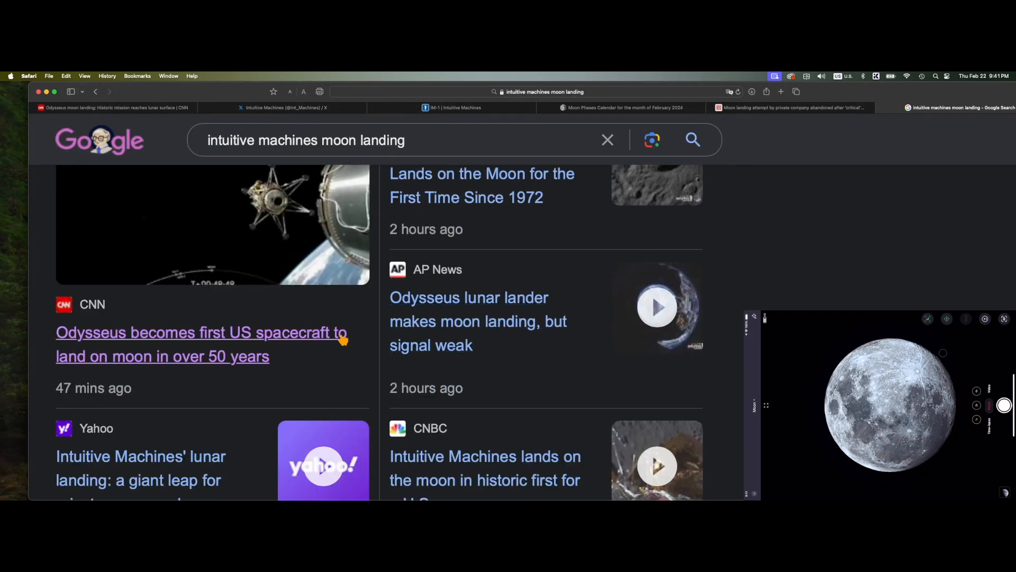
{"action": "scroll", "scroll_direction": "down", "scroll_amount": 3}
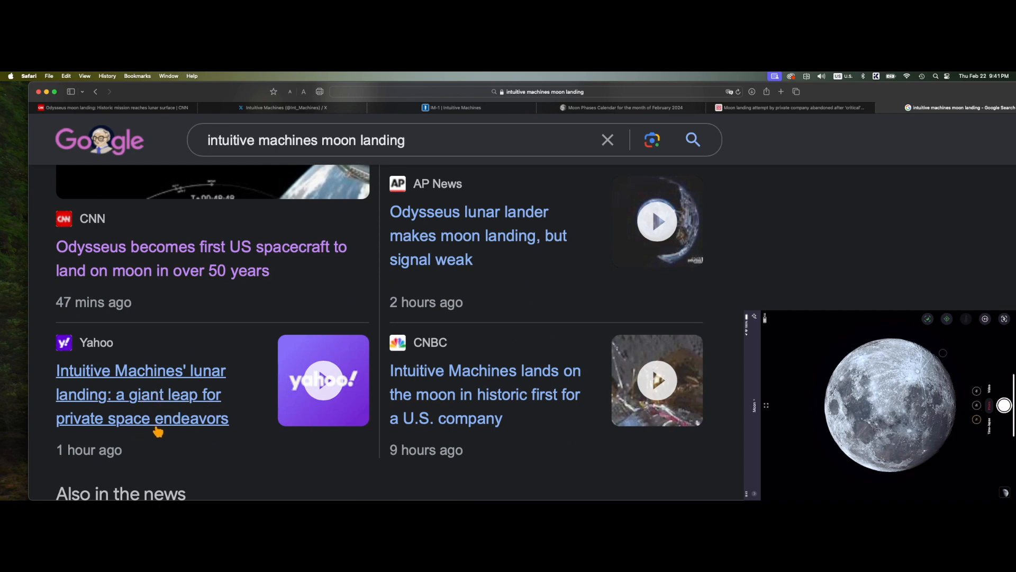
{"action": "scroll", "scroll_direction": "down", "scroll_amount": 3}
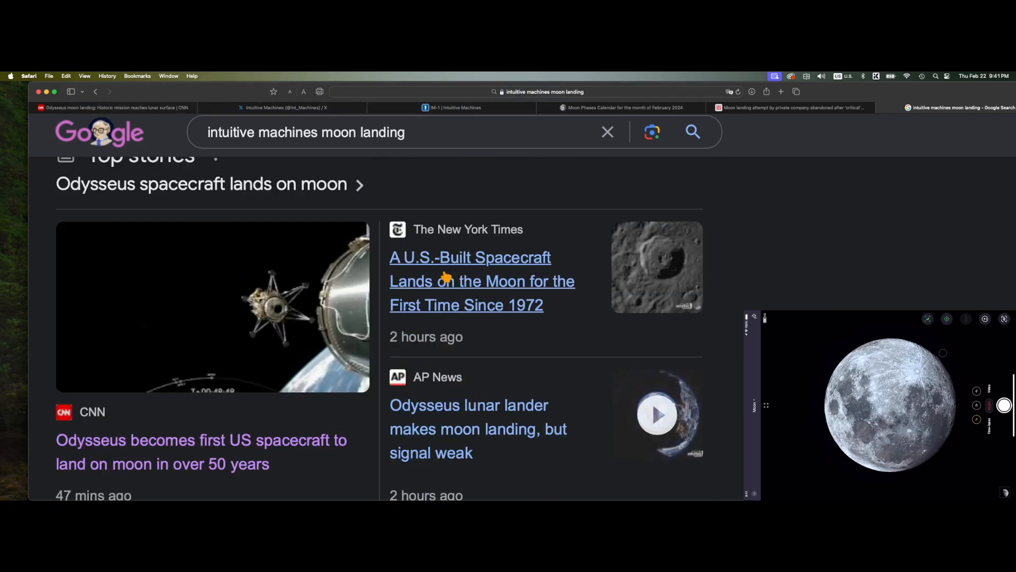
{"action": "mouse_move", "coordinate": [492, 269]}
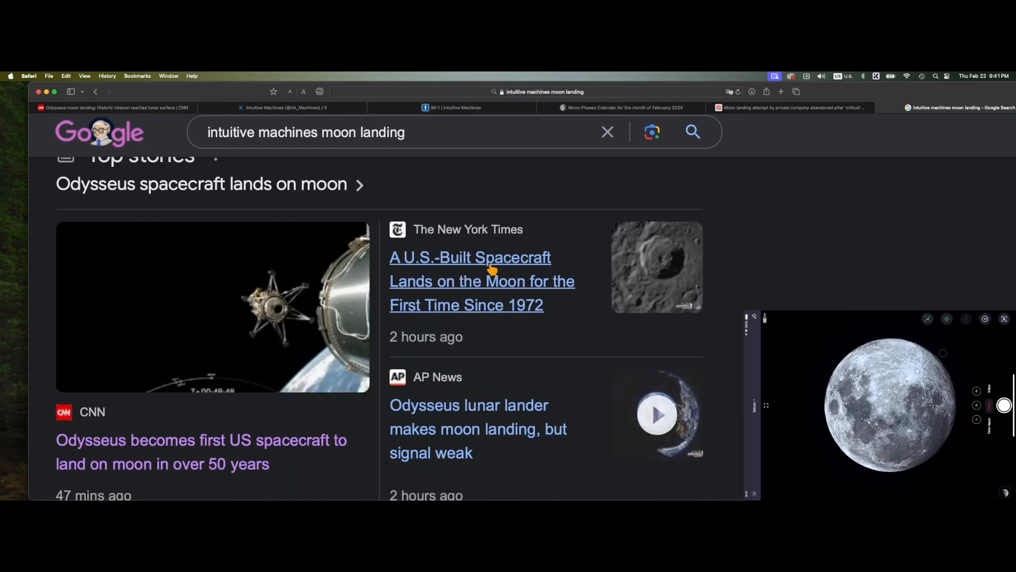
{"action": "mouse_move", "coordinate": [510, 317]}
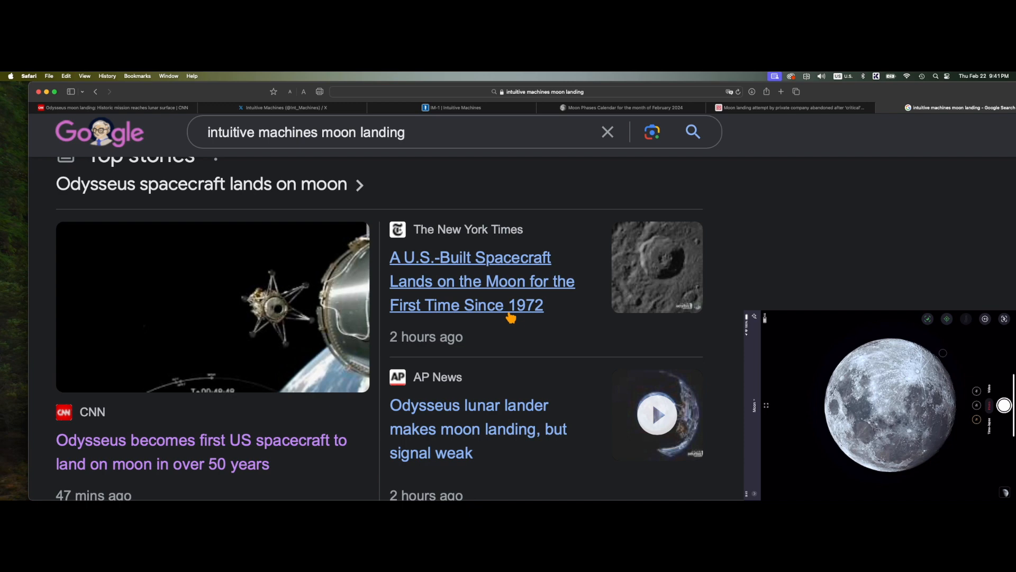
{"action": "scroll", "scroll_direction": "down", "scroll_amount": 3}
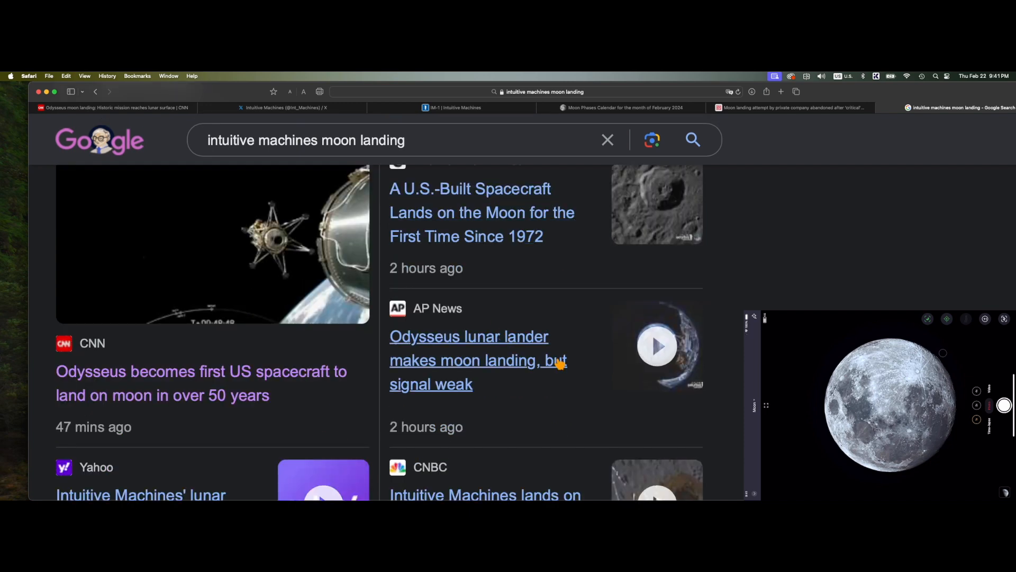
{"action": "scroll", "scroll_direction": "down", "scroll_amount": 3}
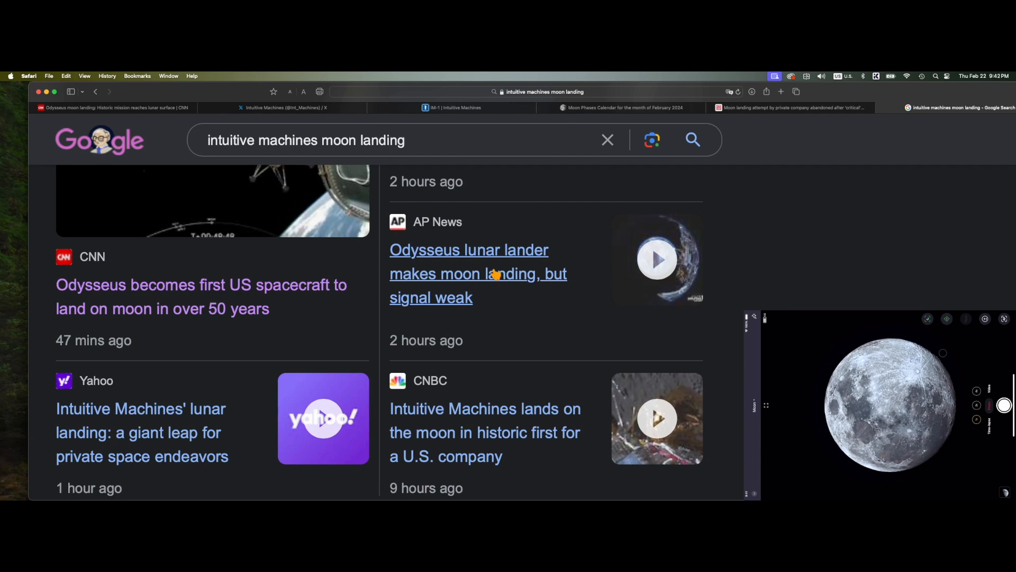
{"action": "scroll", "scroll_direction": "down", "scroll_amount": 3}
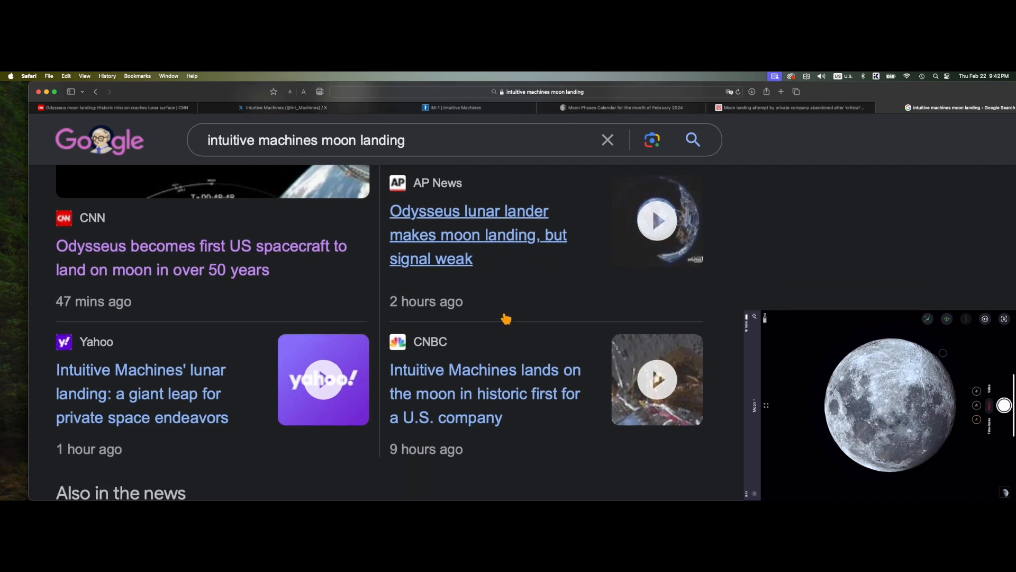
{"action": "scroll", "scroll_direction": "down", "scroll_amount": 3}
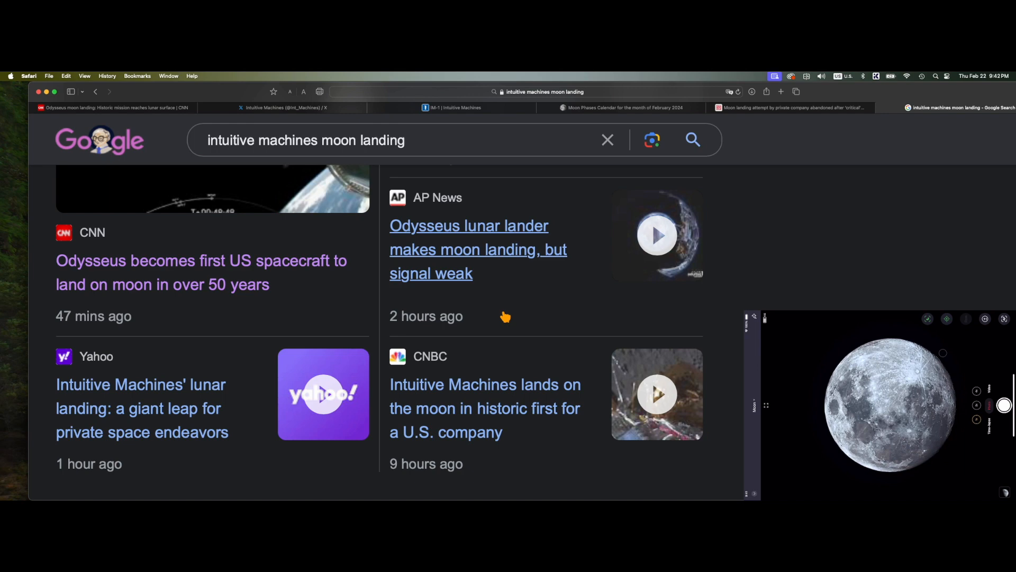
{"action": "mouse_move", "coordinate": [504, 330]}
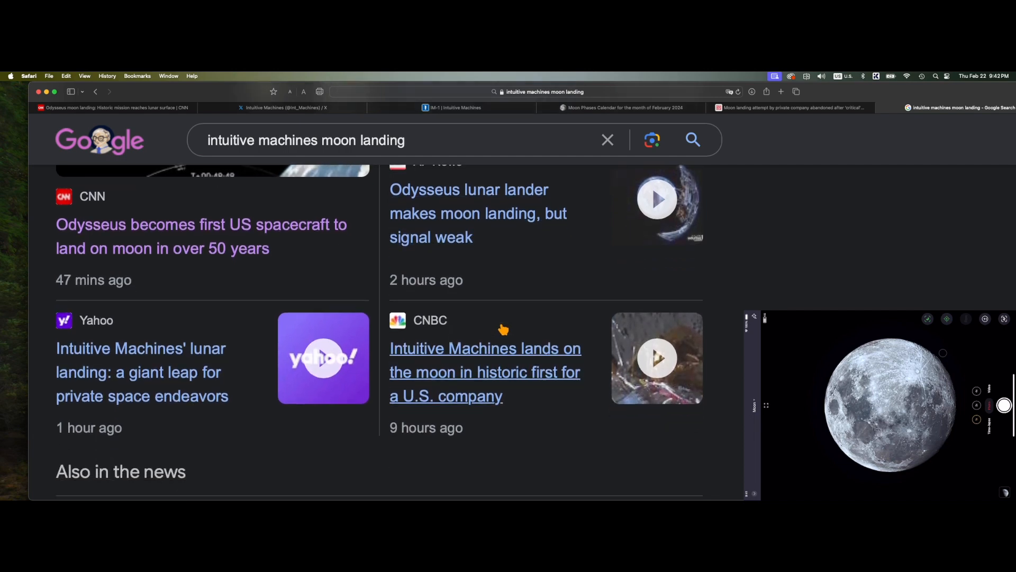
{"action": "mouse_move", "coordinate": [501, 324]}
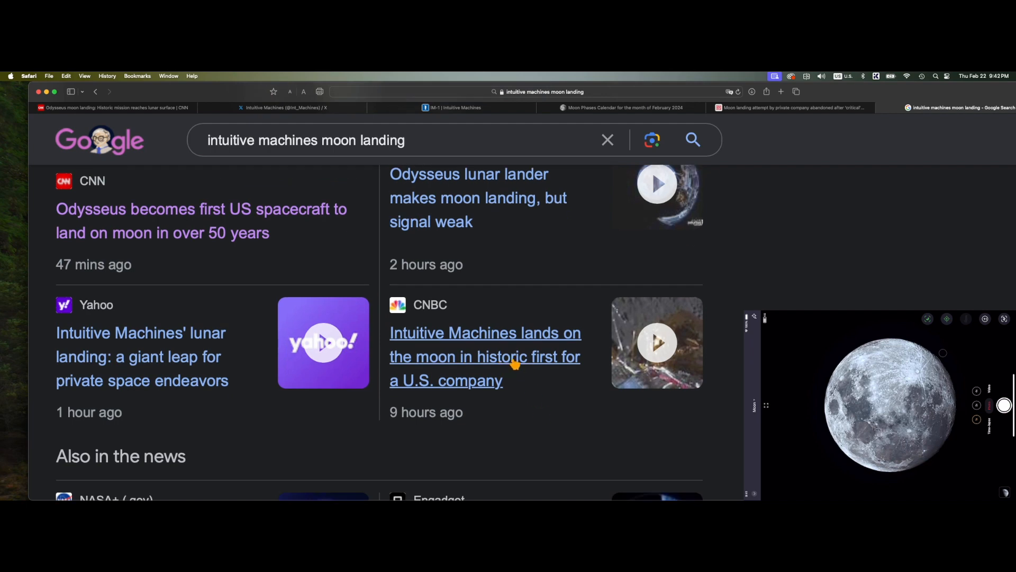
Step: Read the CNBC historic-landing article down to the mission-control quotes, selecting the sentence about the landing delay
{"action": "left_click", "coordinate": [485, 356]}
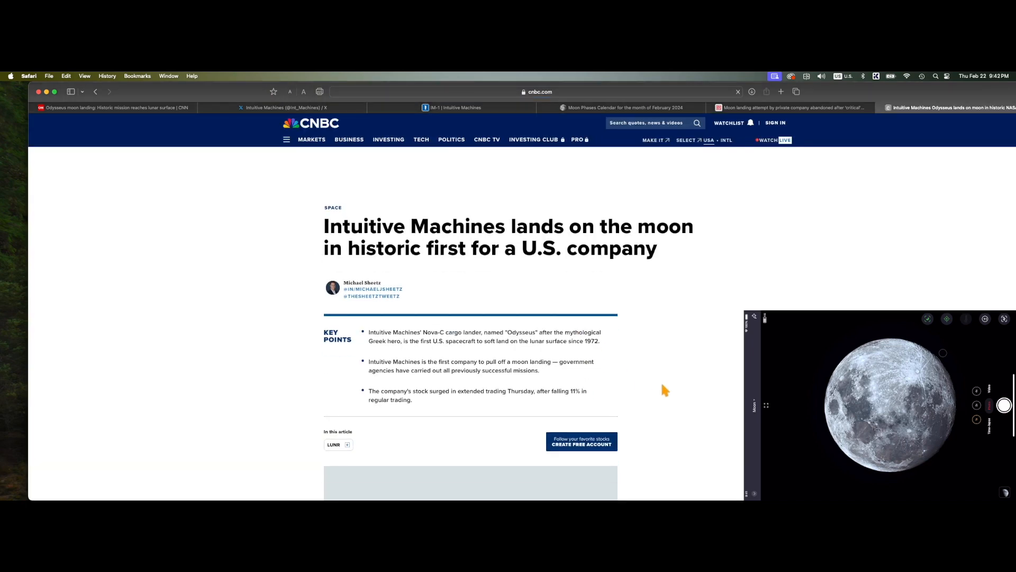
{"action": "scroll", "scroll_direction": "down", "scroll_amount": 3}
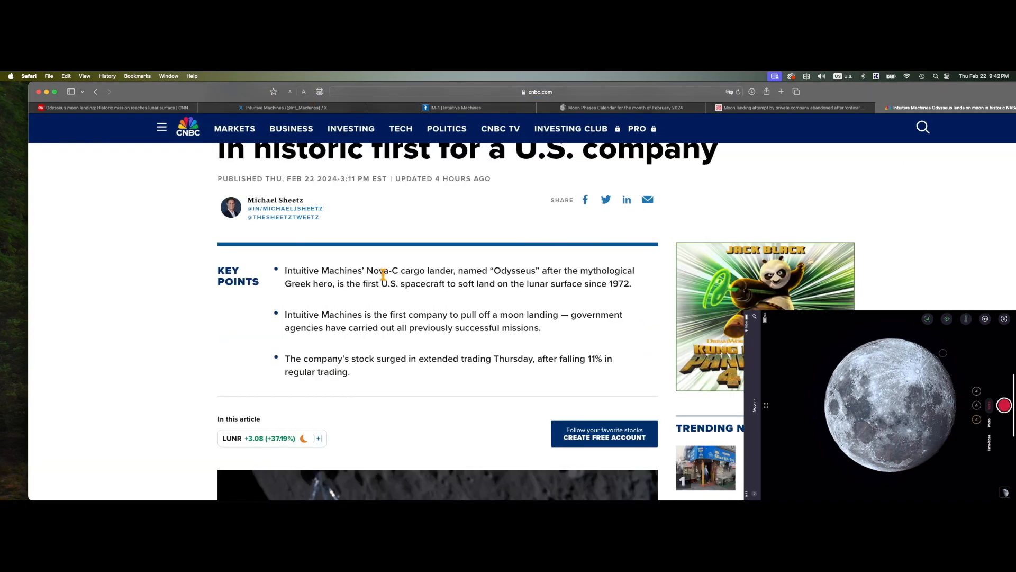
{"action": "scroll", "scroll_direction": "down", "scroll_amount": 3}
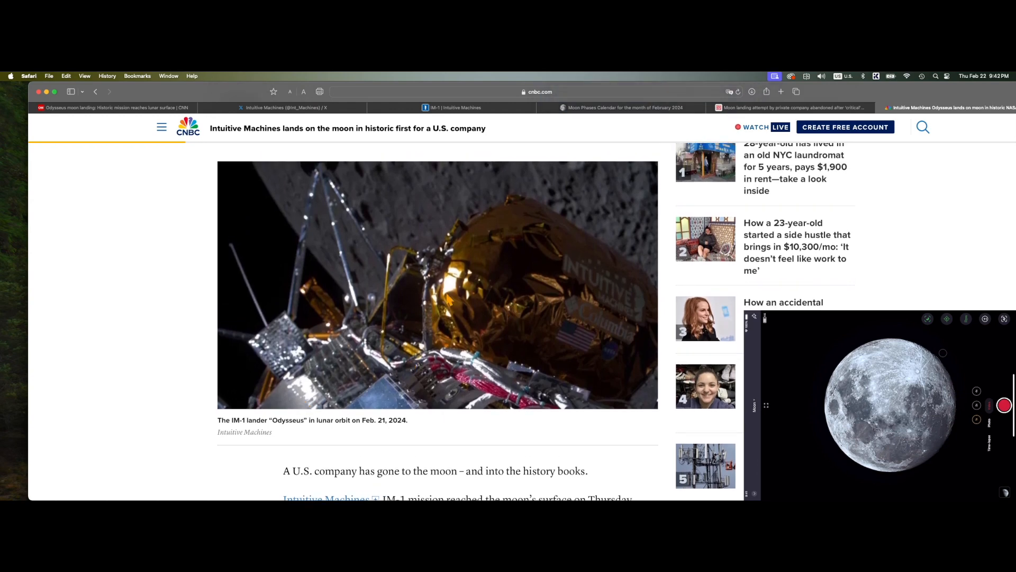
{"action": "mouse_move", "coordinate": [300, 448]}
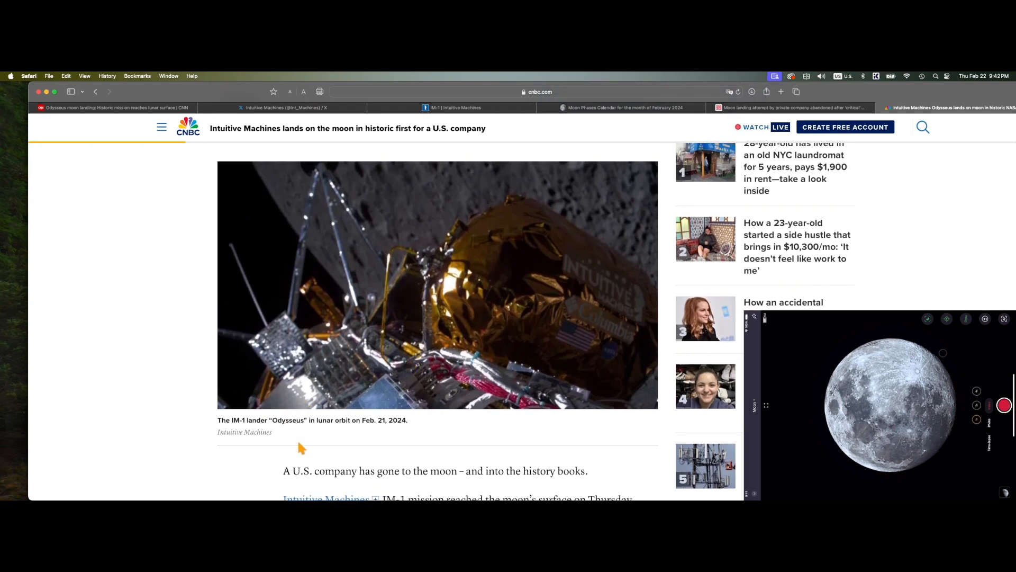
{"action": "mouse_move", "coordinate": [519, 285]}
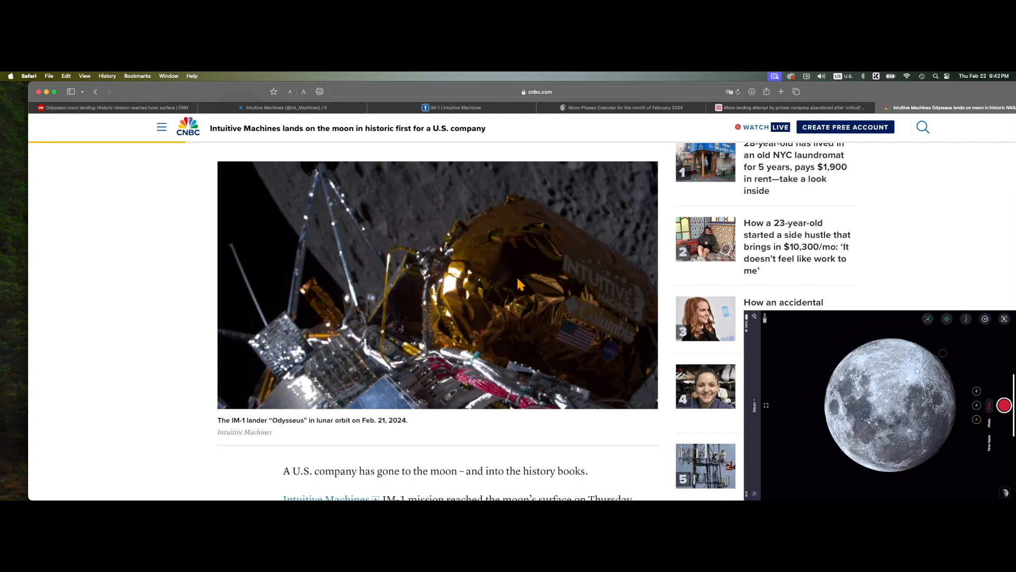
{"action": "scroll", "scroll_direction": "down", "scroll_amount": 3}
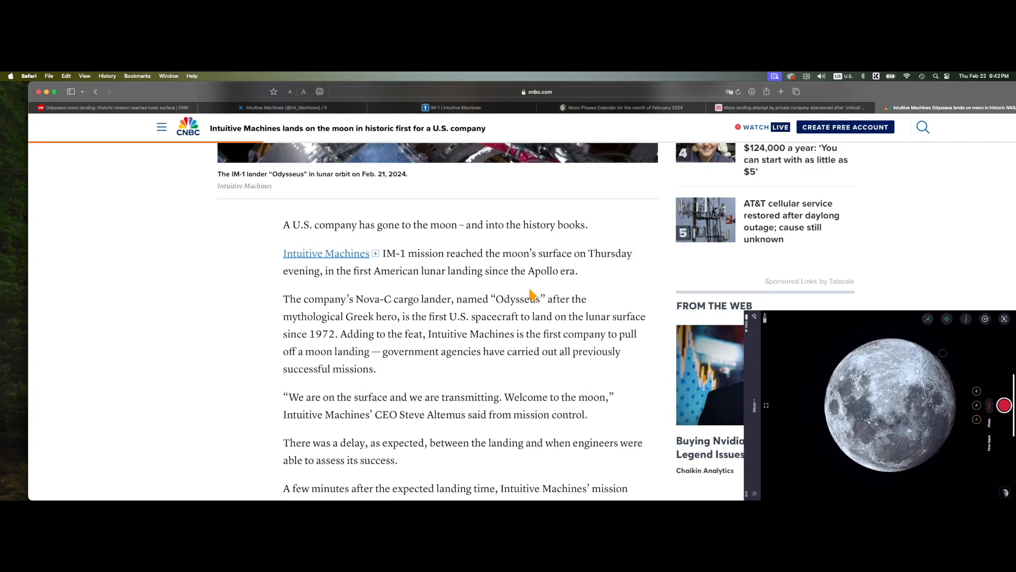
{"action": "scroll", "scroll_direction": "down", "scroll_amount": 3}
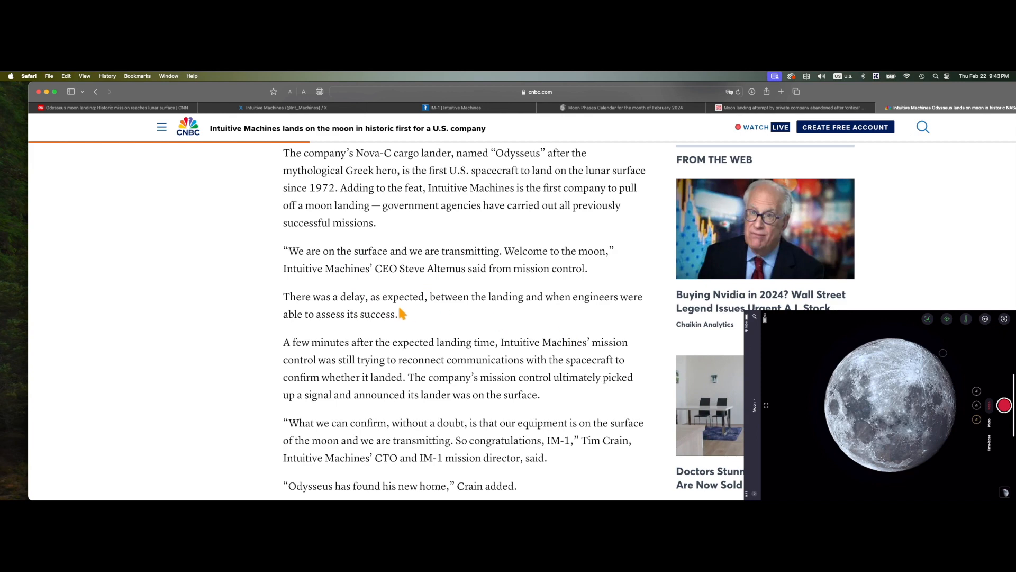
{"action": "left_click_drag", "start_coordinate": [310, 296], "coordinate": [398, 314]}
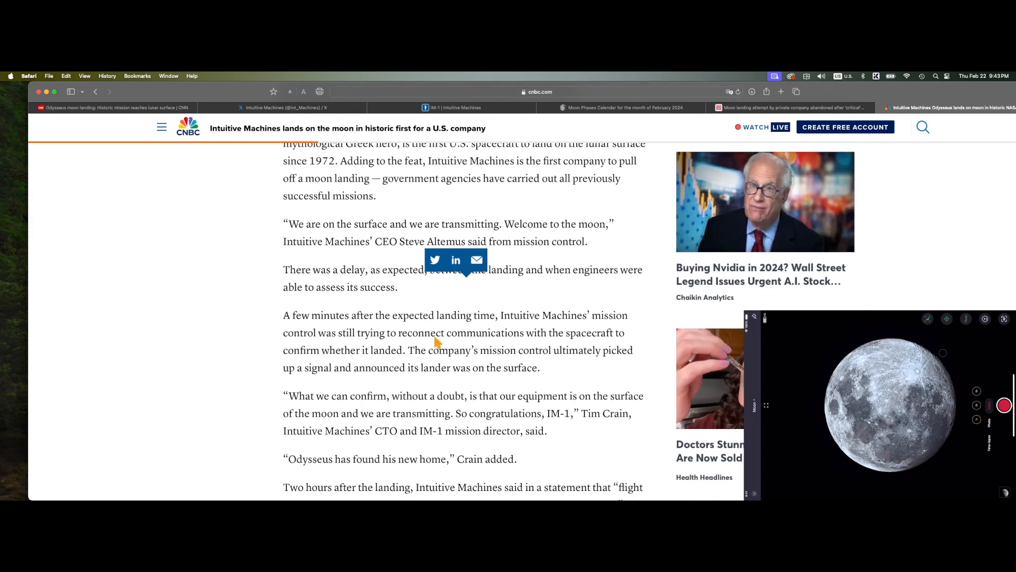
{"action": "scroll", "scroll_direction": "up", "scroll_amount": 3}
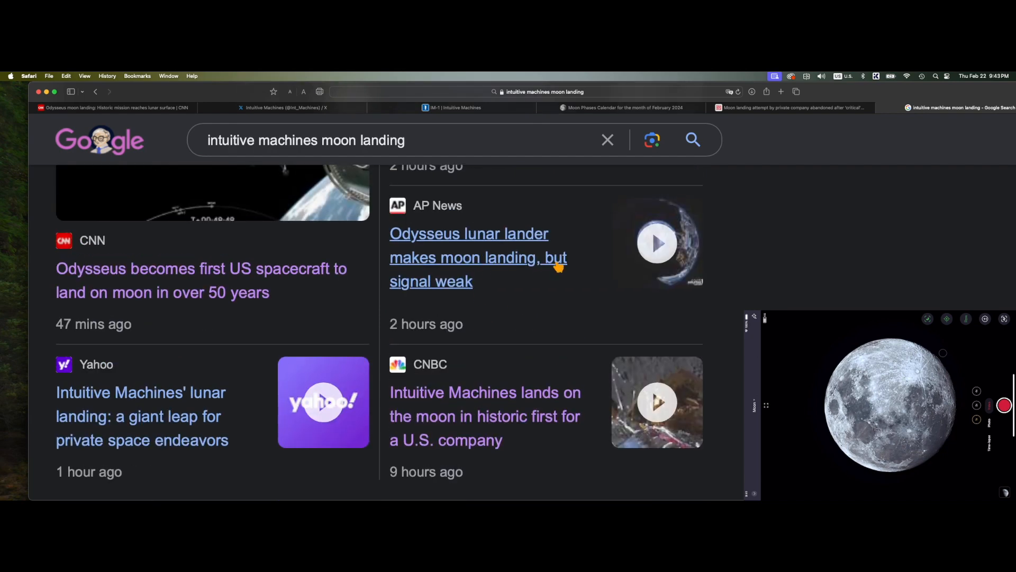
Step: Read the AP News 'Odysseus lunar lander makes moon landing, but signal weak' article into its body text
{"action": "left_click", "coordinate": [477, 257]}
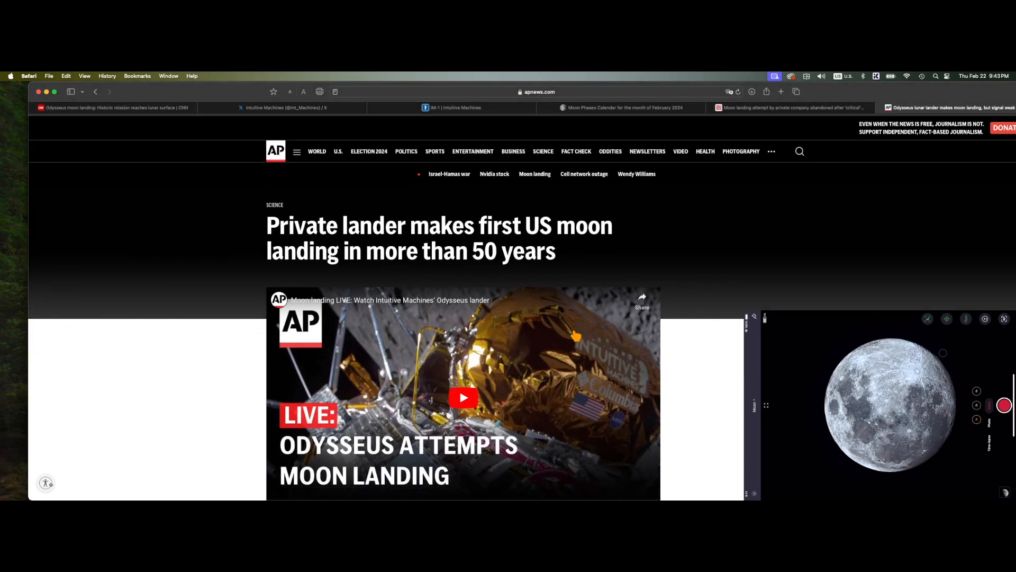
{"action": "scroll", "scroll_direction": "down", "scroll_amount": 3}
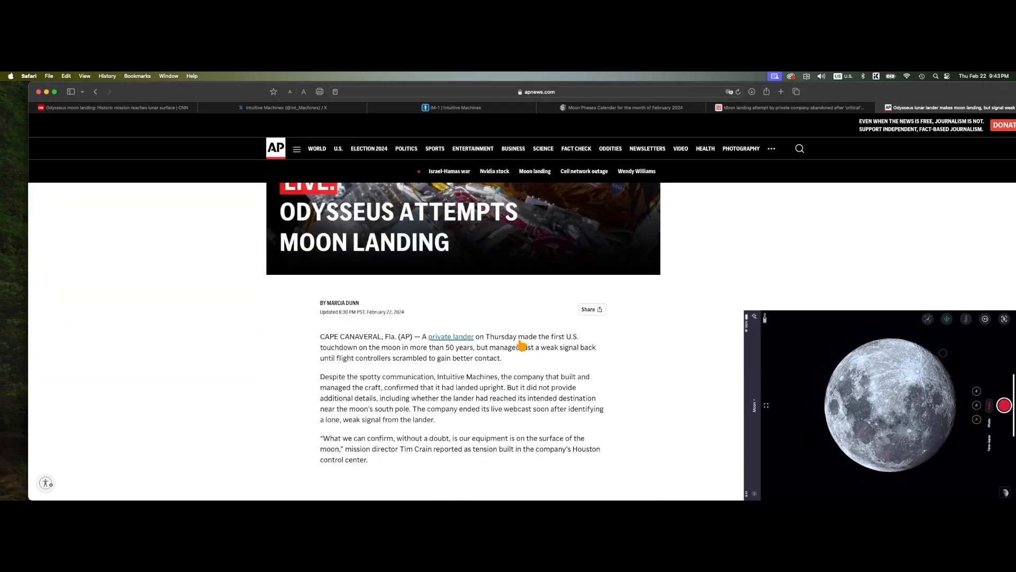
{"action": "scroll", "scroll_direction": "down", "scroll_amount": 3}
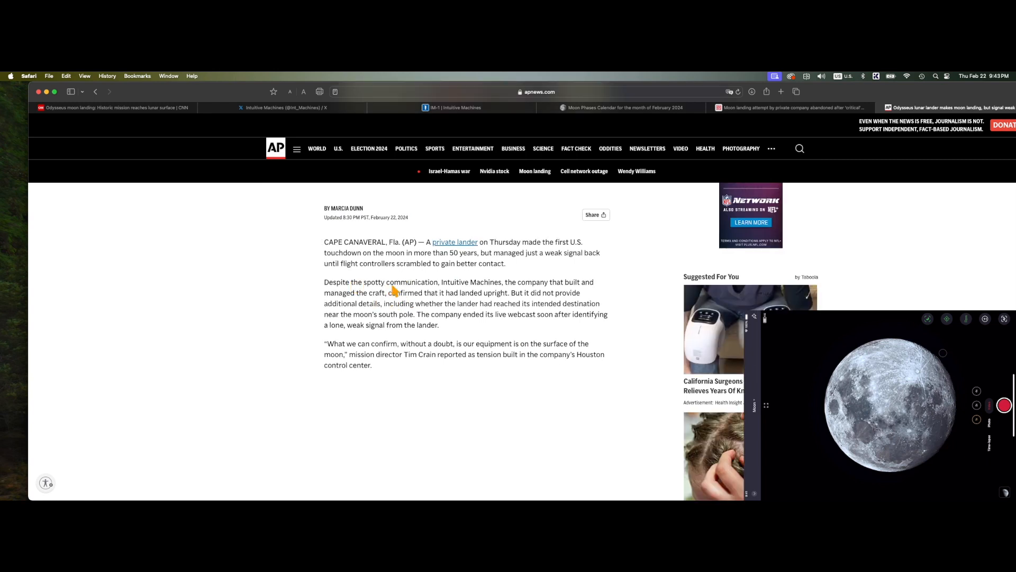
{"action": "scroll", "scroll_direction": "down", "scroll_amount": 3}
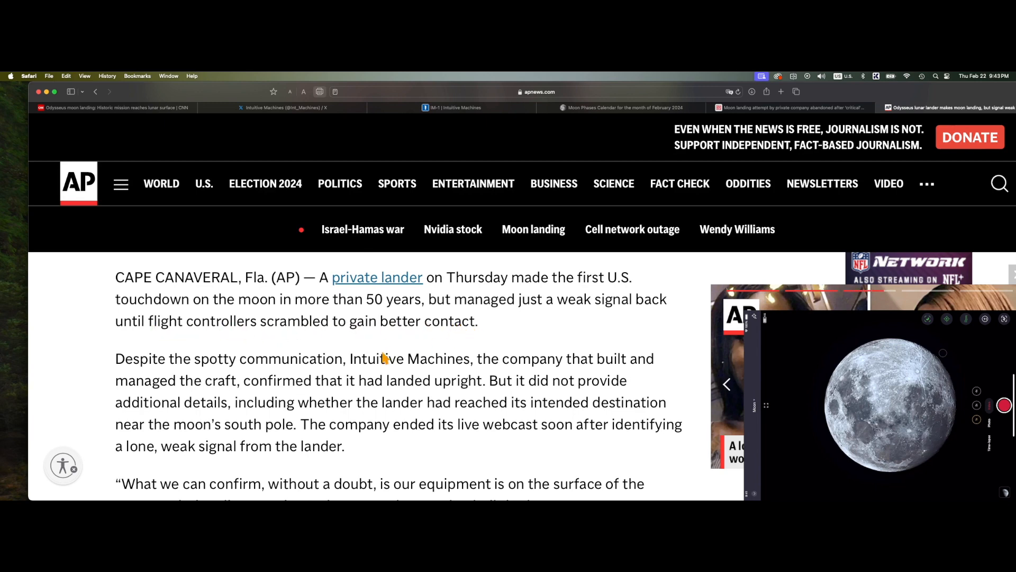
{"action": "scroll", "scroll_direction": "down", "scroll_amount": 3}
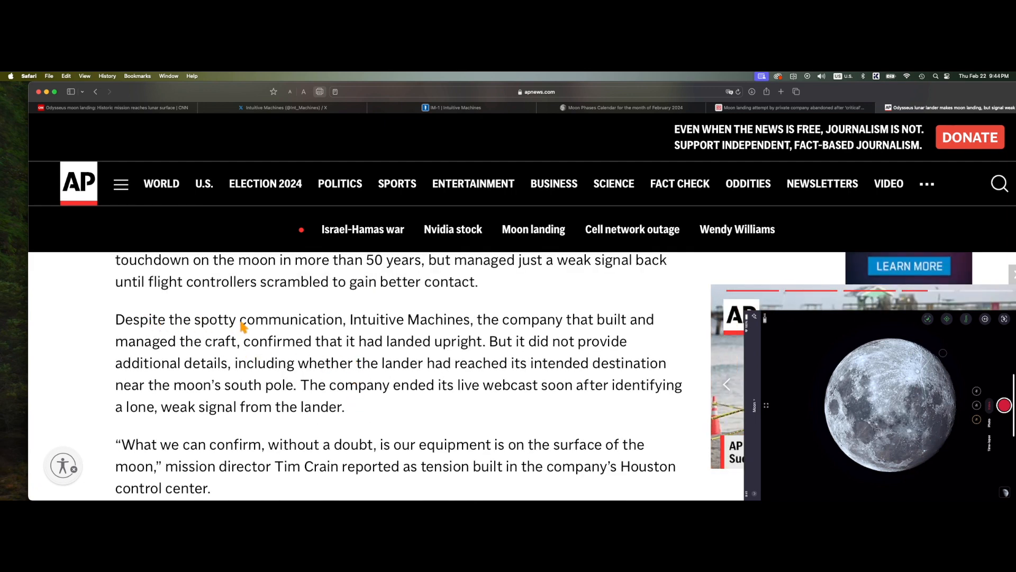
{"action": "mouse_move", "coordinate": [245, 342]}
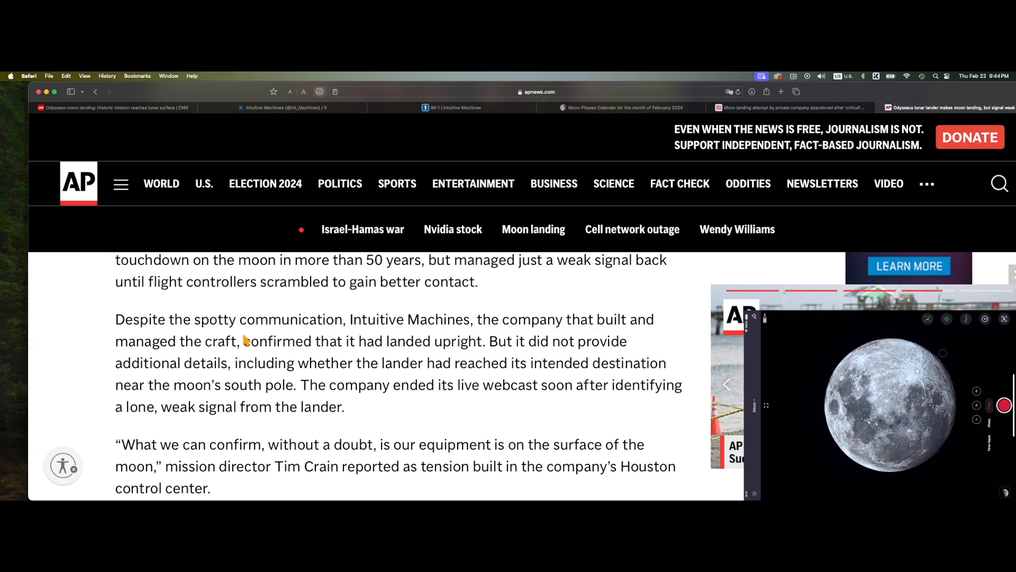
{"action": "mouse_move", "coordinate": [481, 355]}
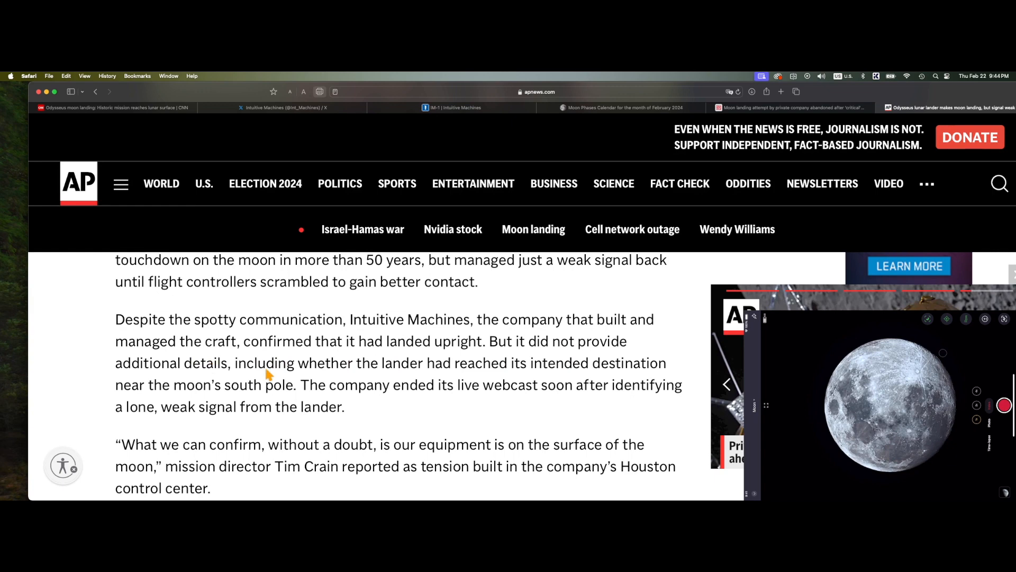
{"action": "mouse_move", "coordinate": [337, 379]}
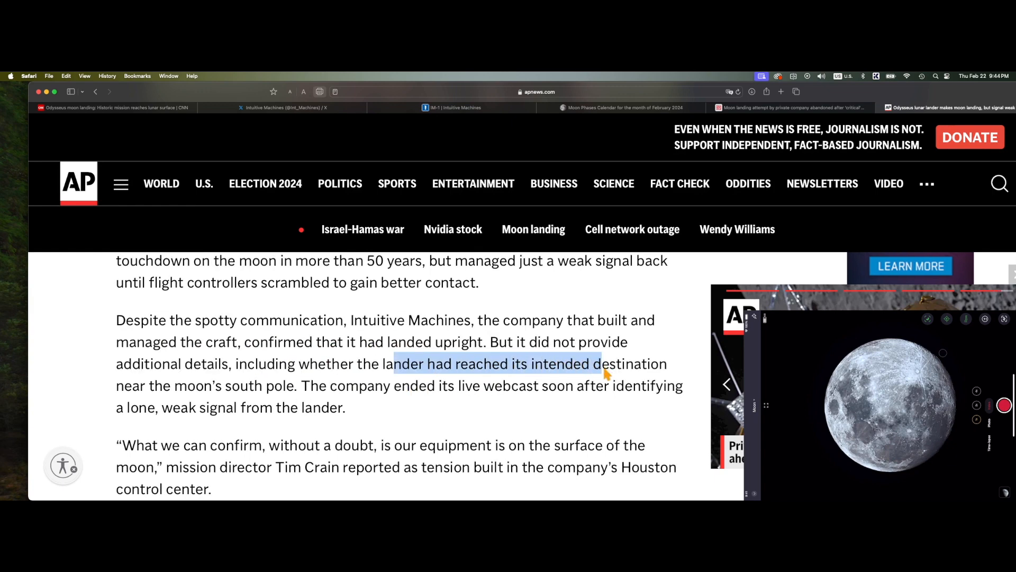
{"action": "left_click_drag", "start_coordinate": [602, 373], "coordinate": [295, 386]}
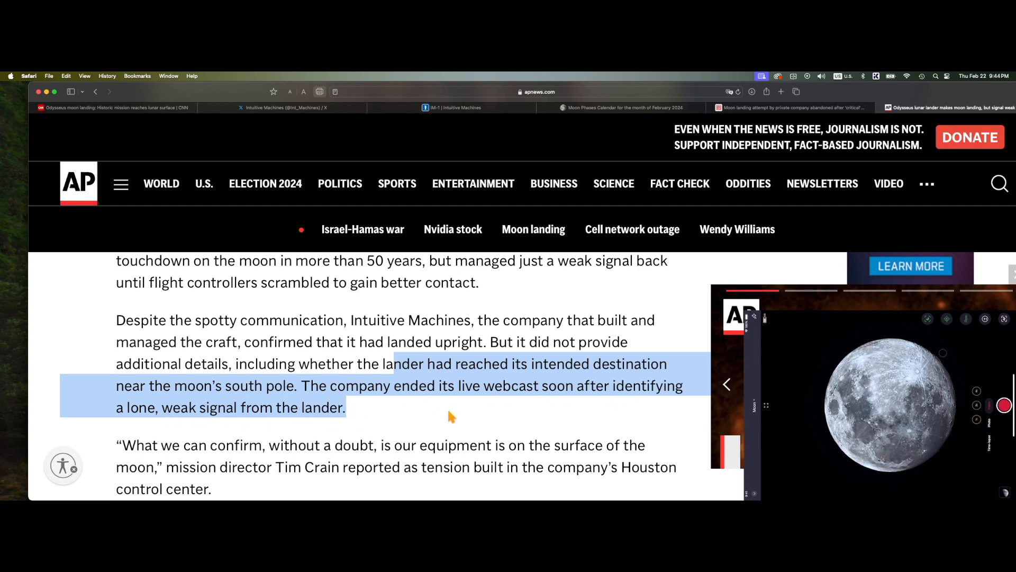
{"action": "scroll", "scroll_direction": "down", "scroll_amount": 3}
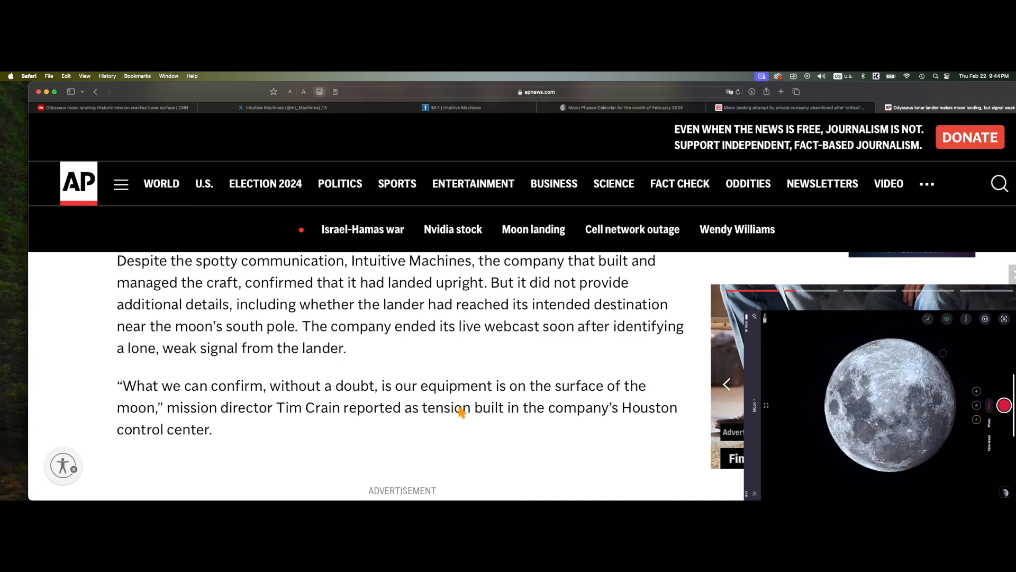
{"action": "left_click_drag", "start_coordinate": [191, 386], "coordinate": [510, 376]}
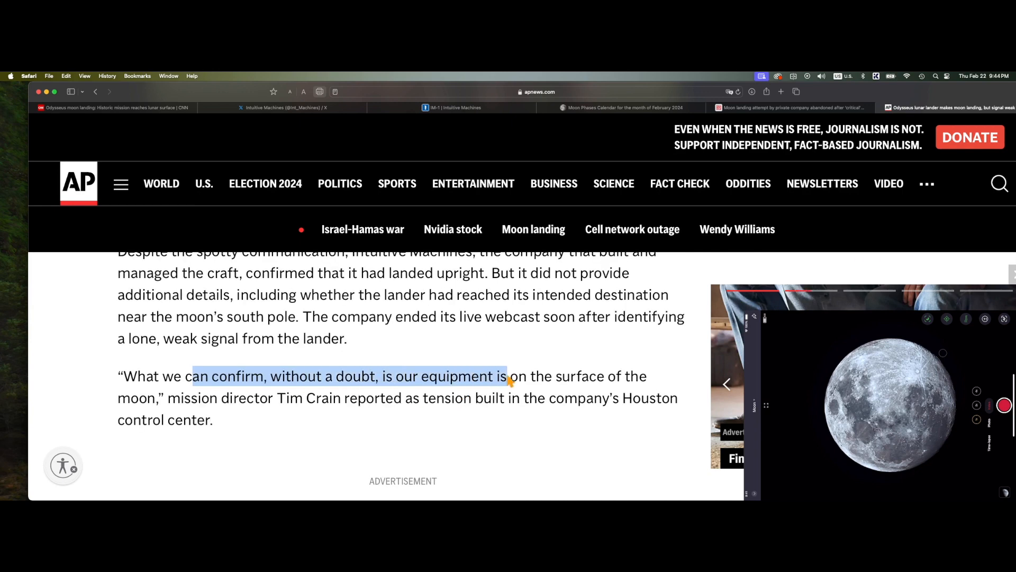
{"action": "left_click_drag", "start_coordinate": [507, 375], "coordinate": [392, 398]}
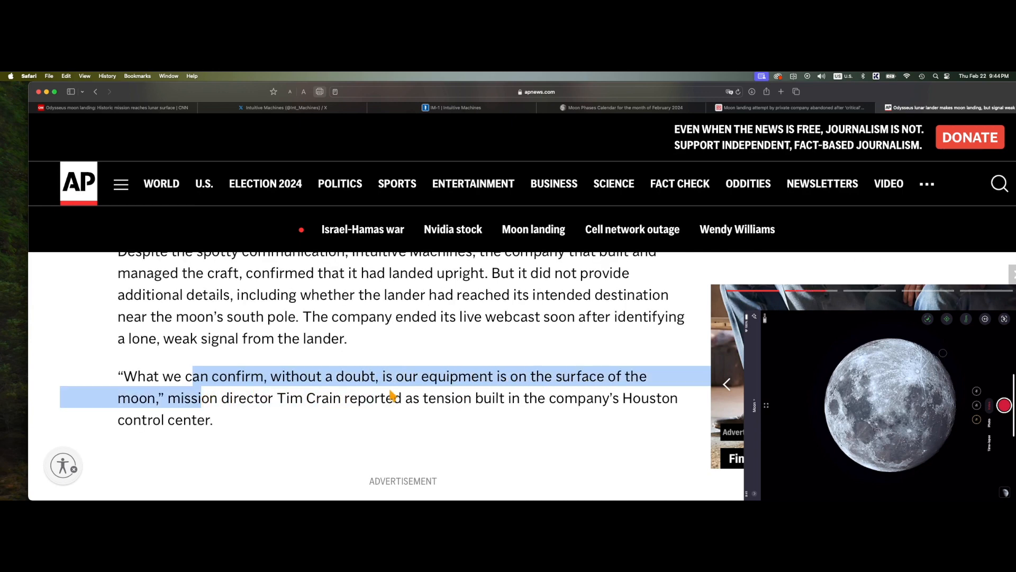
{"action": "scroll", "scroll_direction": "down", "scroll_amount": 3}
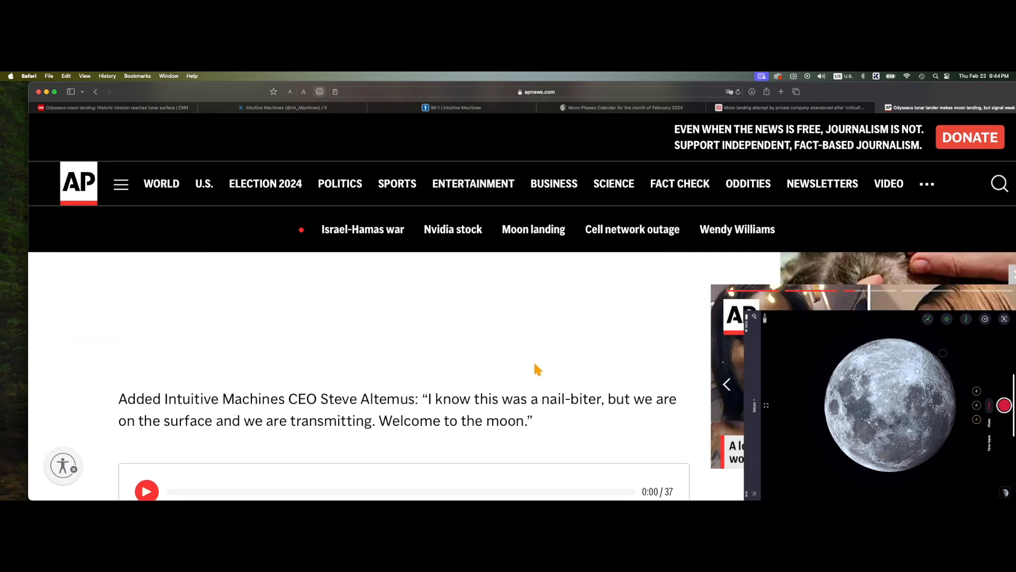
{"action": "scroll", "scroll_direction": "down", "scroll_amount": 3}
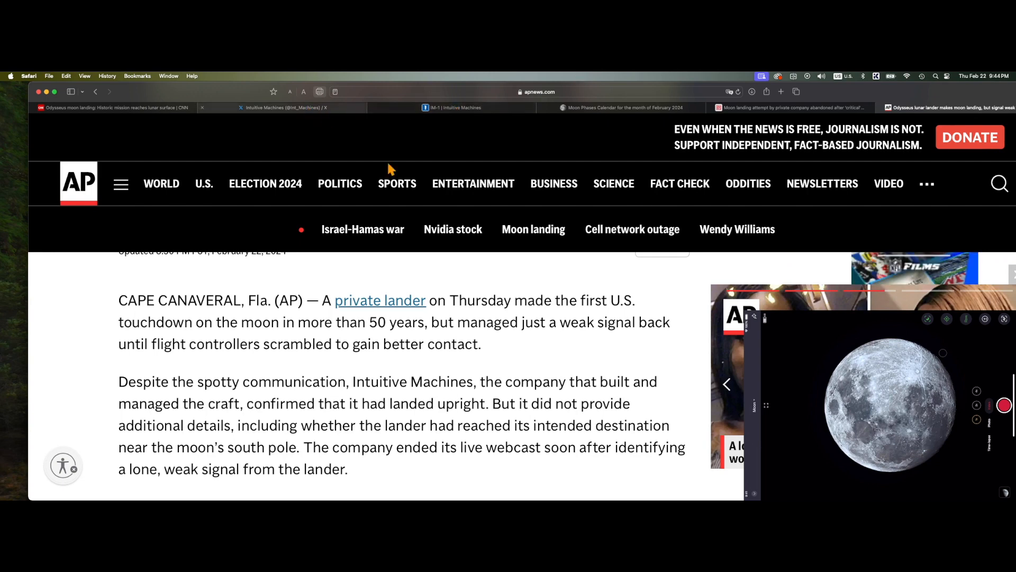
{"action": "left_click", "coordinate": [281, 107]}
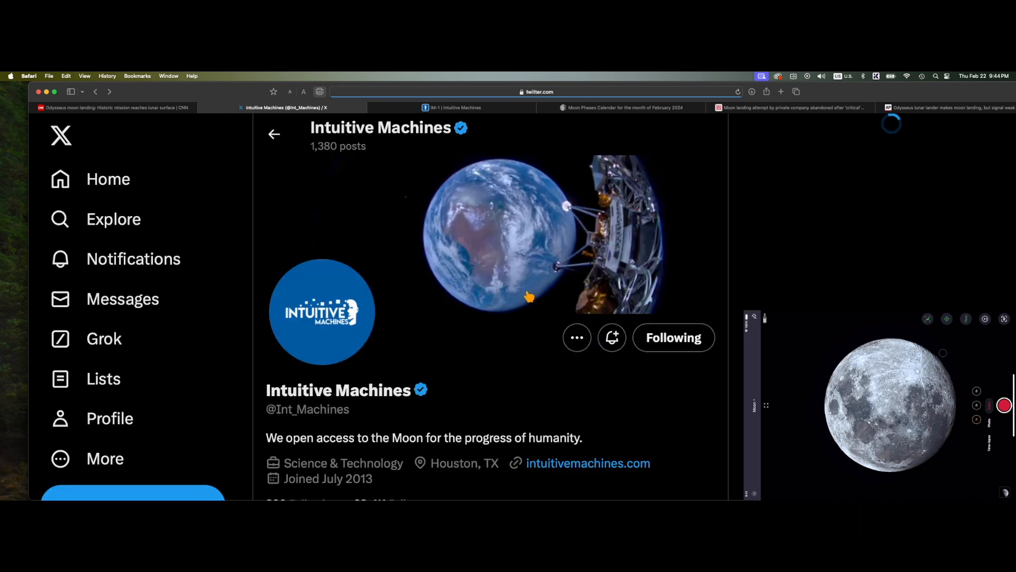
{"action": "scroll", "scroll_direction": "down", "scroll_amount": 3}
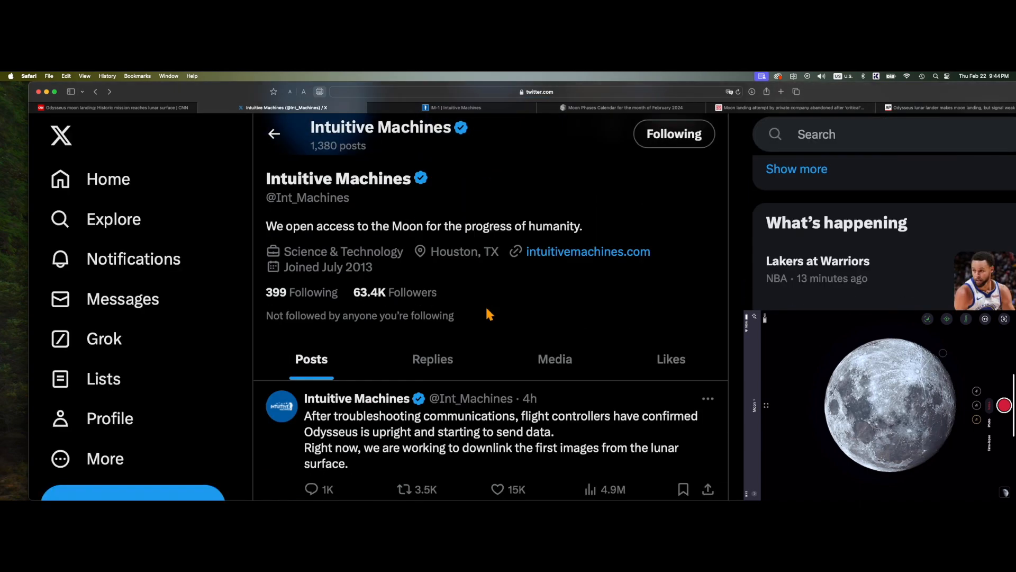
{"action": "scroll", "scroll_direction": "down", "scroll_amount": 3}
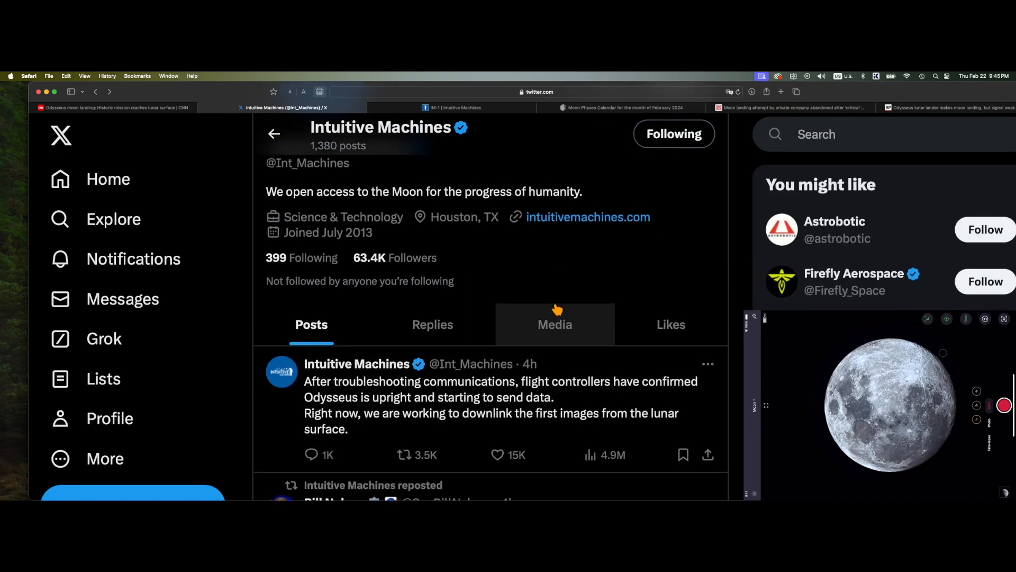
{"action": "scroll", "scroll_direction": "up", "scroll_amount": 3}
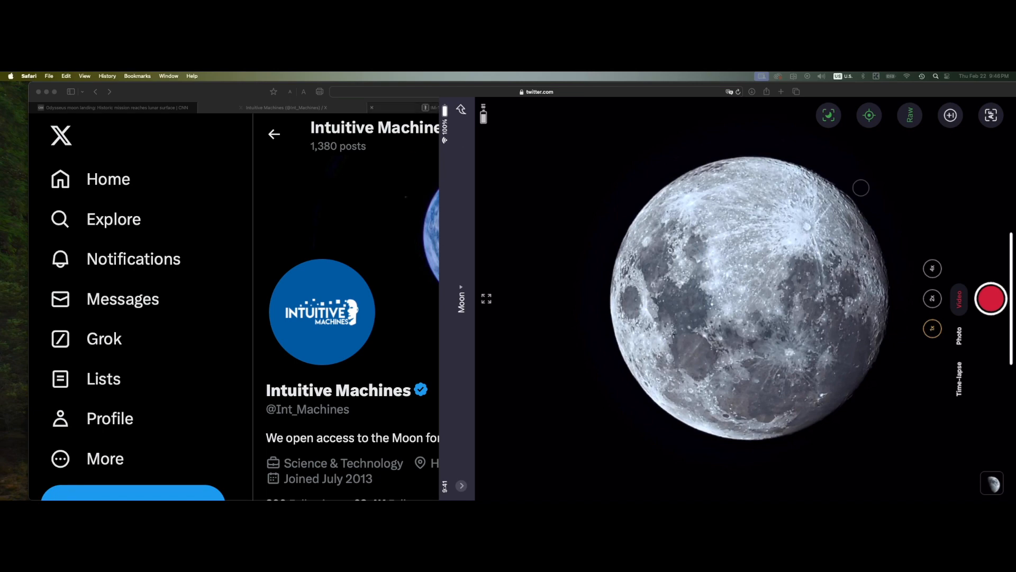
{"action": "left_click", "coordinate": [117, 107]}
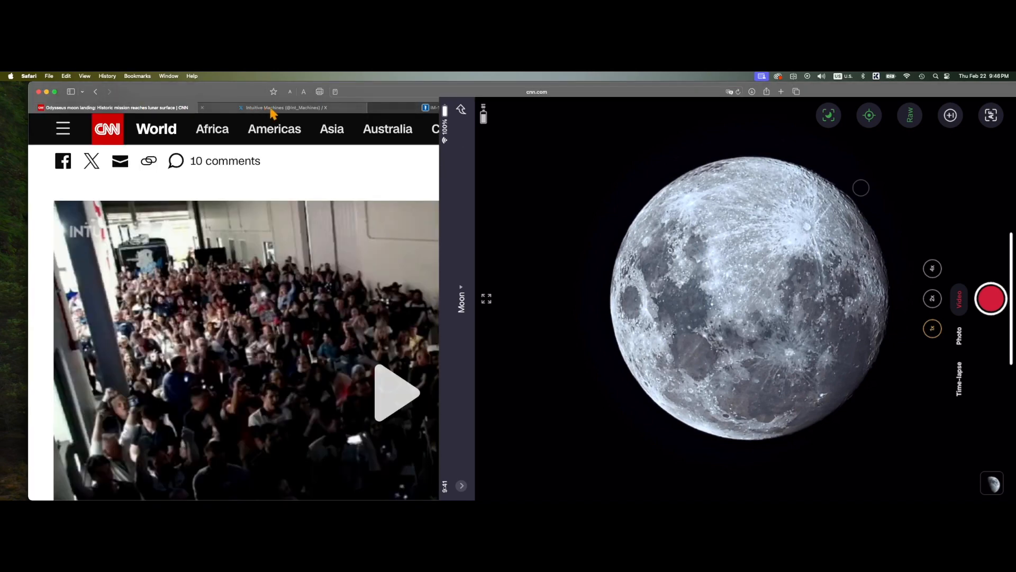
{"action": "left_click", "coordinate": [282, 108]}
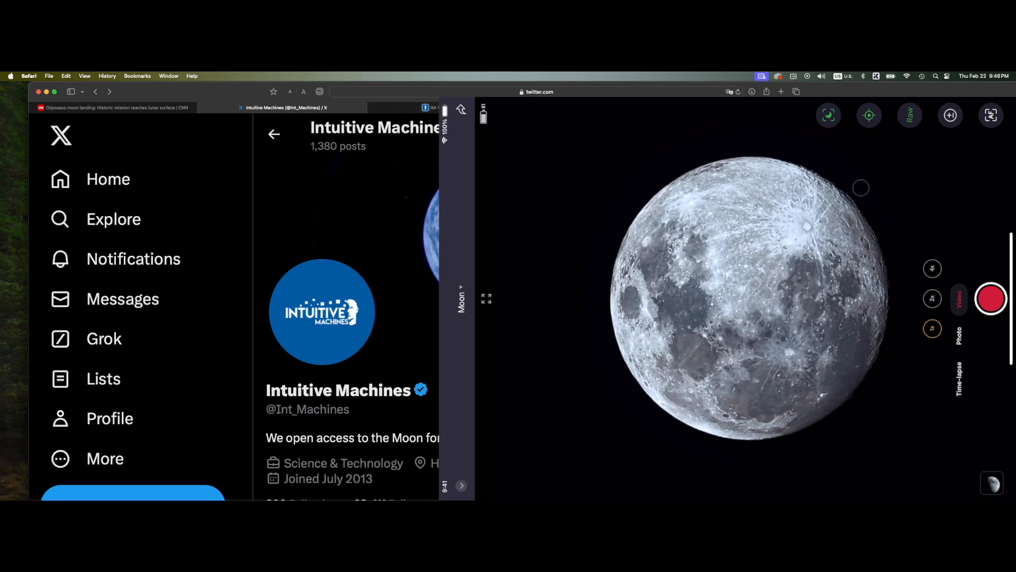
{"action": "left_click", "coordinate": [116, 107]}
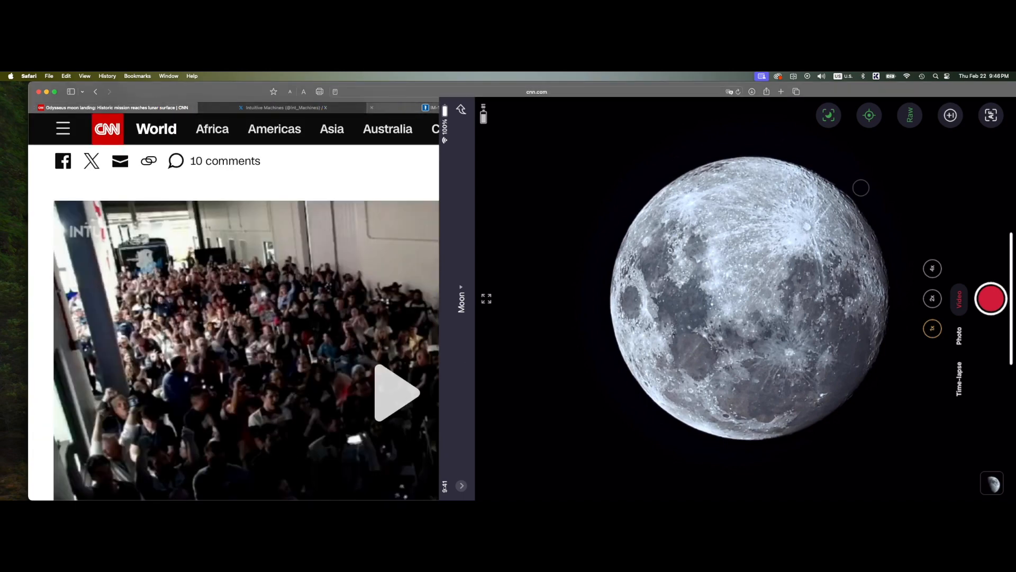
{"action": "left_click", "coordinate": [285, 107]}
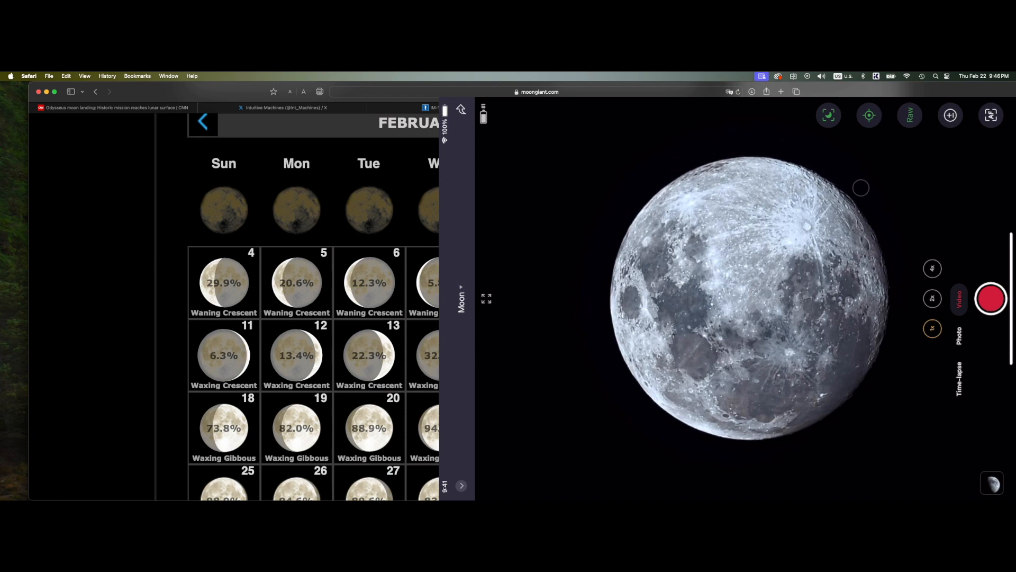
{"action": "left_click", "coordinate": [113, 108]}
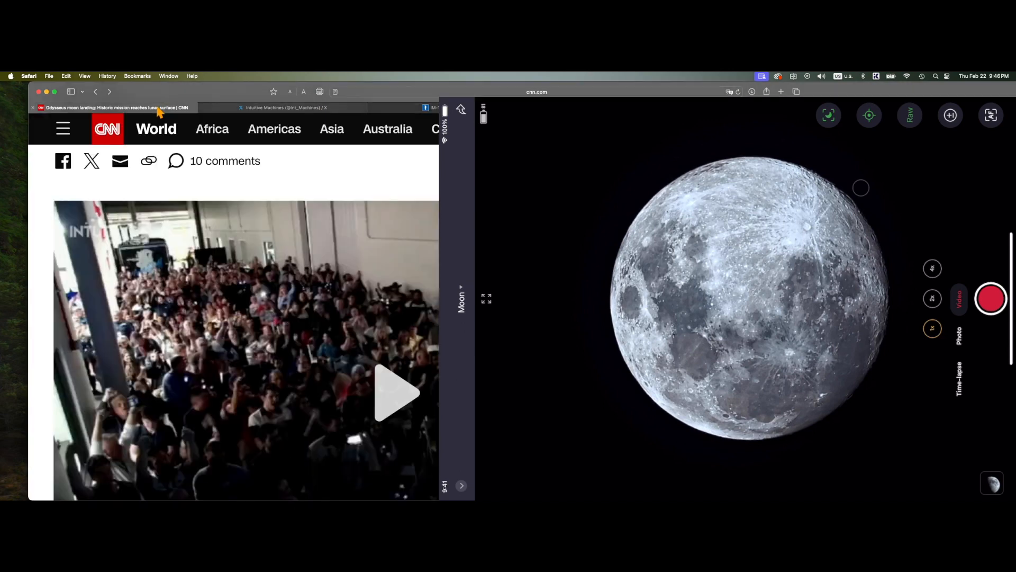
{"action": "left_click", "coordinate": [284, 108]}
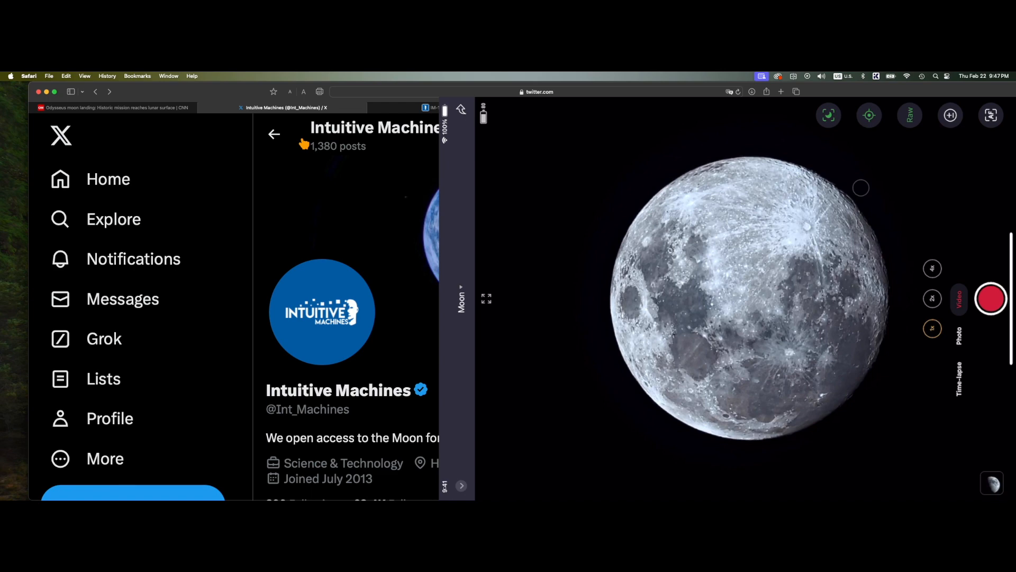
{"action": "mouse_move", "coordinate": [361, 212]}
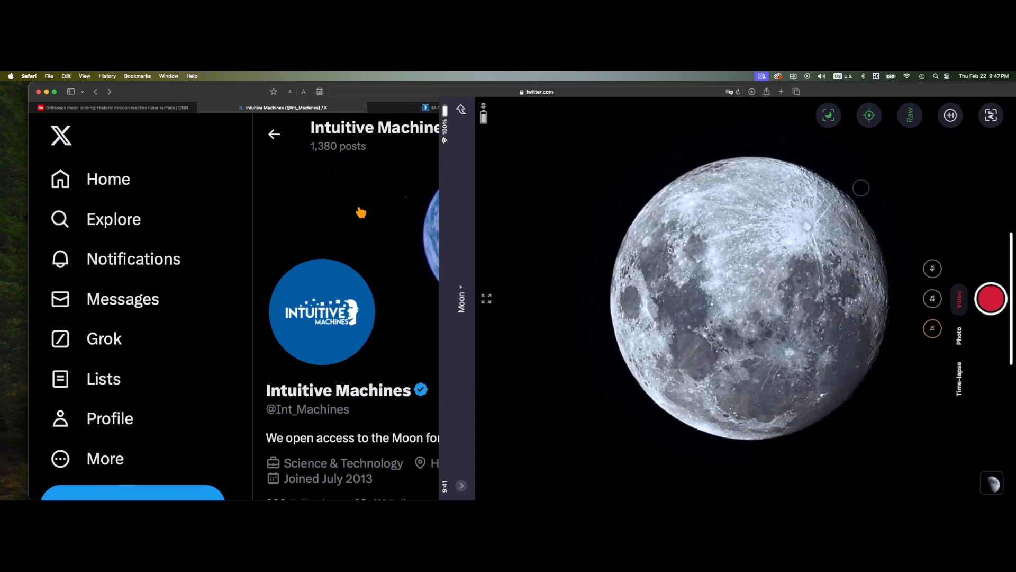